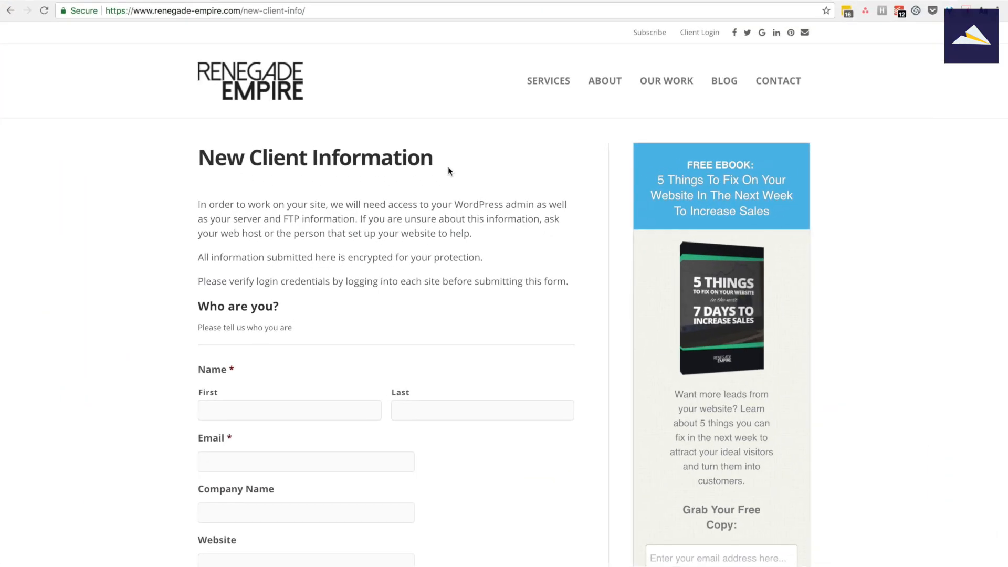
mouse_move(390, 213)
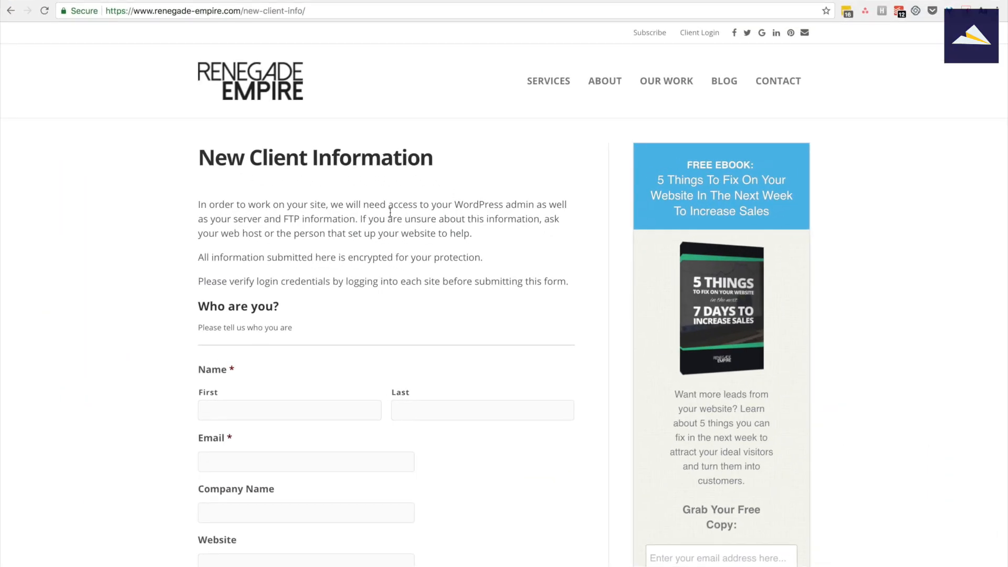
mouse_move(430, 201)
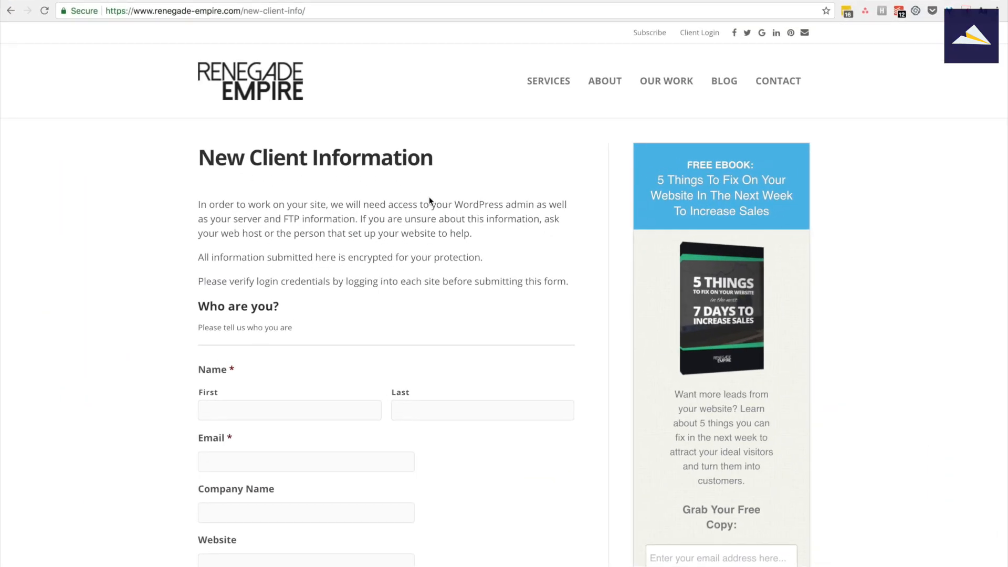
mouse_move(200, 159)
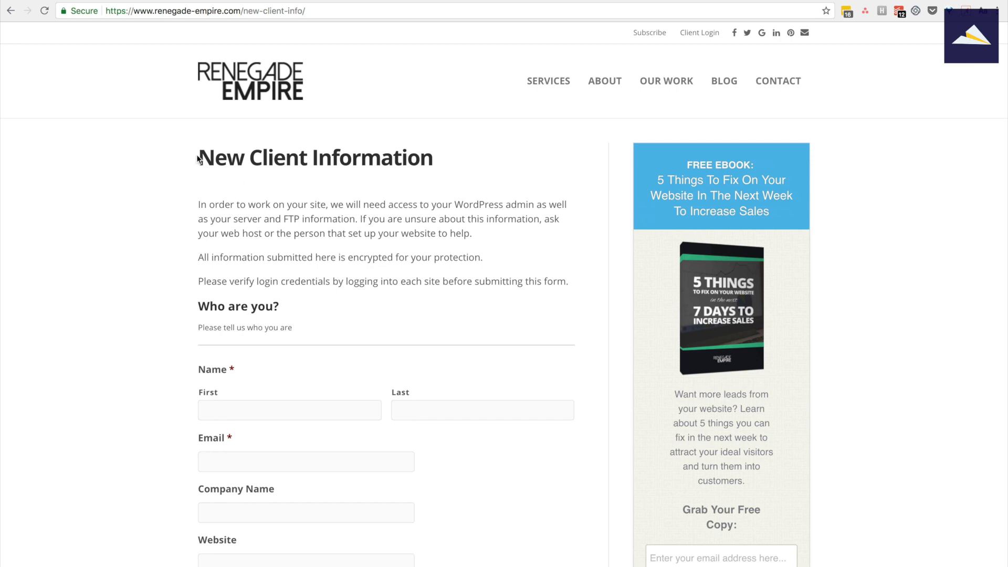
Scroll the admin page, enter 'elementor.com', and reach the forms list holding Care Plan - Premium.
scroll(down, 3)
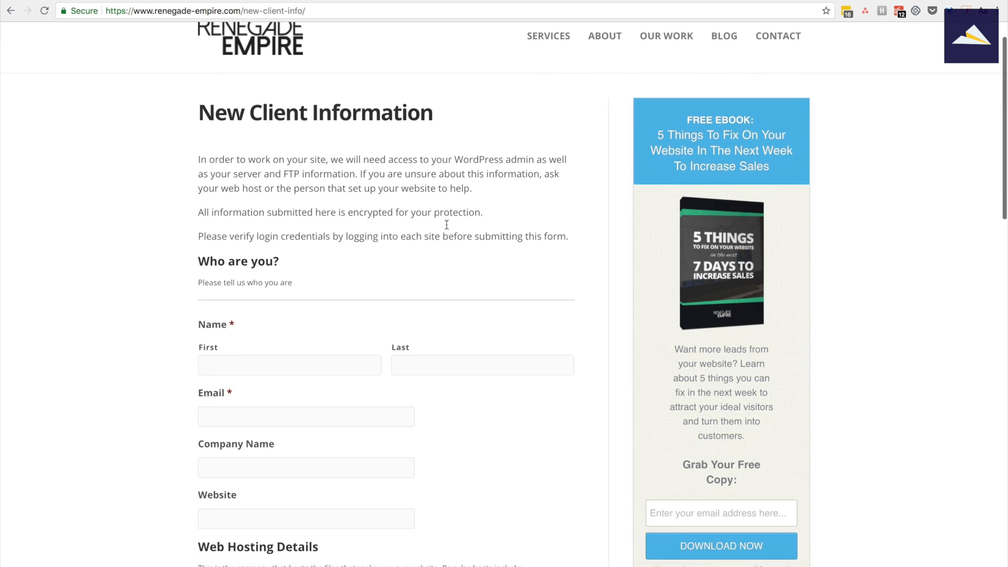
scroll(down, 3)
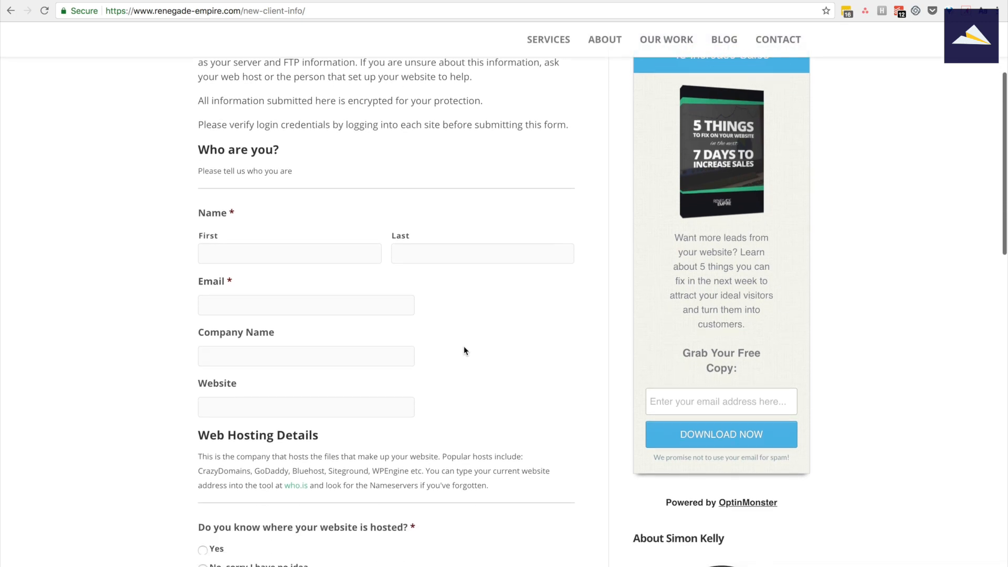
scroll(down, 3)
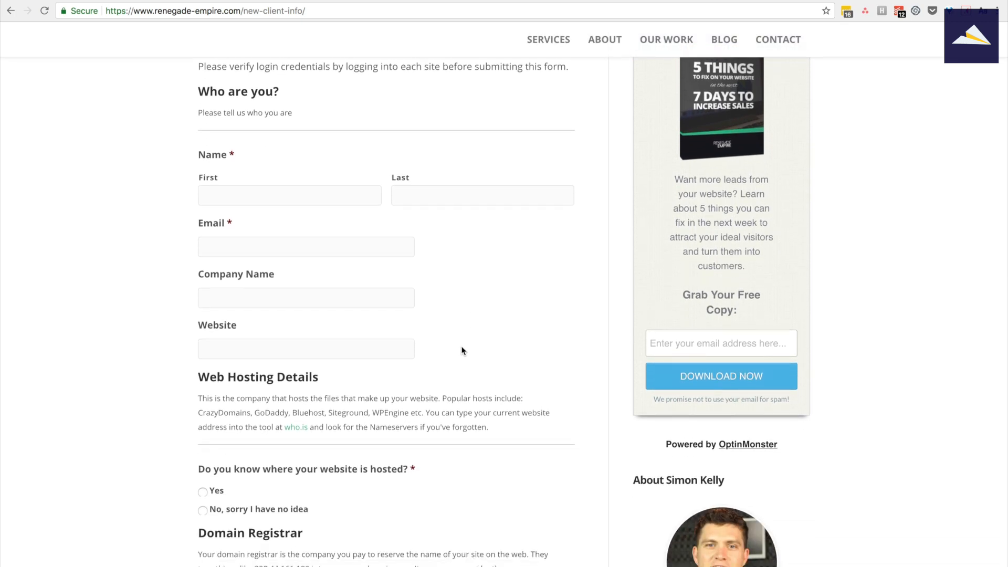
mouse_move(458, 316)
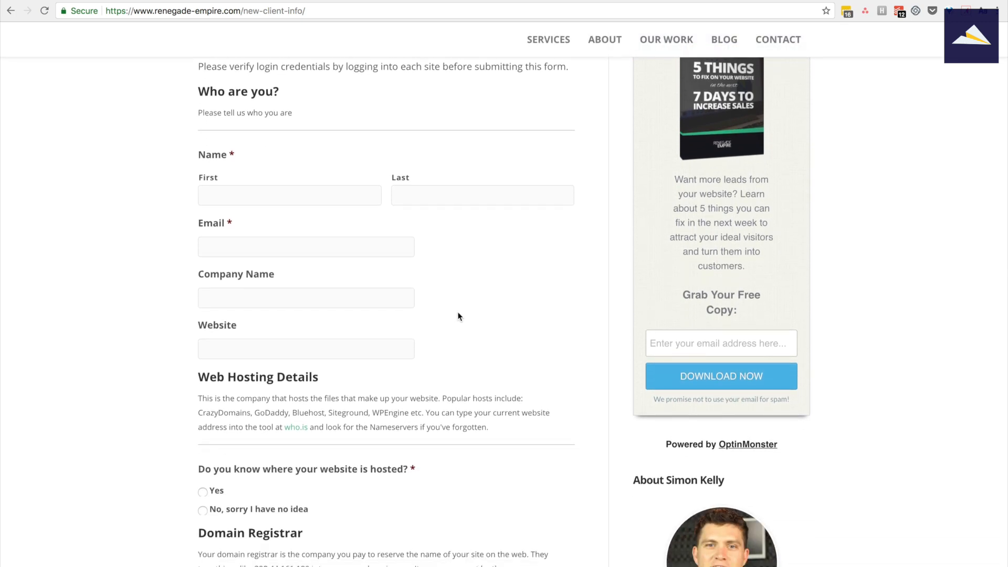
scroll(down, 3)
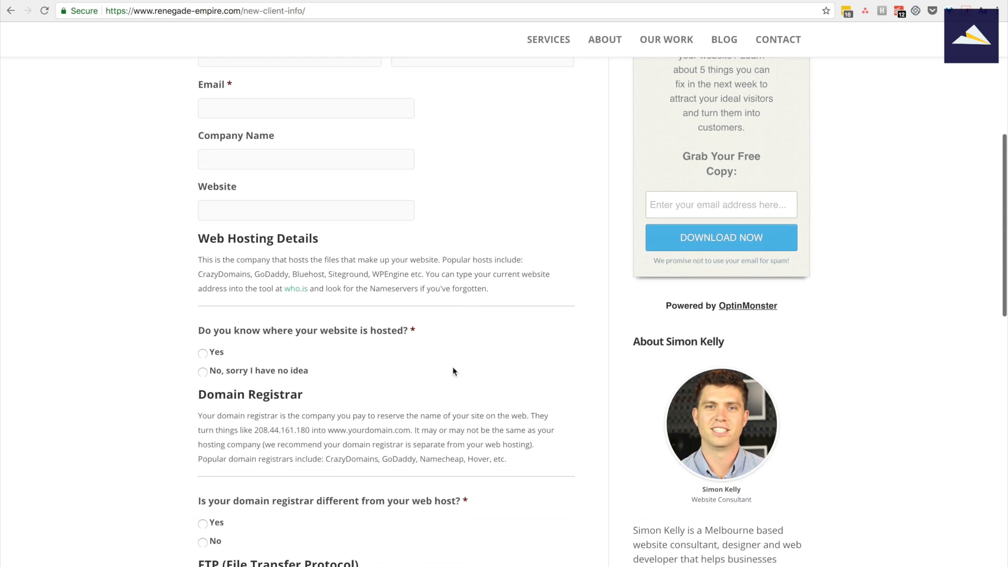
mouse_move(478, 273)
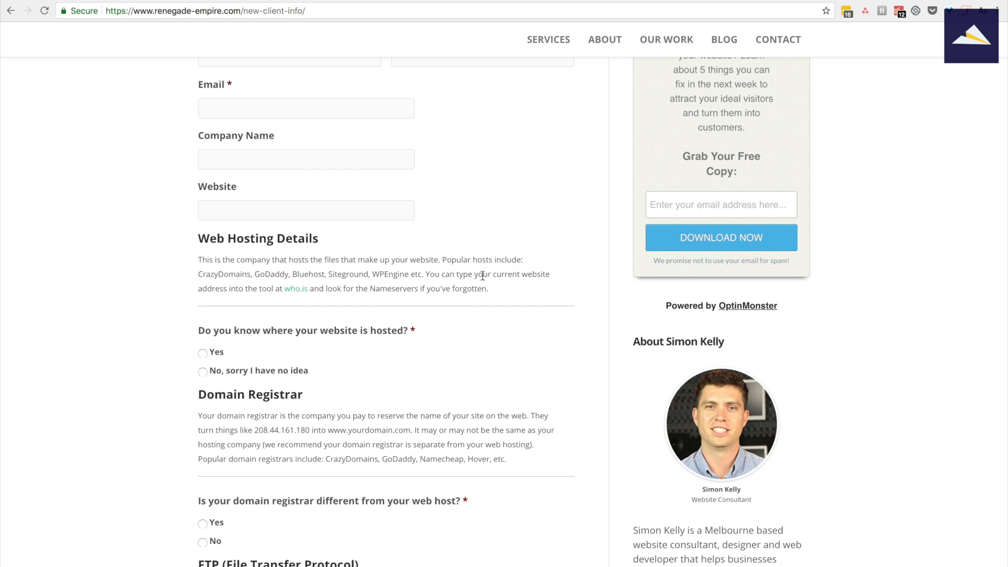
scroll(down, 3)
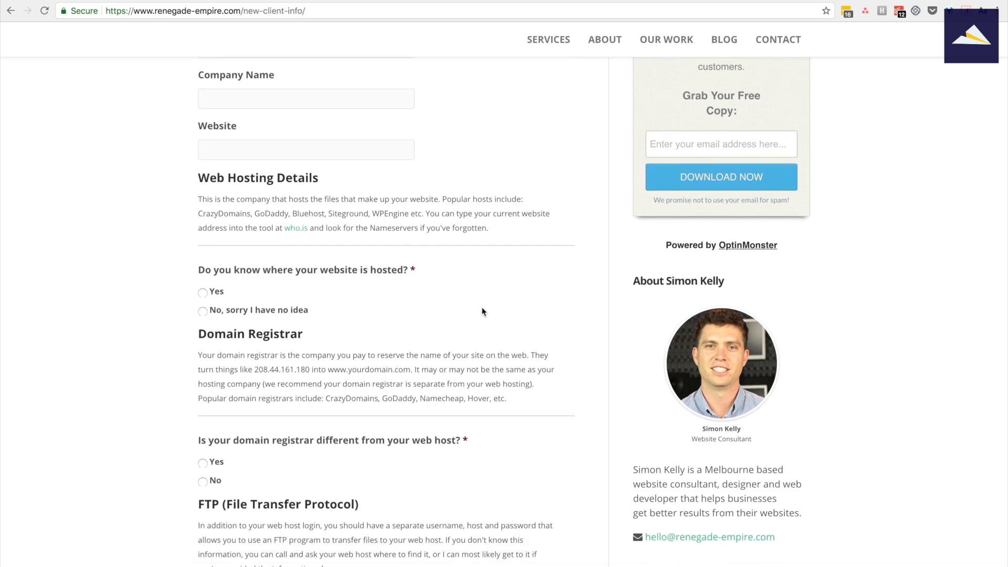
mouse_move(446, 352)
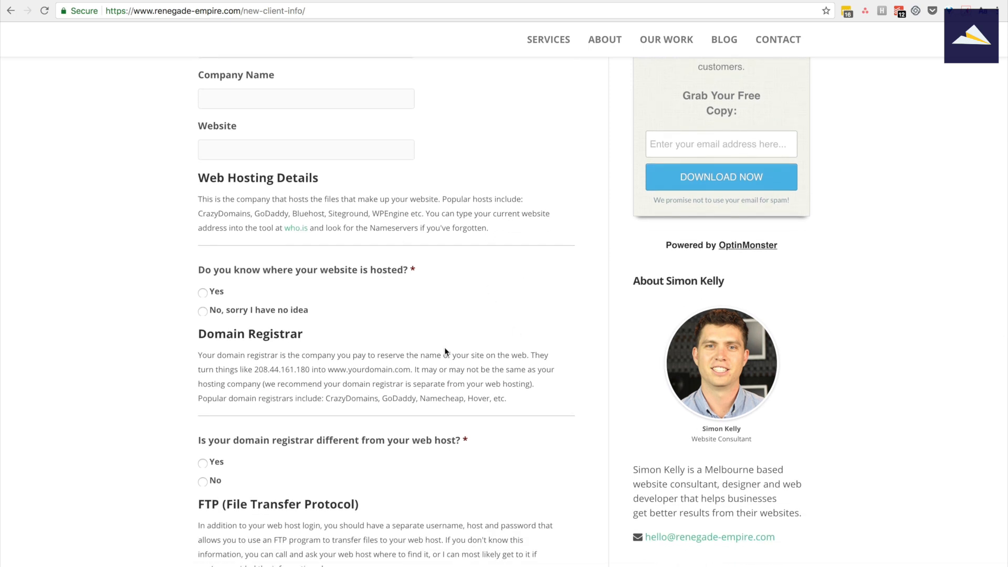
scroll(down, 3)
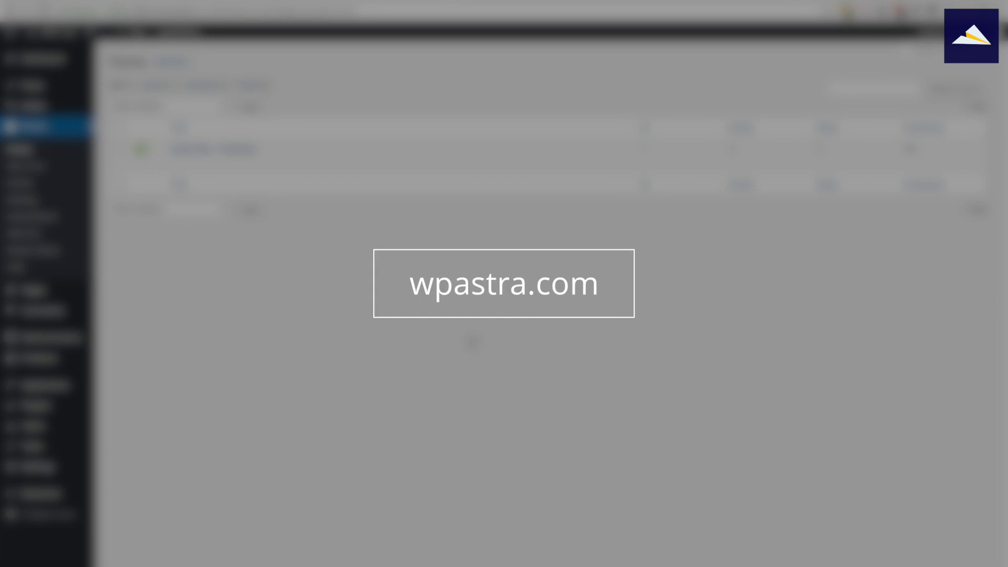
text(elementor.com)
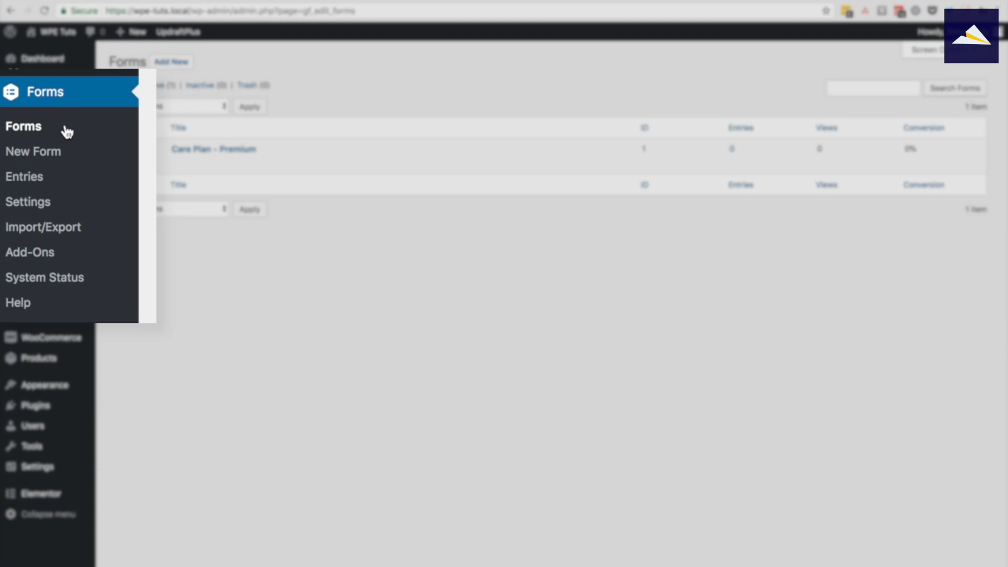
mouse_move(43, 227)
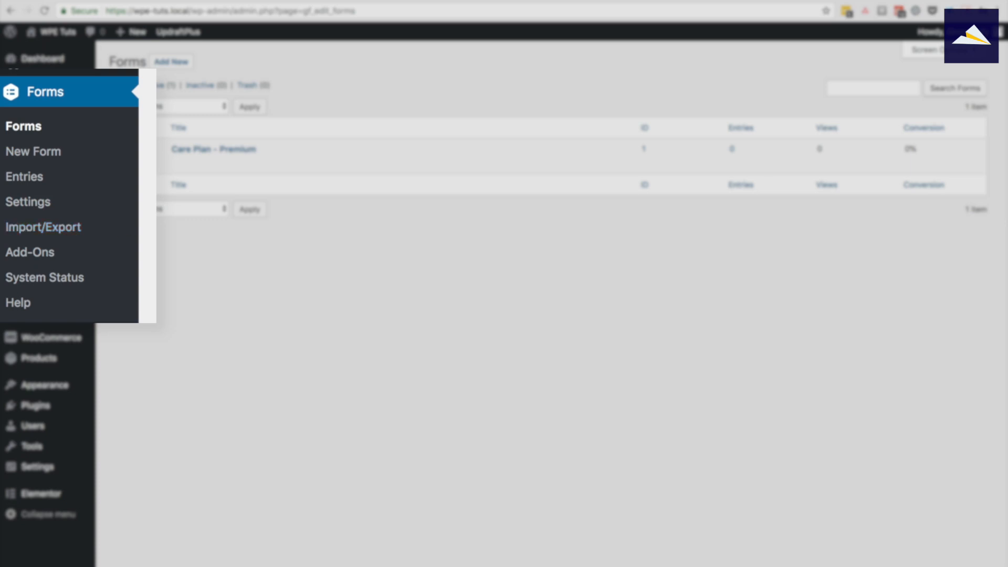
Import the 2018-07-24 gravityforms export JSON file through Forms > Import/Export.
click(43, 227)
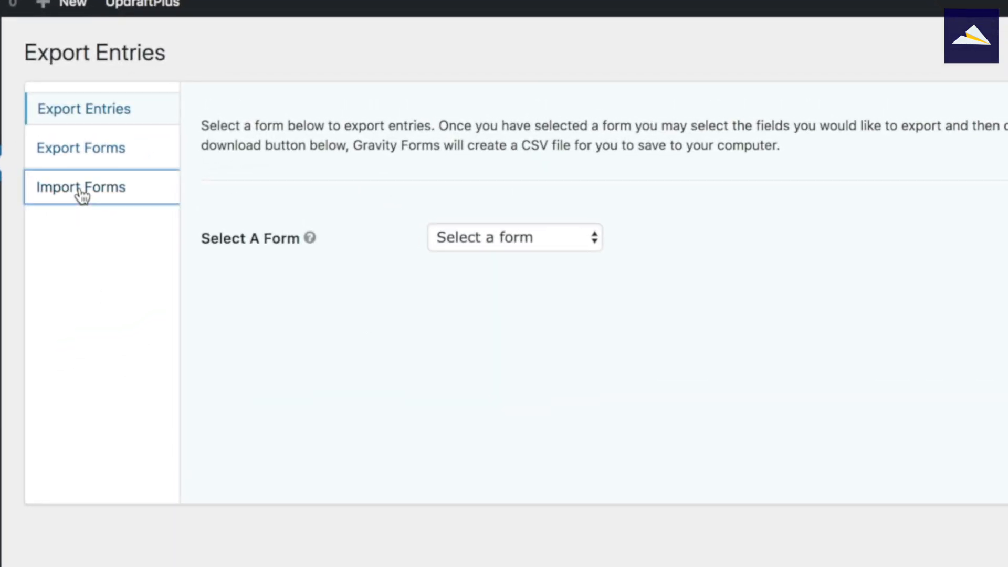
click(82, 186)
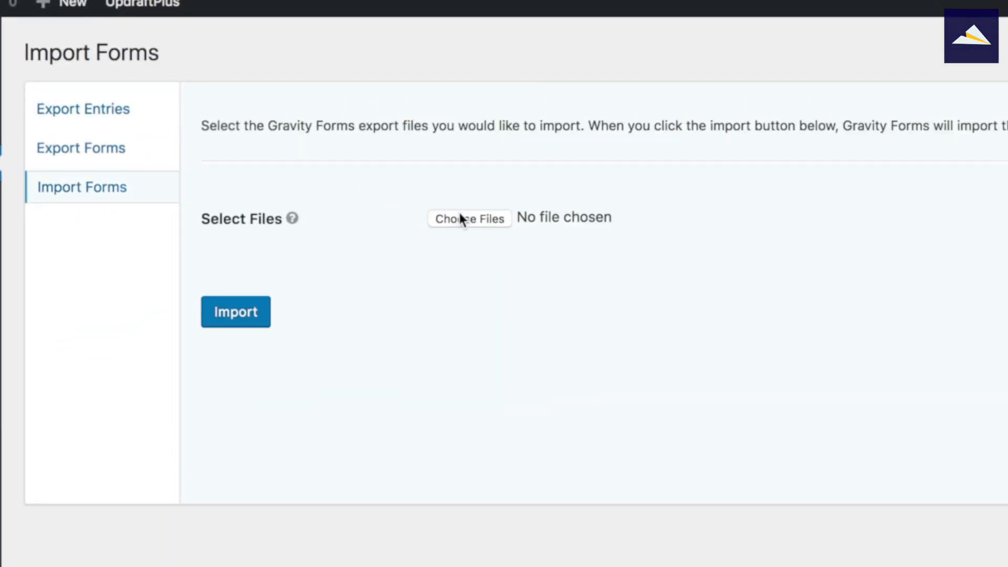
click(469, 218)
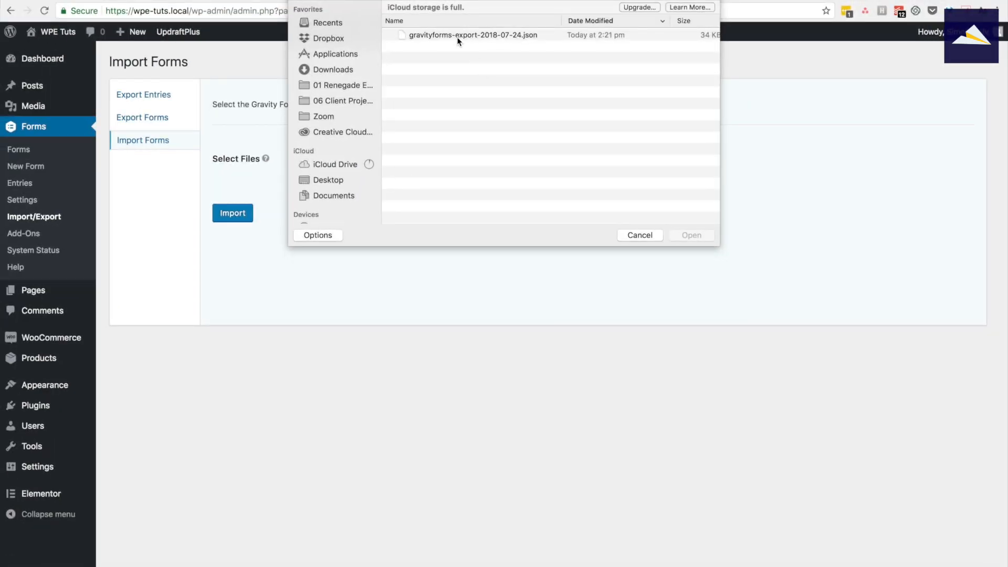
click(690, 234)
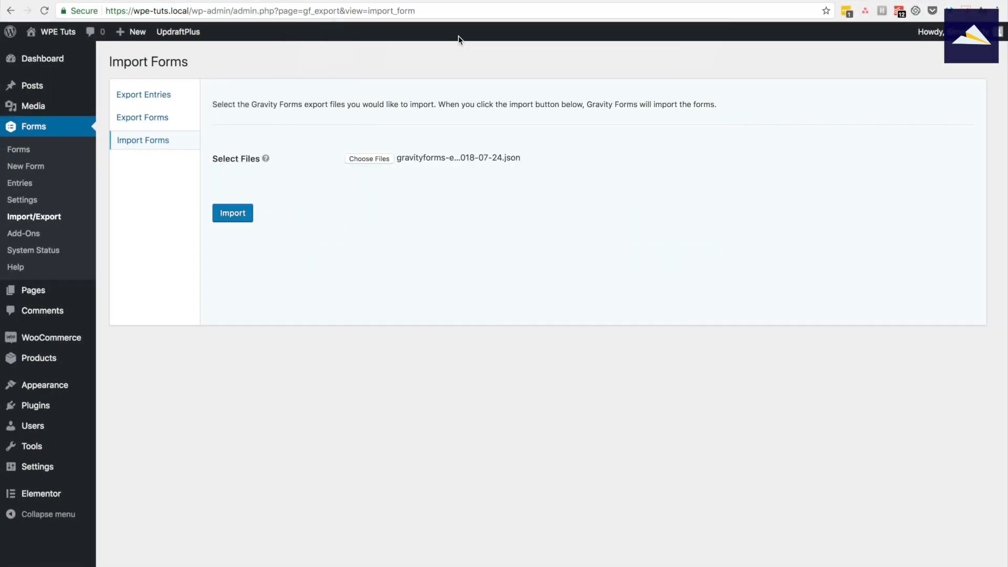
click(232, 213)
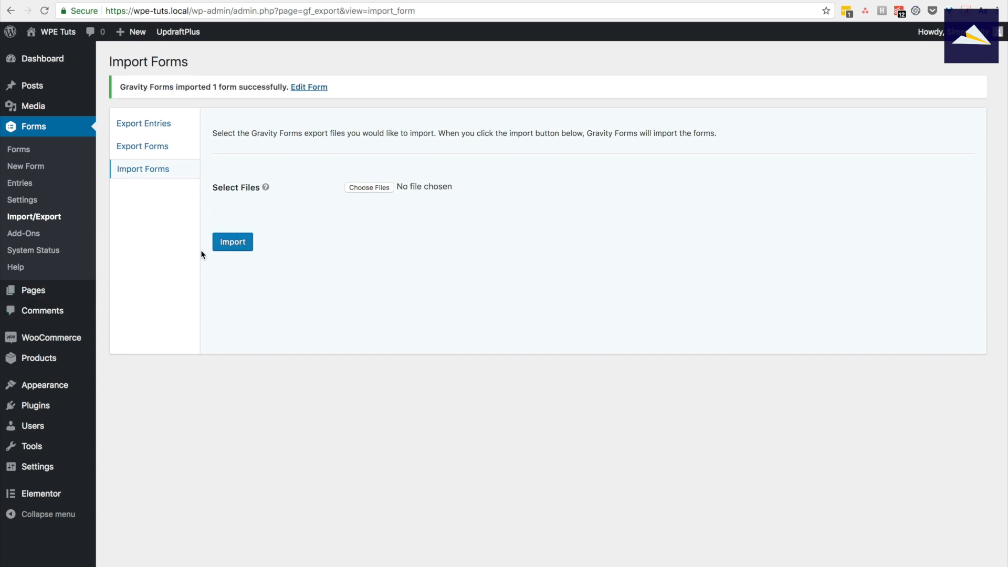
mouse_move(330, 120)
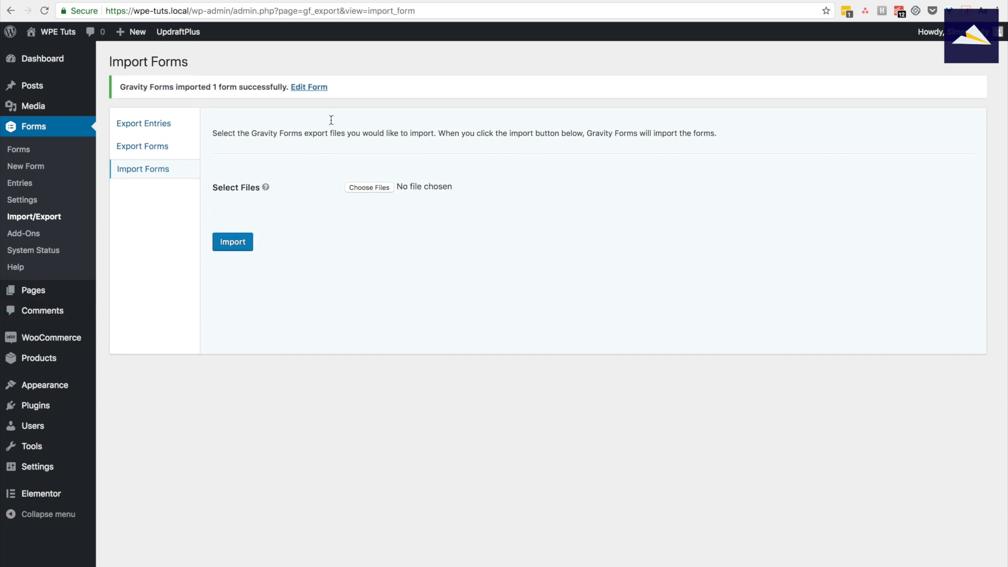
click(309, 87)
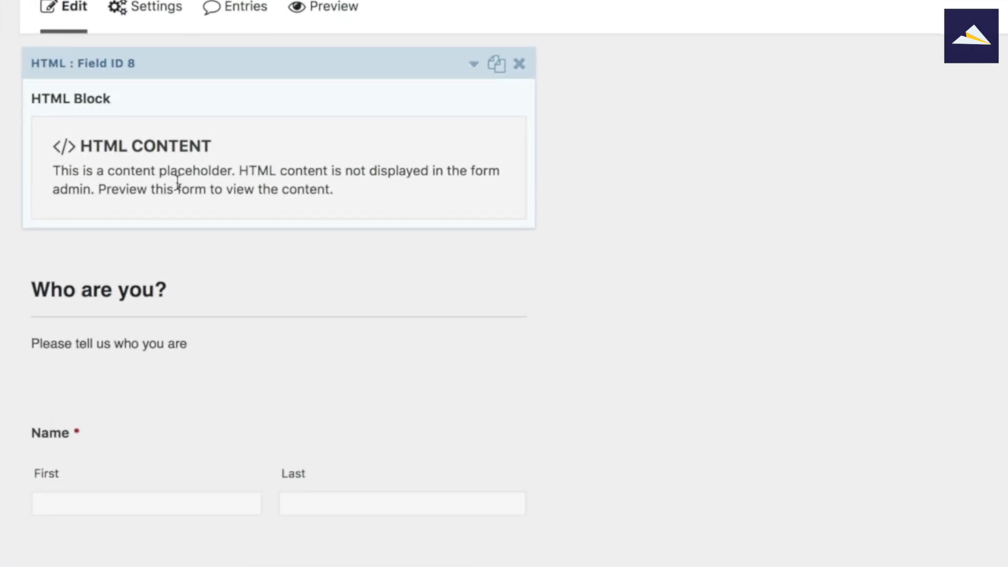
Scroll through the imported form's fields, inspecting the Email and Company Name fields.
scroll(down, 3)
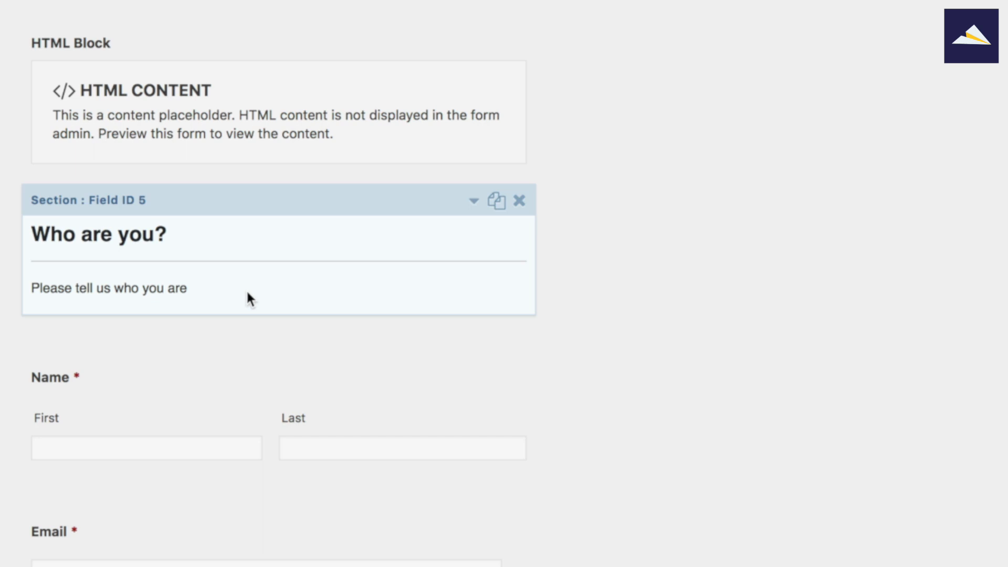
scroll(down, 3)
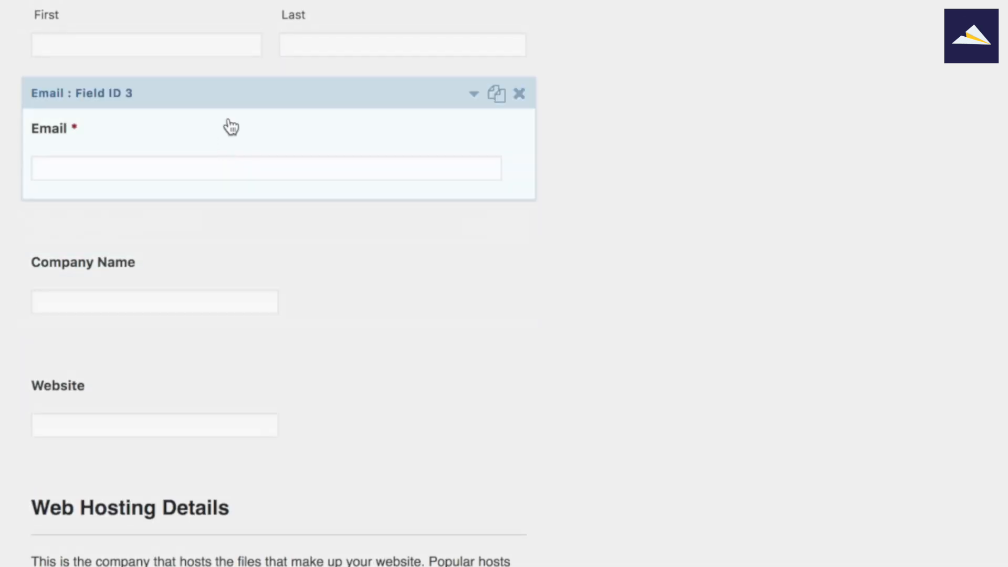
click(154, 302)
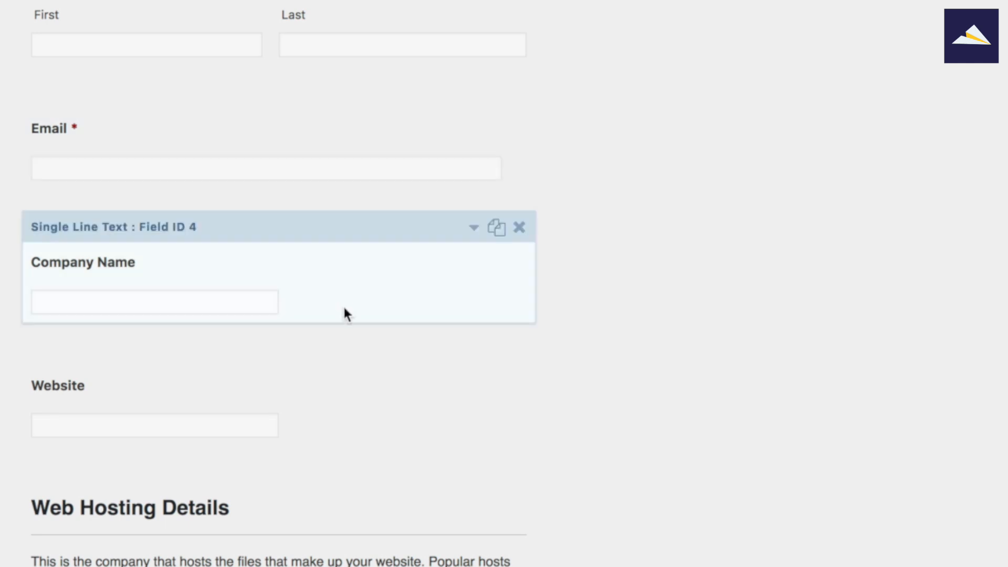
click(155, 424)
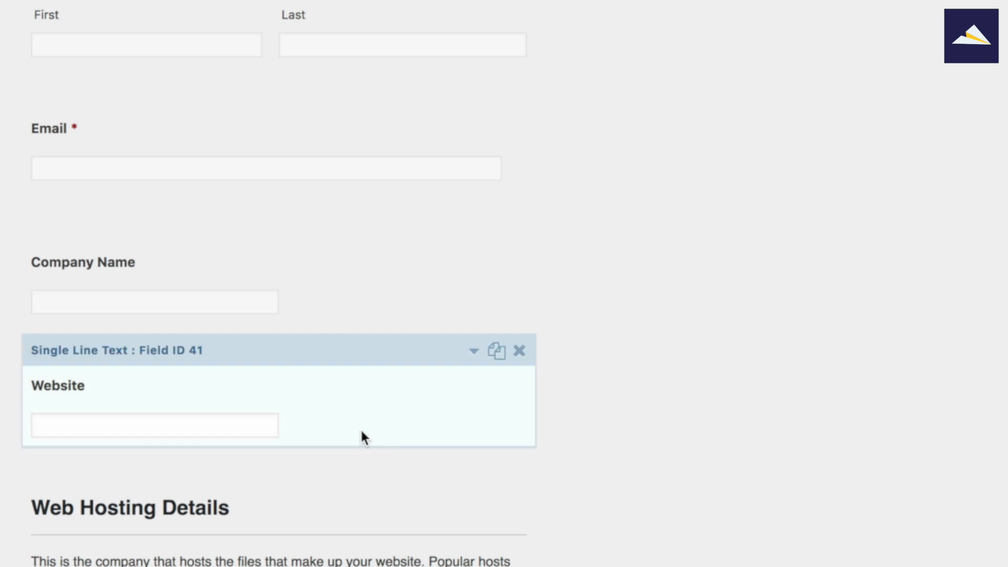
scroll(down, 3)
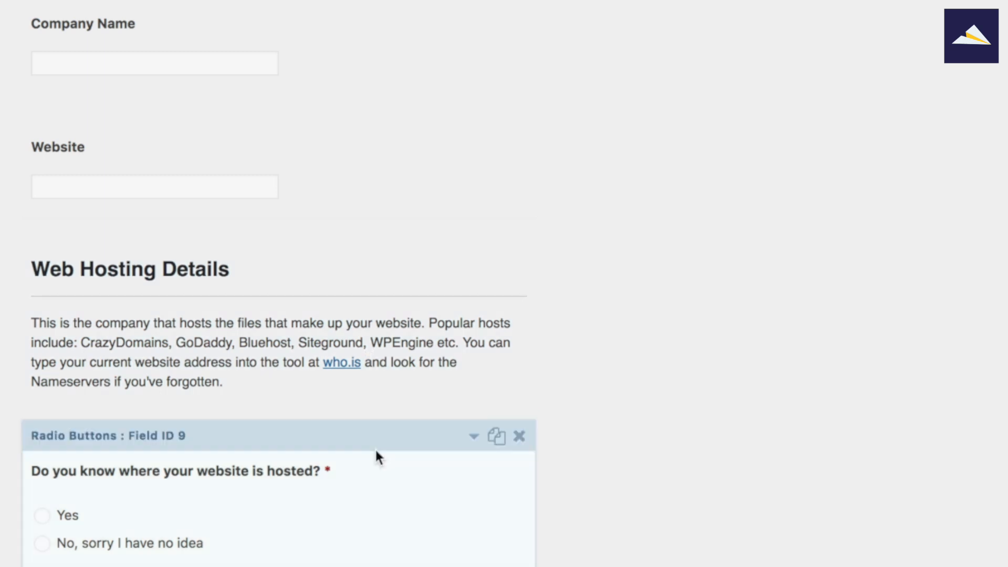
scroll(down, 3)
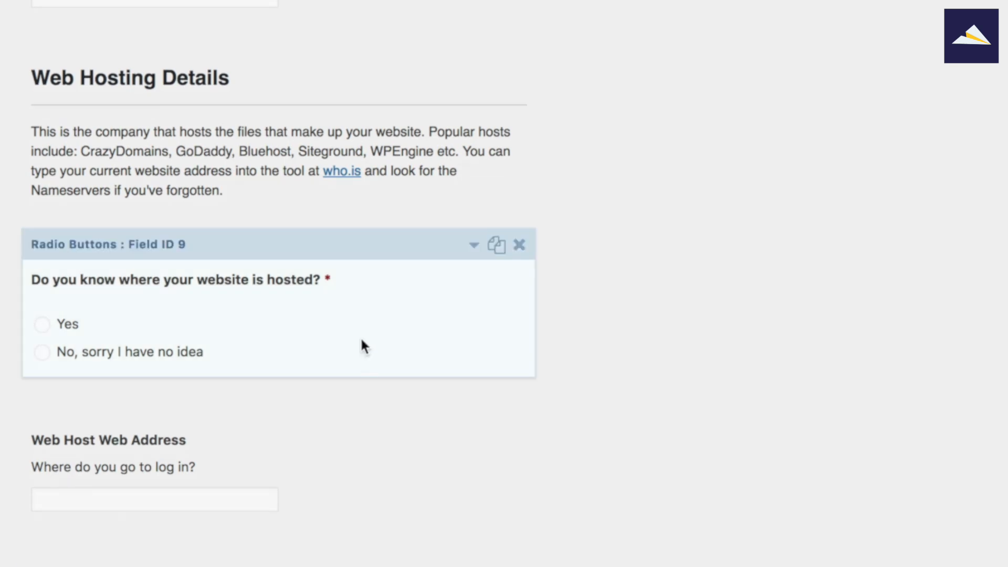
mouse_move(377, 340)
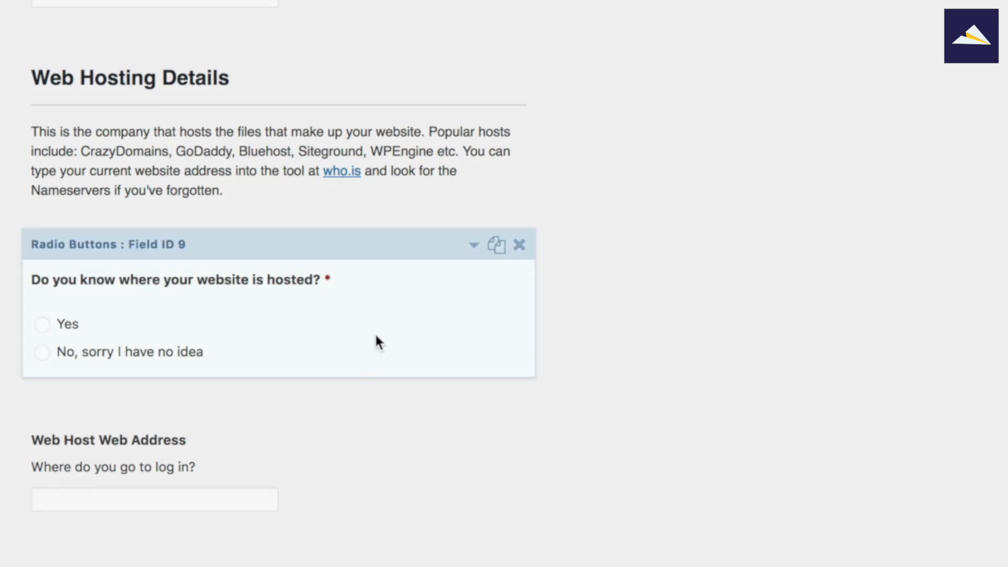
scroll(down, 3)
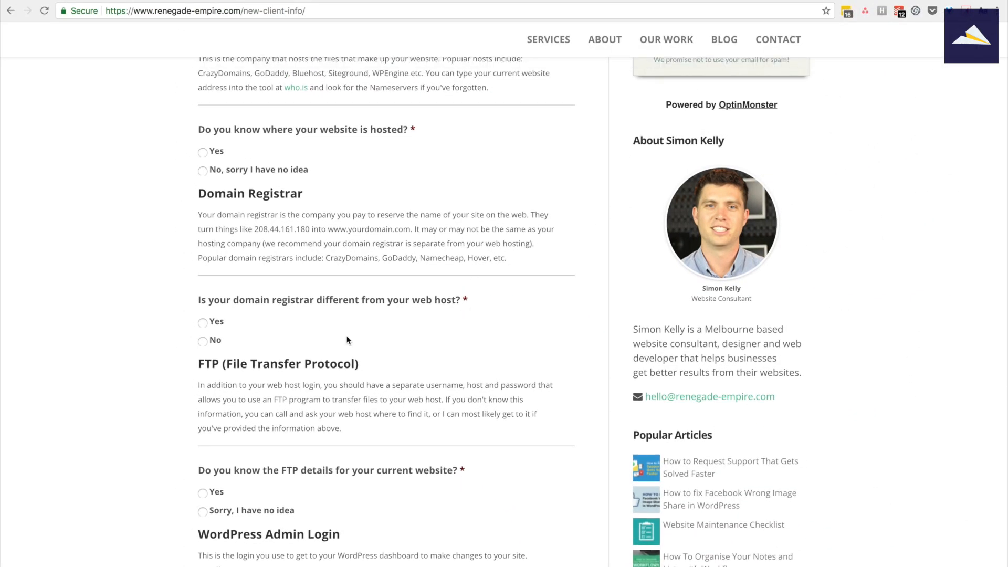
Switch the hosting answer from Yes to 'No, sorry I have no idea', hiding the web host fields.
scroll(up, 3)
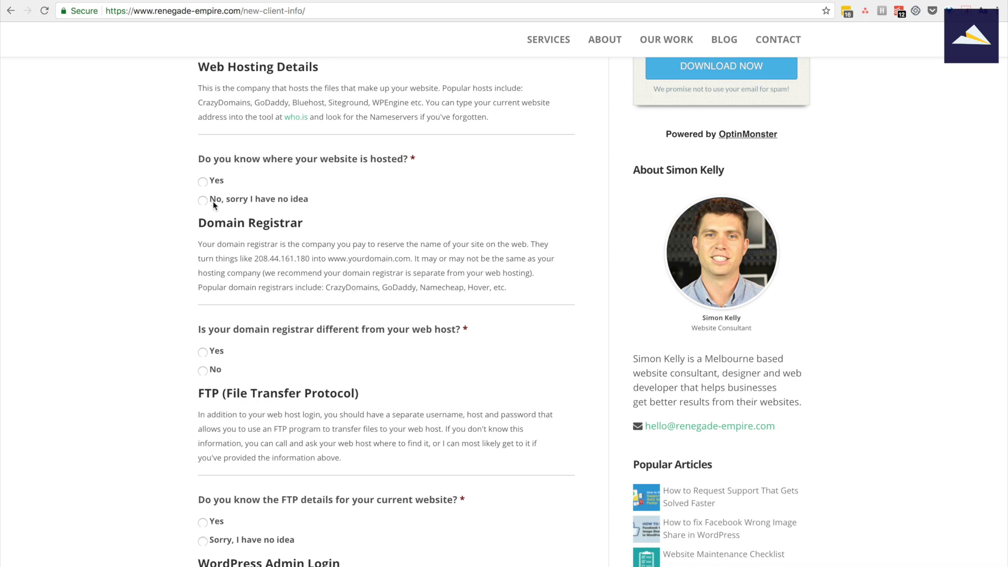
click(202, 180)
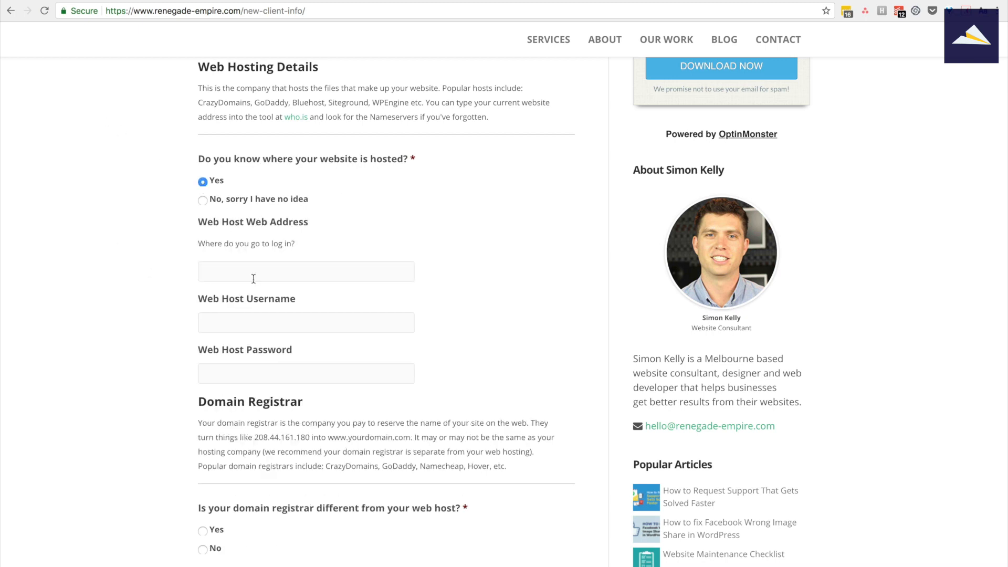
mouse_move(256, 275)
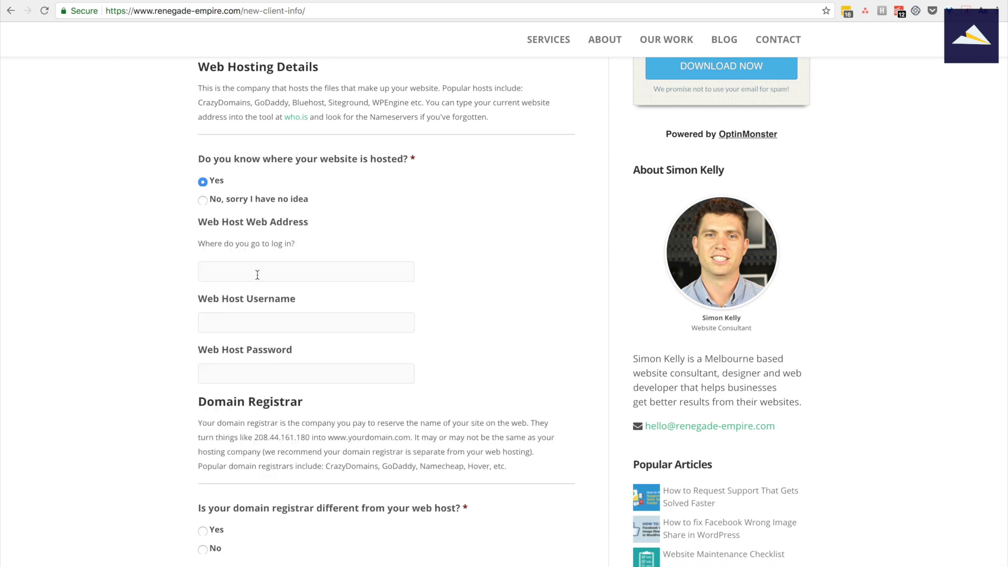
mouse_move(201, 261)
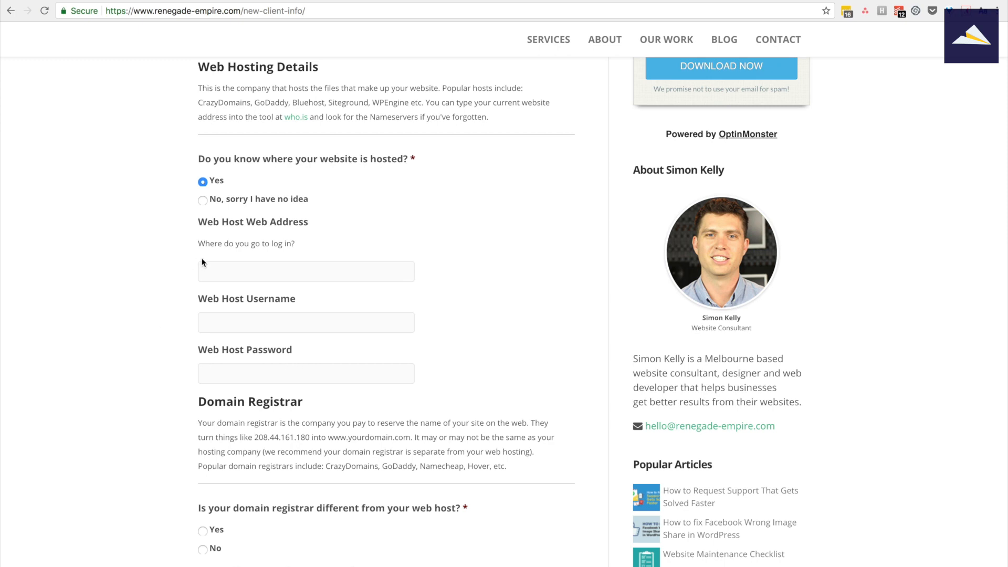
click(202, 200)
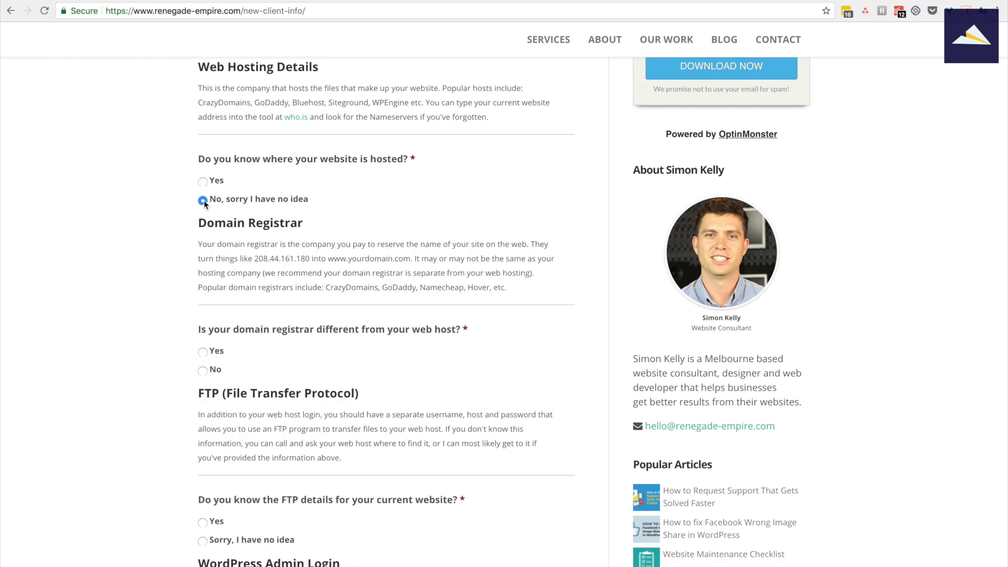
click(202, 200)
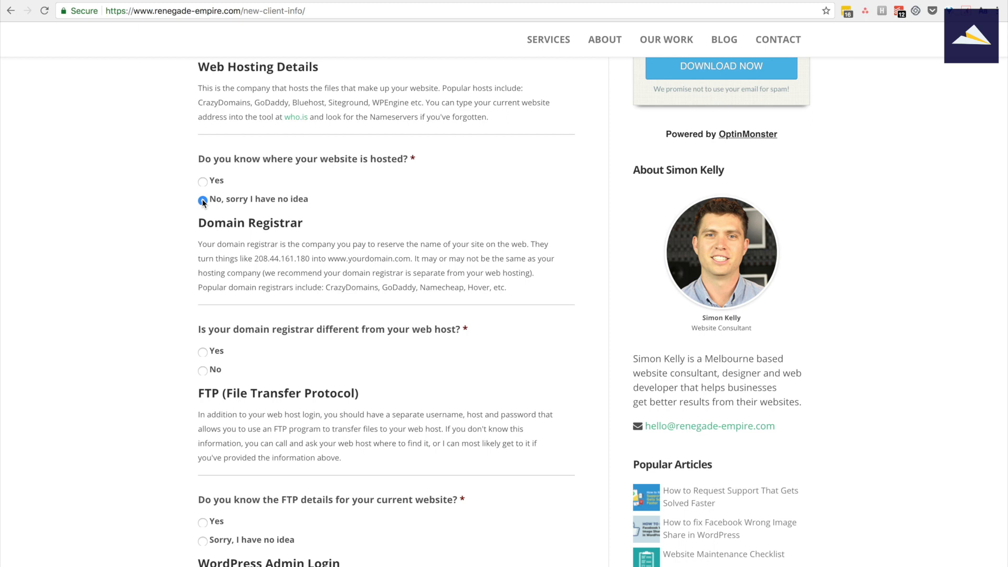
click(202, 200)
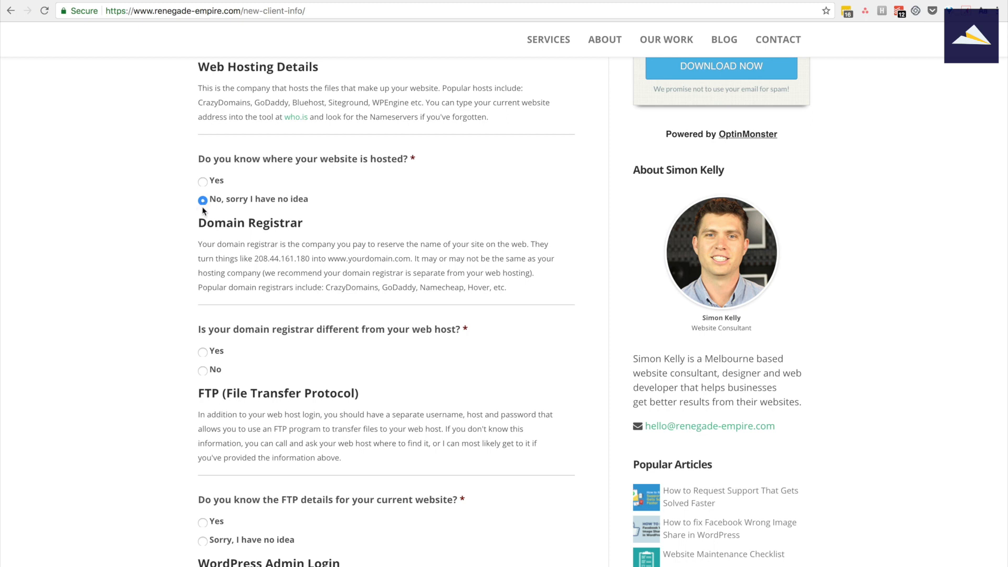
mouse_move(176, 221)
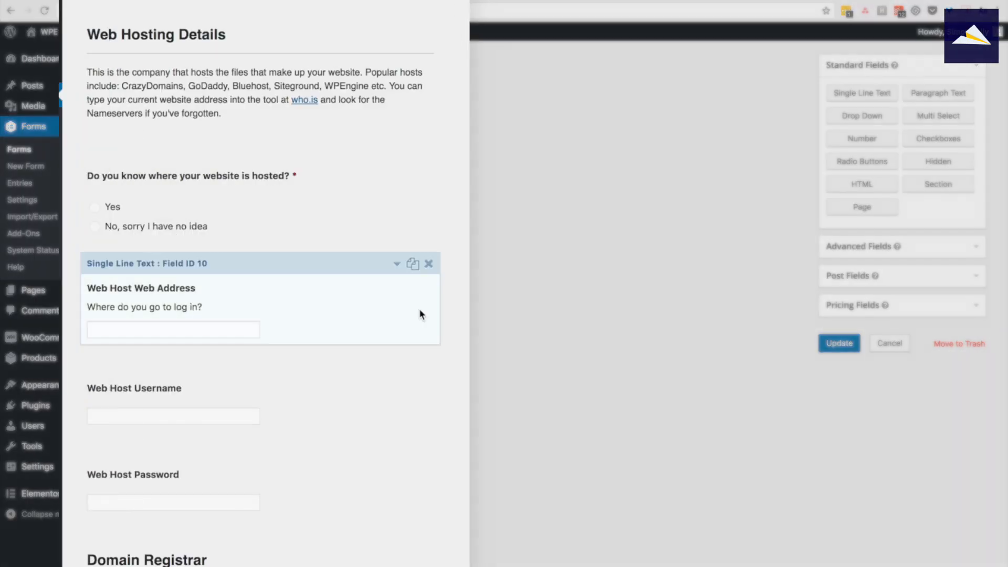
Inspect the hosting question's Advanced visibility and logic options, then close its settings.
click(192, 193)
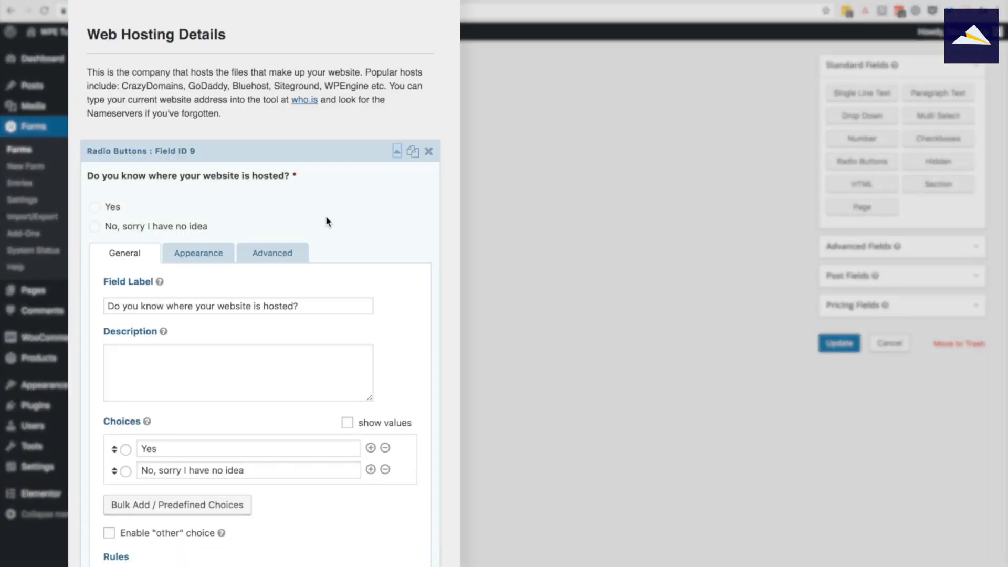
scroll(down, 3)
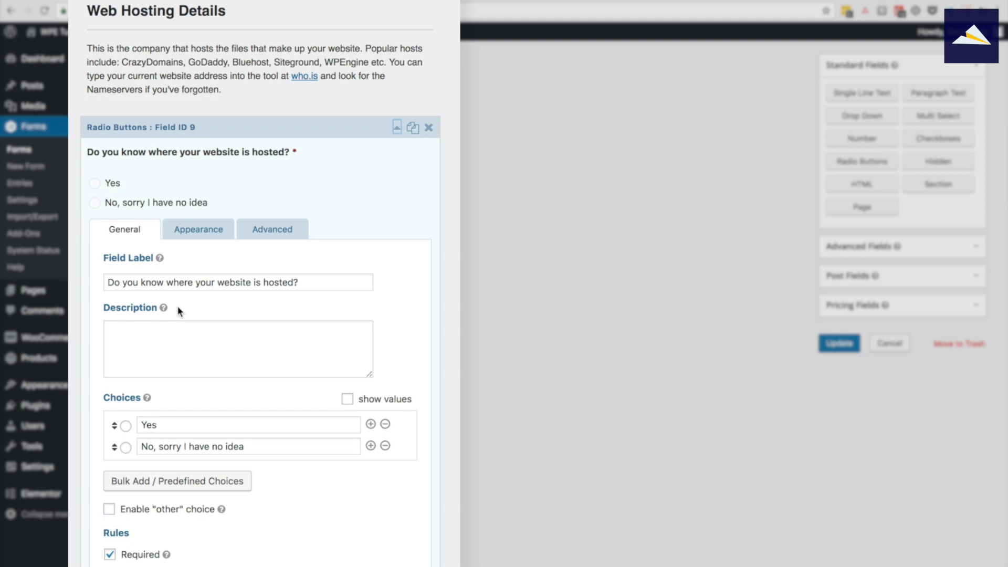
click(272, 229)
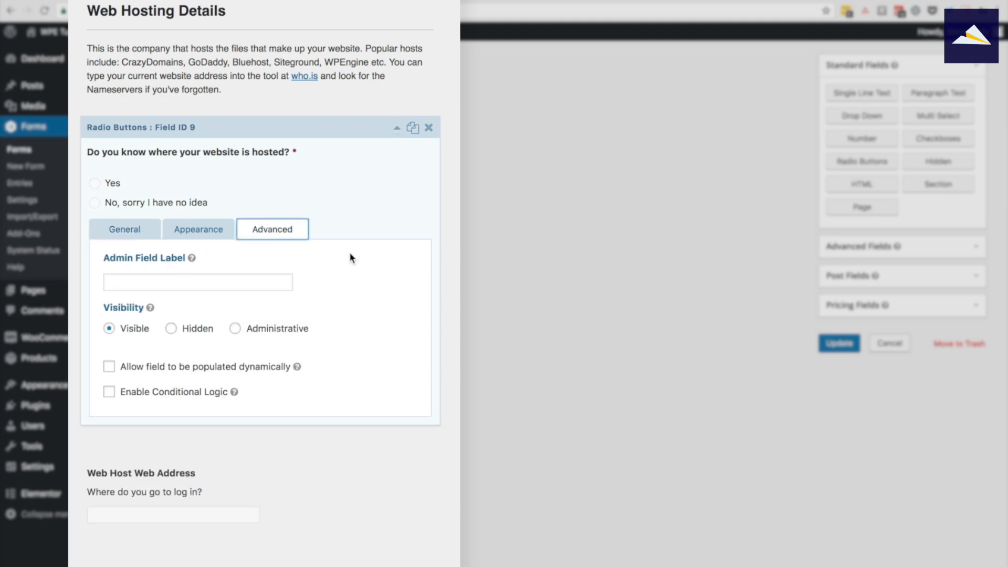
mouse_move(179, 396)
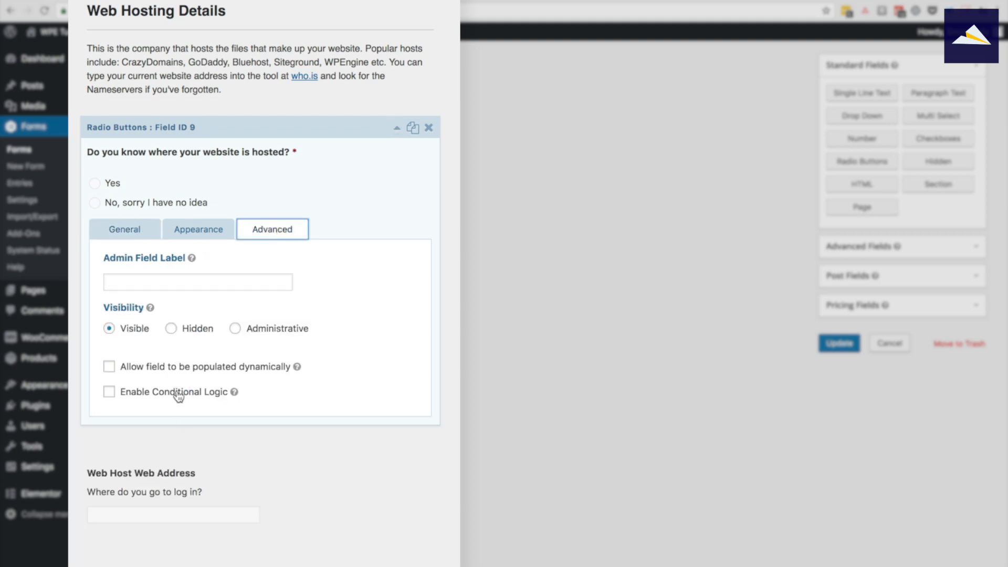
mouse_move(307, 191)
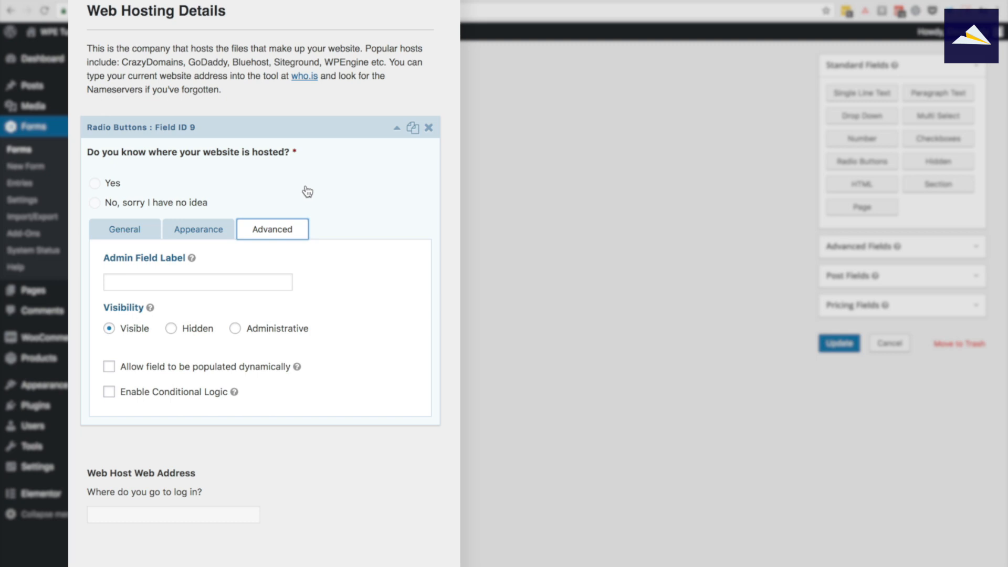
mouse_move(306, 186)
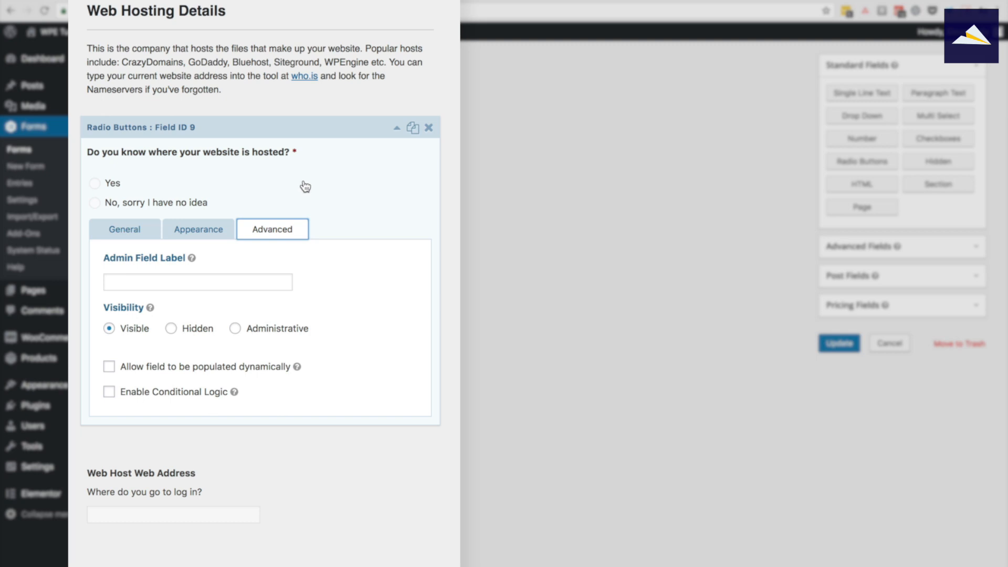
mouse_move(302, 253)
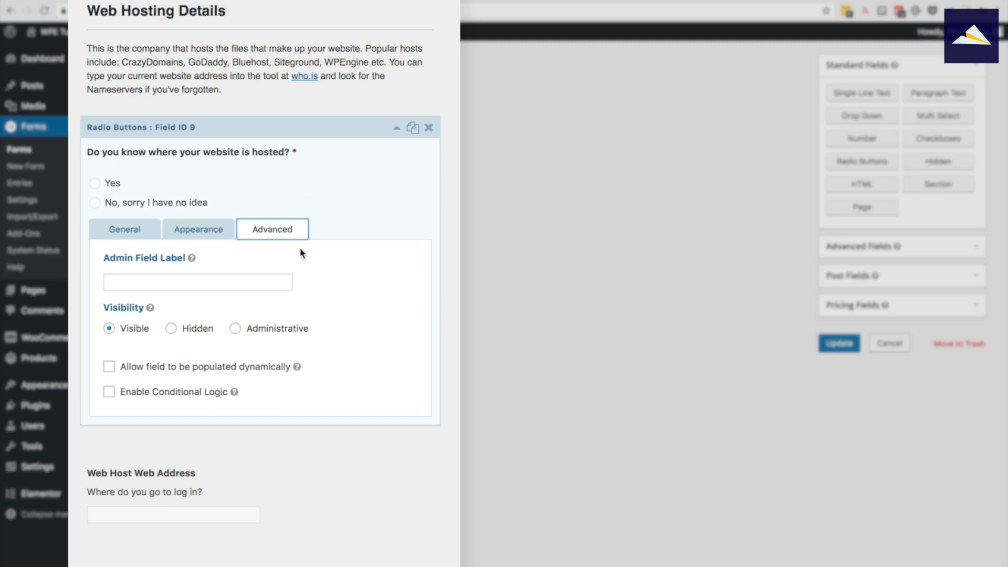
click(428, 126)
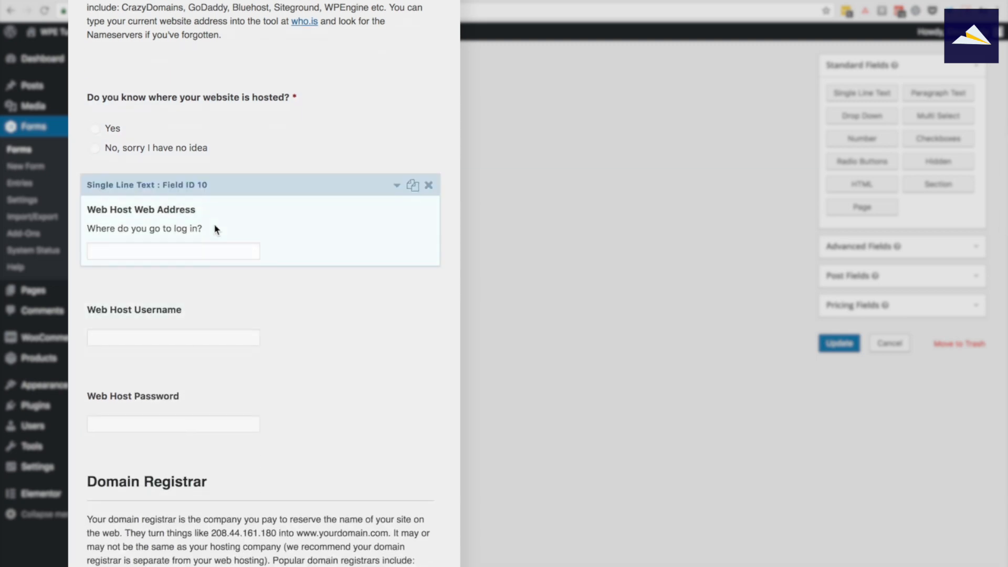
click(172, 424)
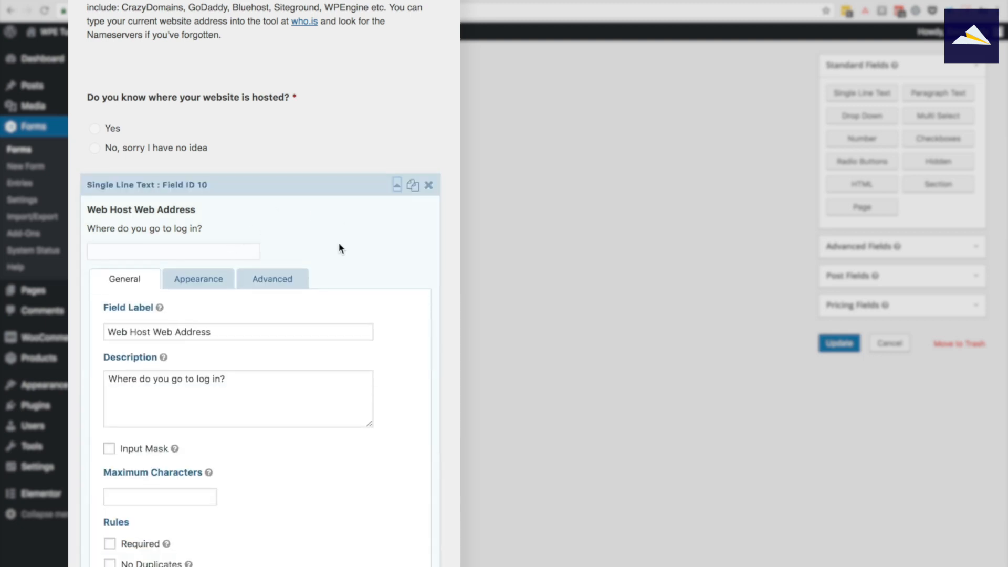
click(272, 278)
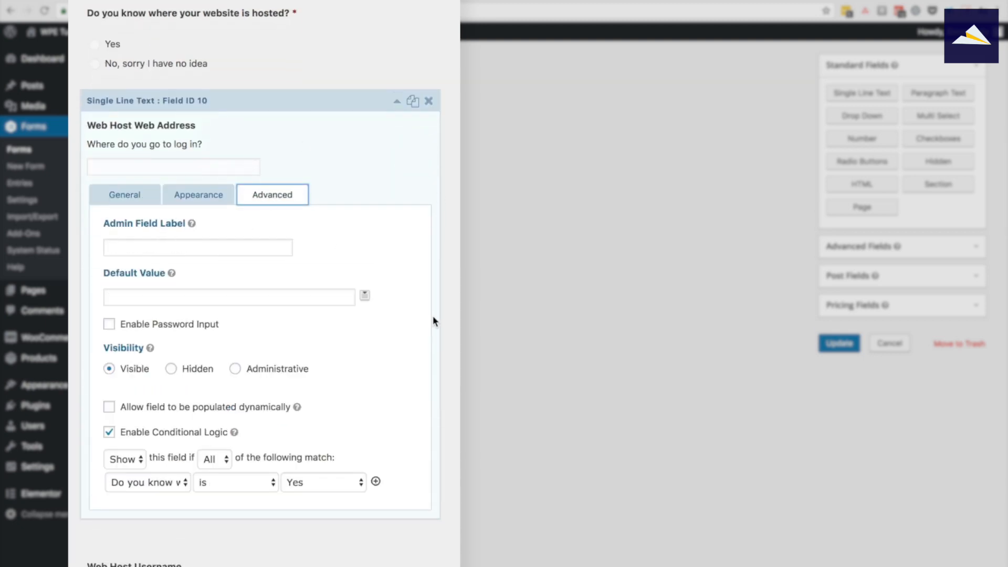
scroll(down, 3)
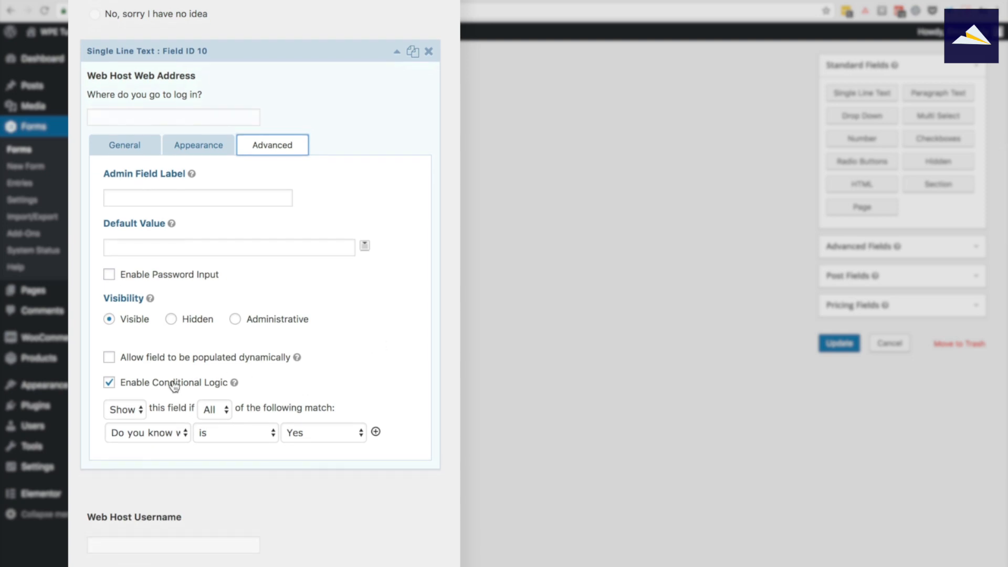
mouse_move(133, 420)
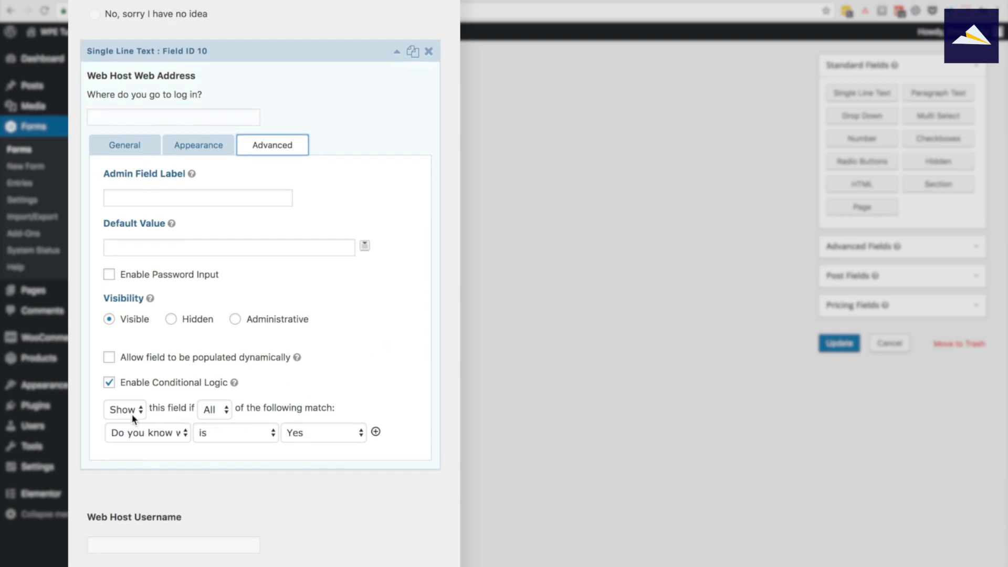
mouse_move(166, 435)
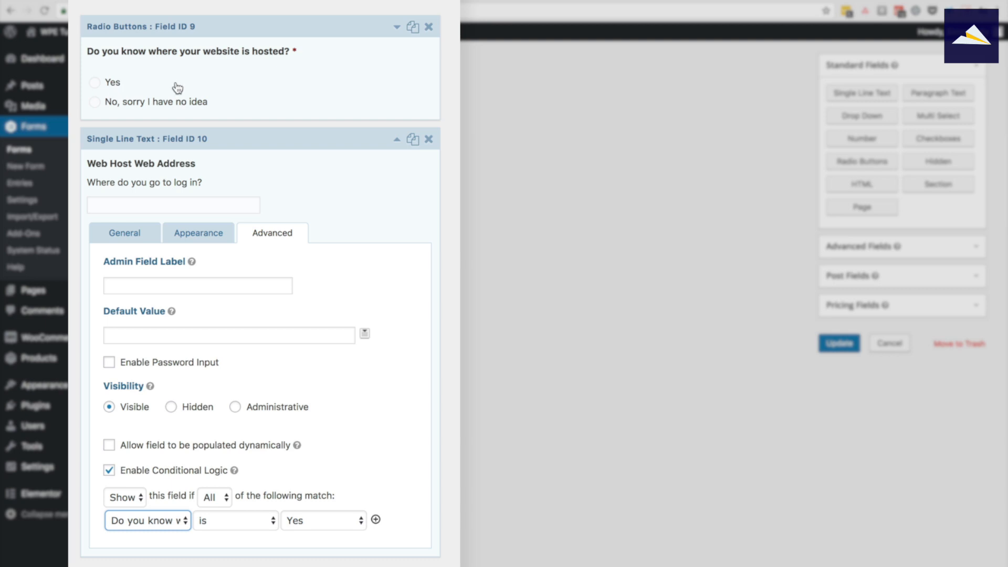
click(397, 138)
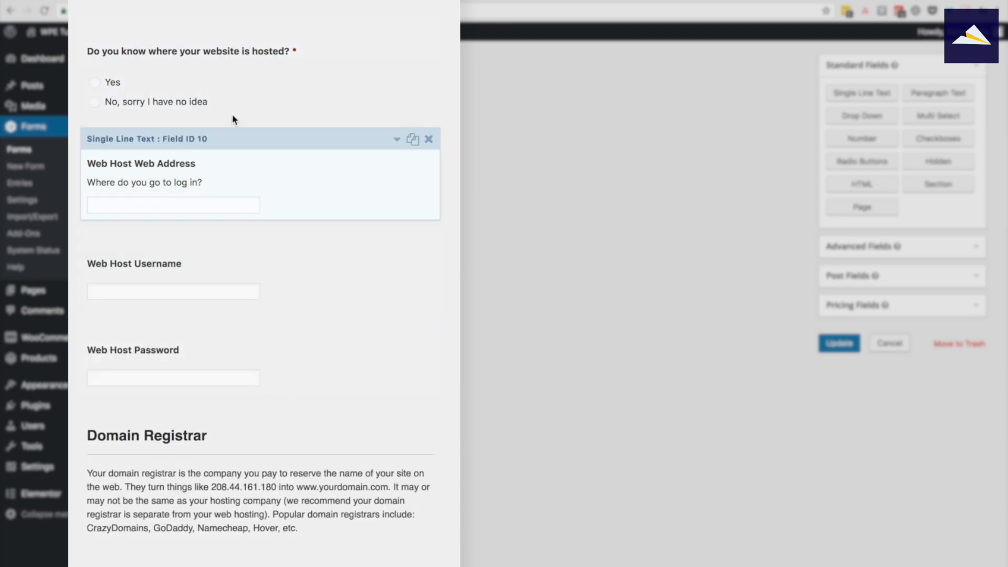
Review the form's fields down through the email list and analytics sections.
click(173, 290)
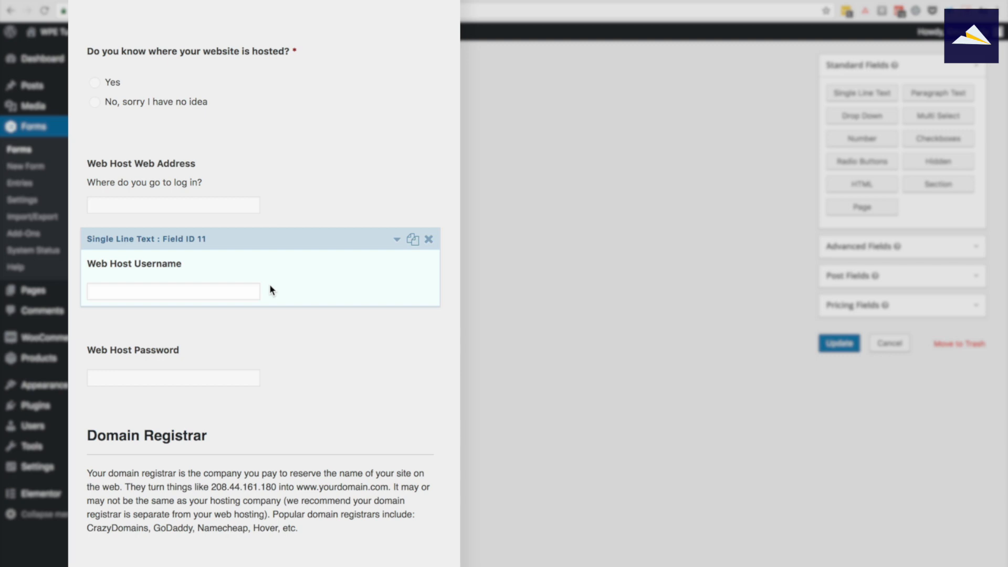
mouse_move(280, 307)
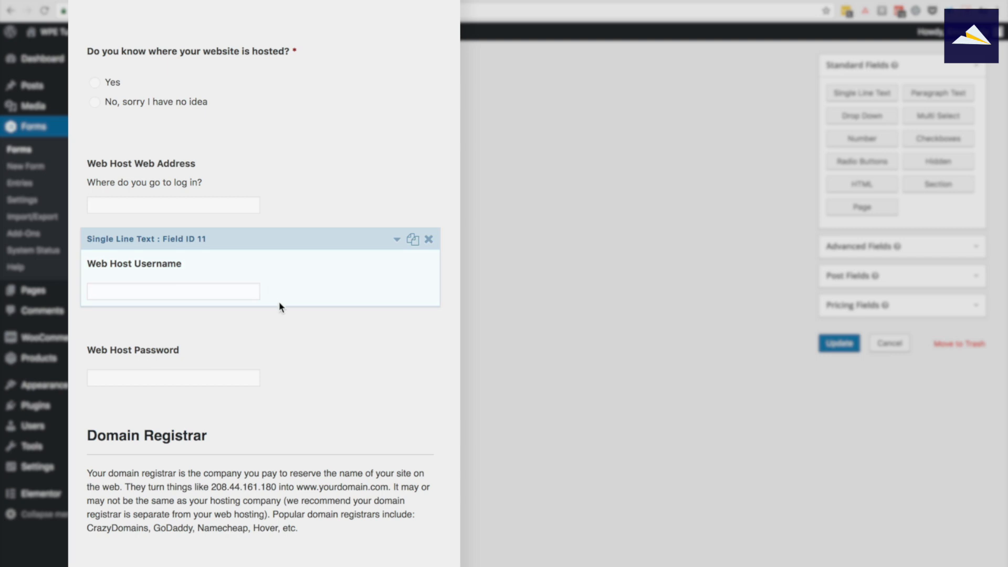
scroll(down, 3)
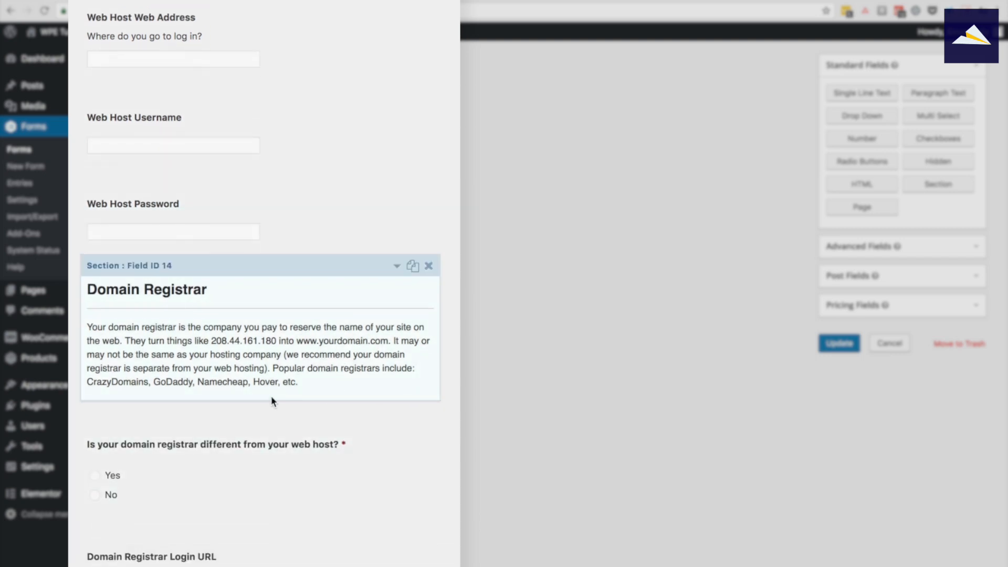
scroll(down, 3)
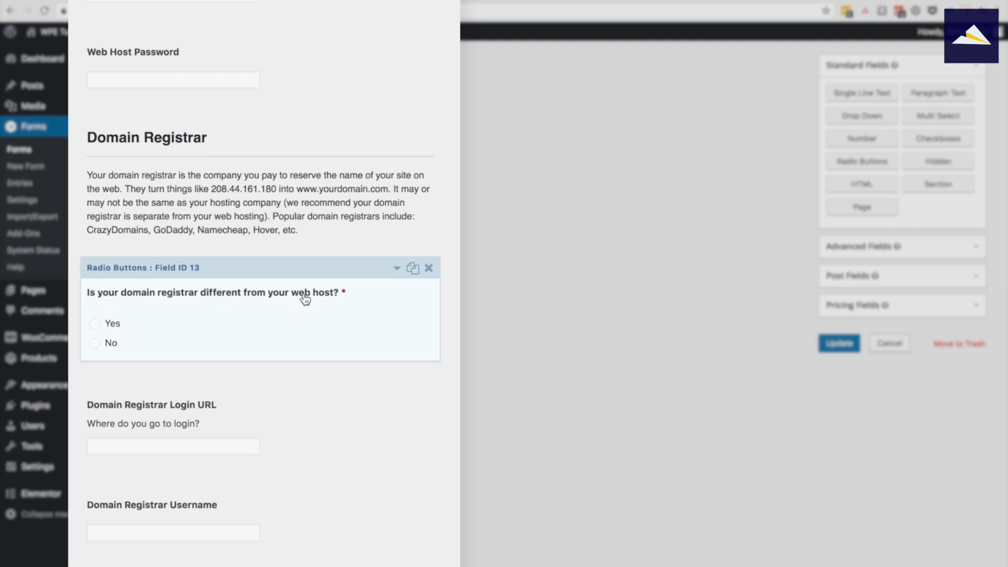
mouse_move(310, 334)
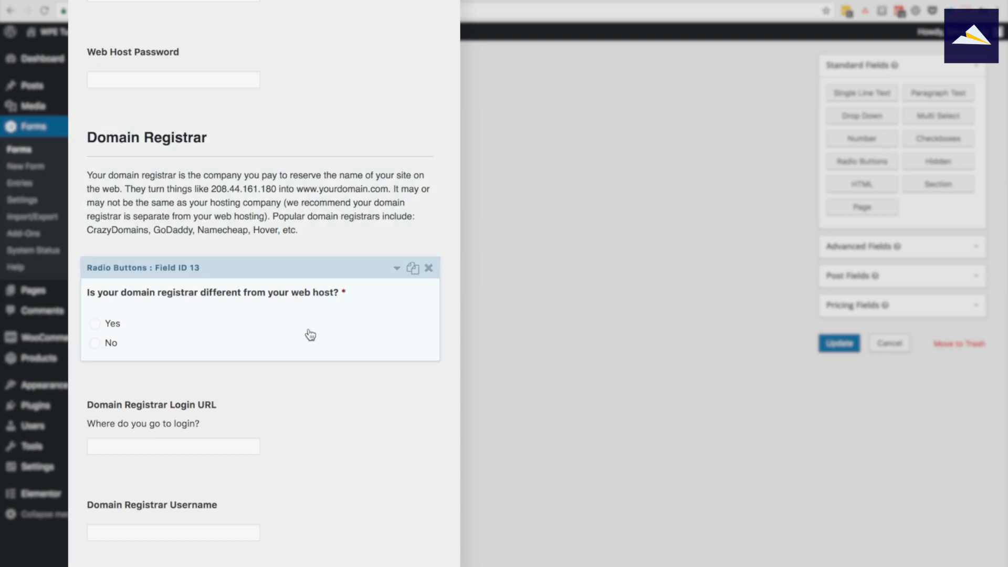
scroll(down, 3)
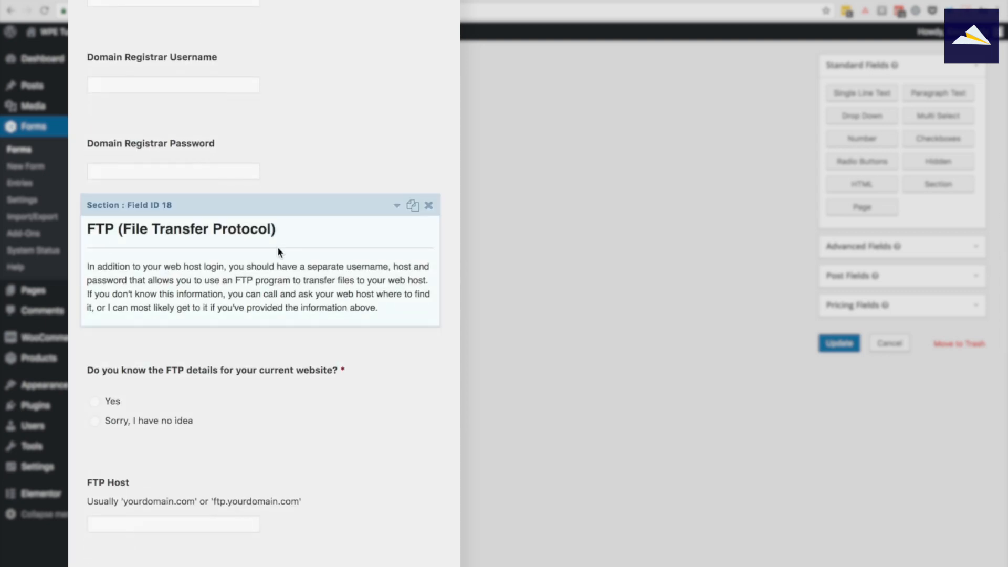
scroll(down, 3)
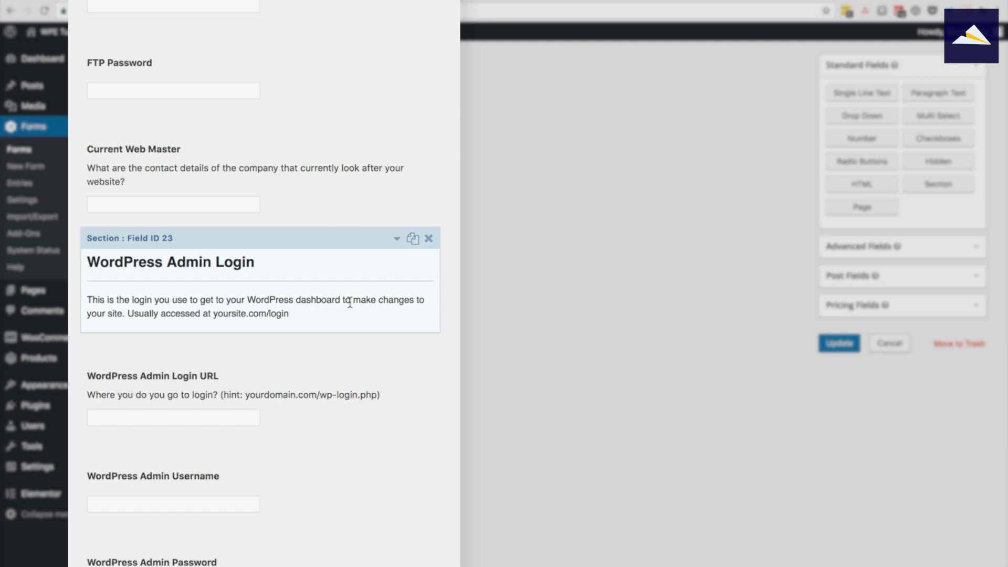
mouse_move(351, 321)
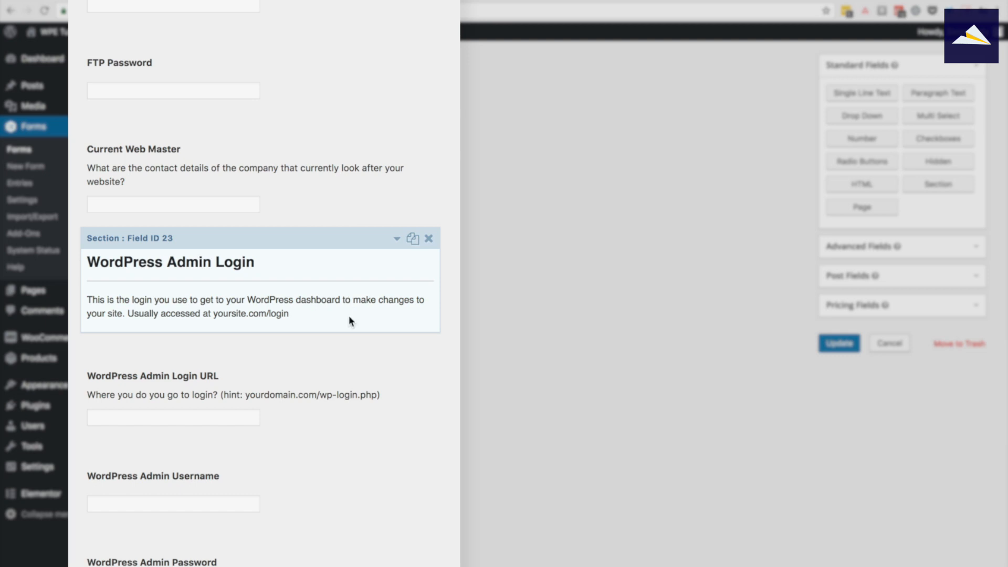
scroll(down, 3)
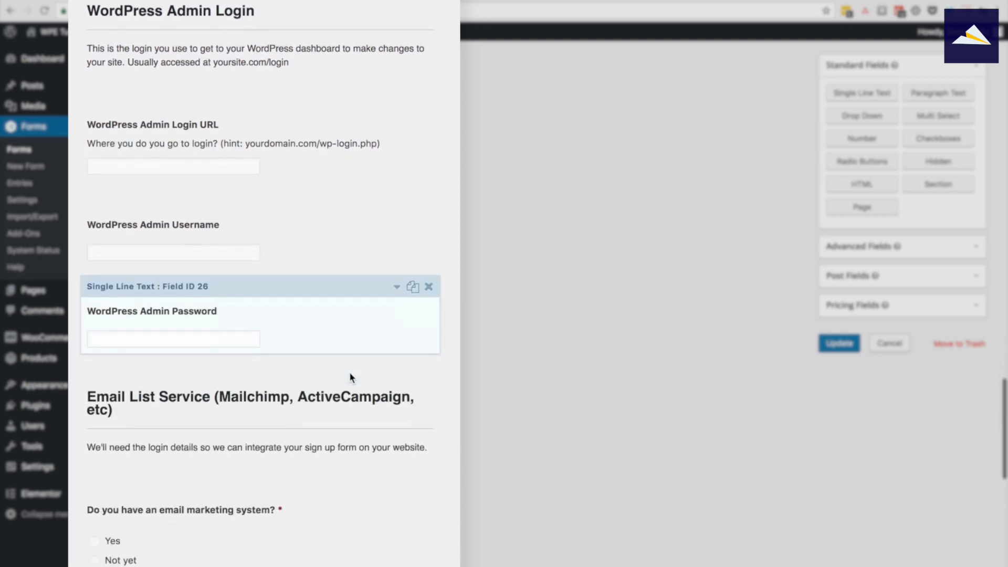
scroll(down, 3)
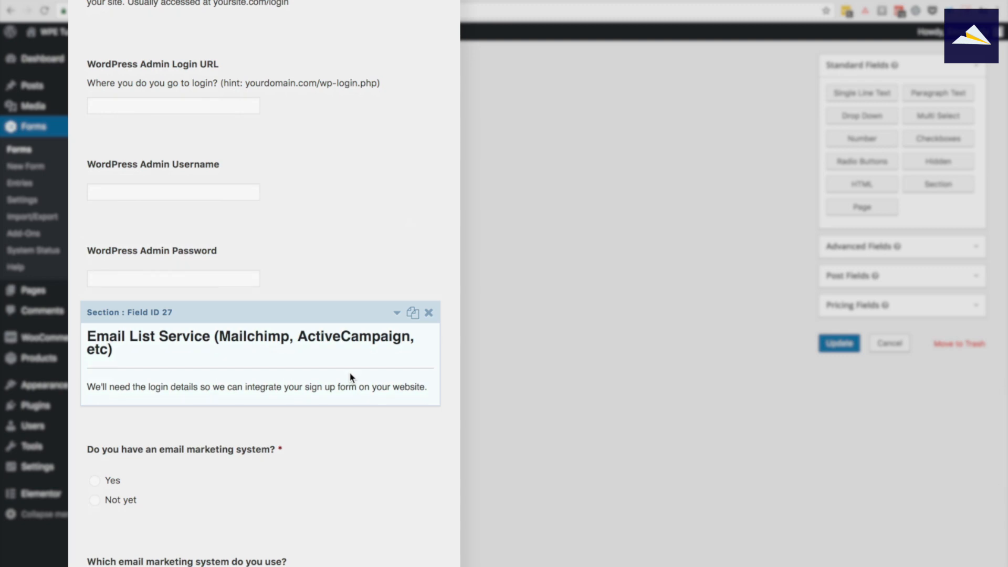
scroll(down, 3)
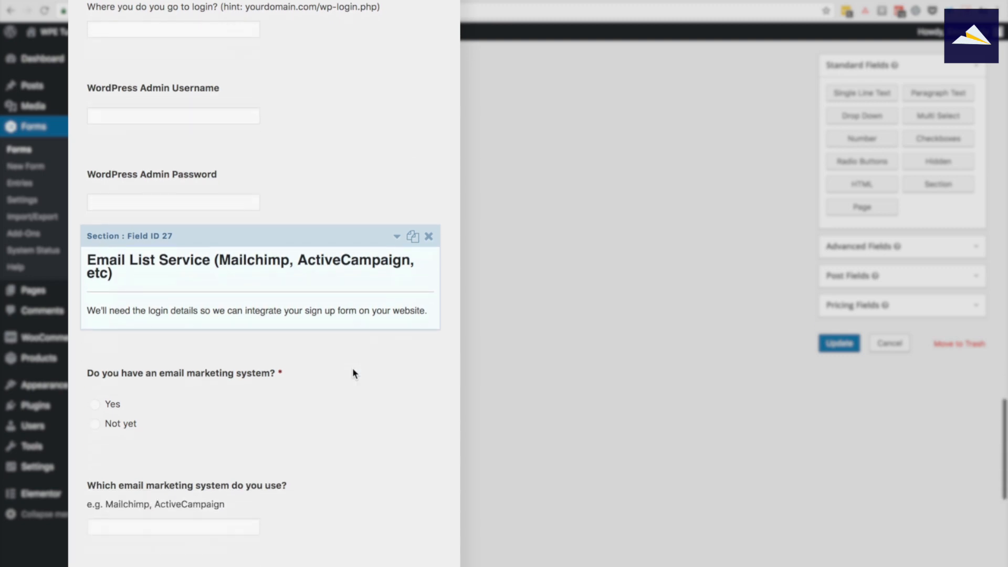
scroll(down, 3)
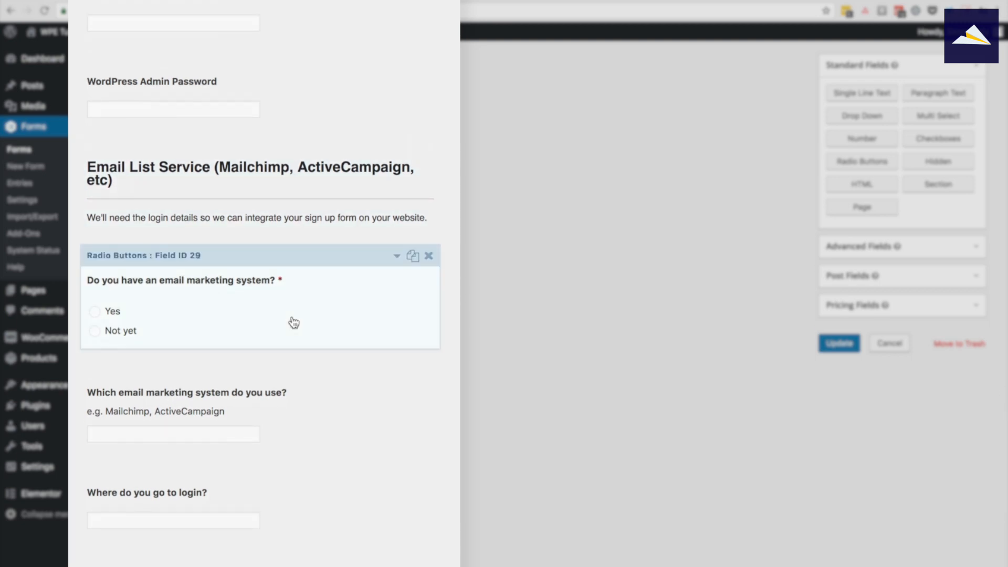
click(186, 393)
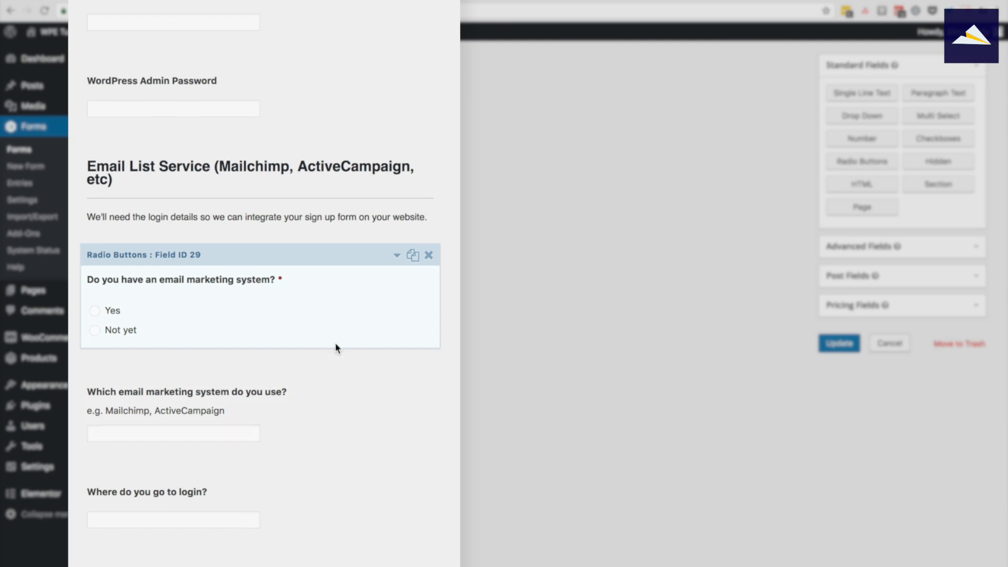
Save the New Client Information form with Update.
scroll(down, 3)
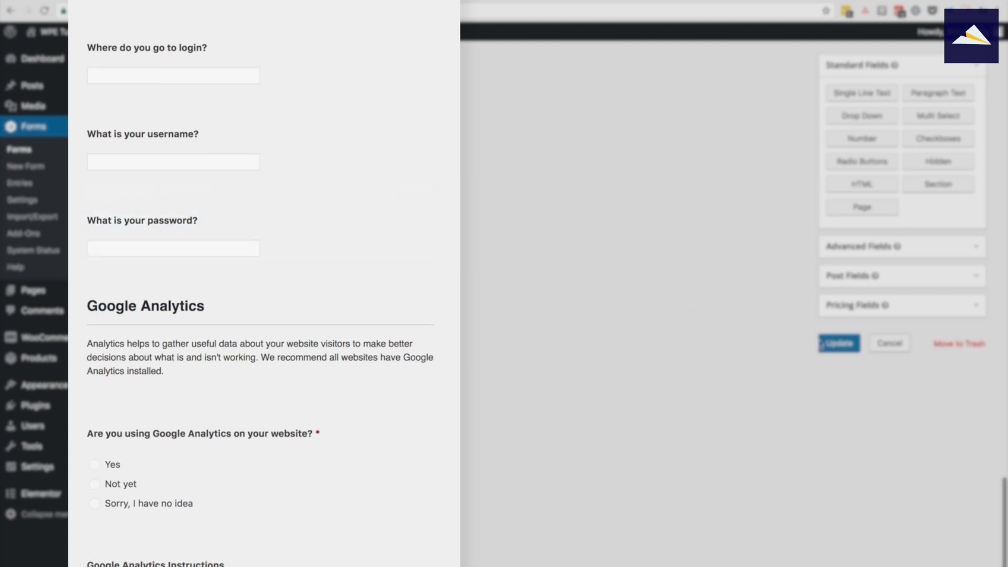
click(838, 343)
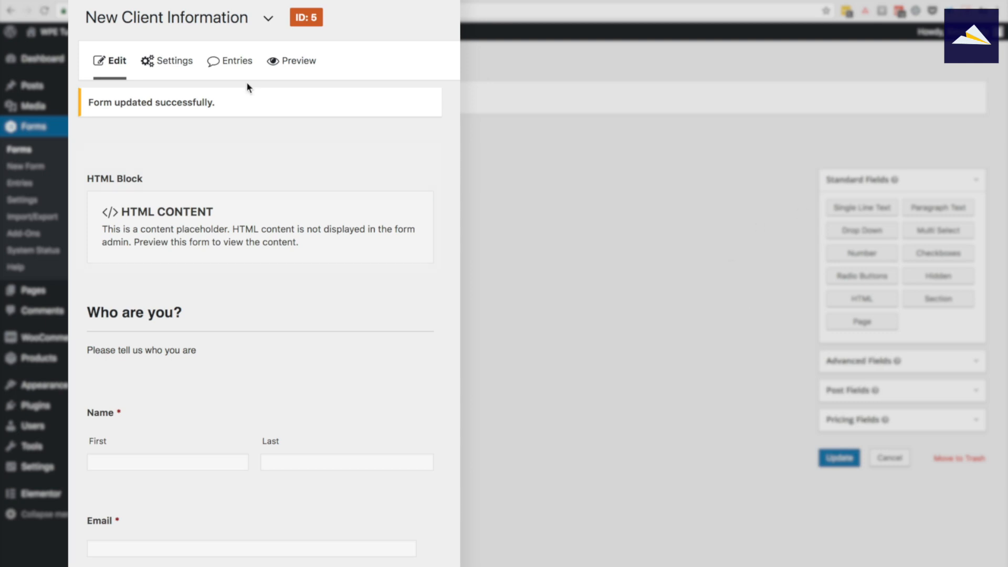
click(172, 60)
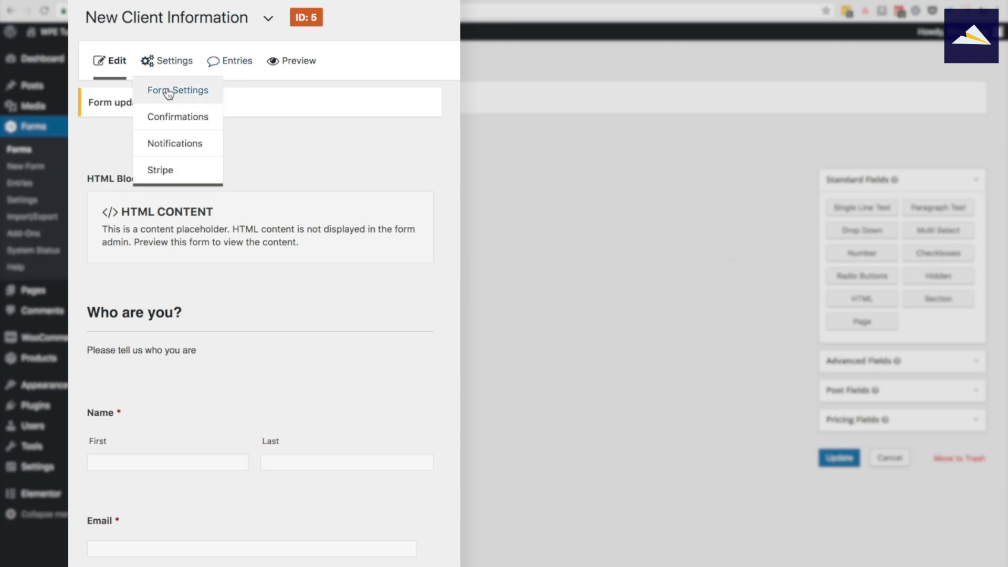
Look over Form Settings: title, Form Layout, Form Button, Restrictions and Form Options.
click(177, 90)
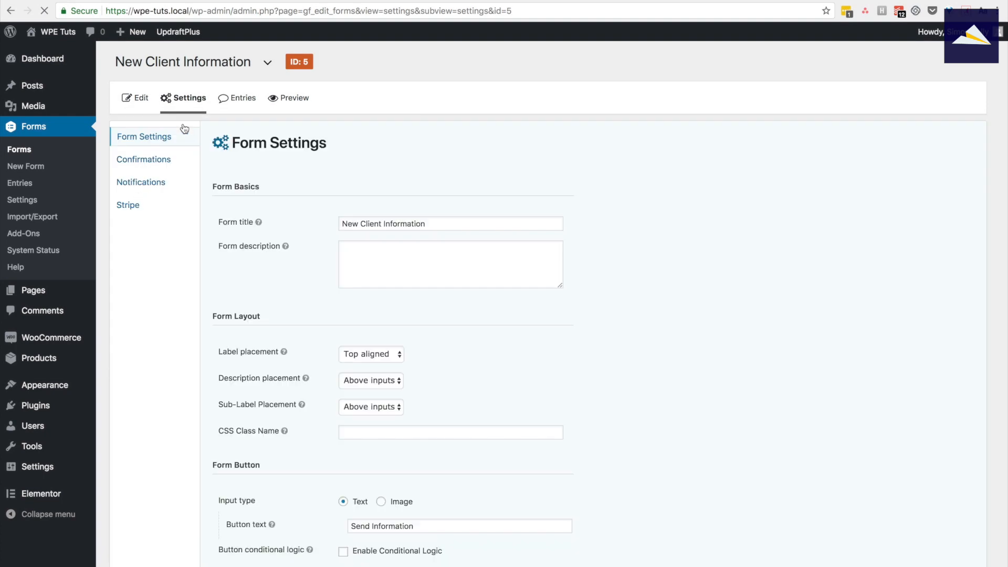
scroll(down, 3)
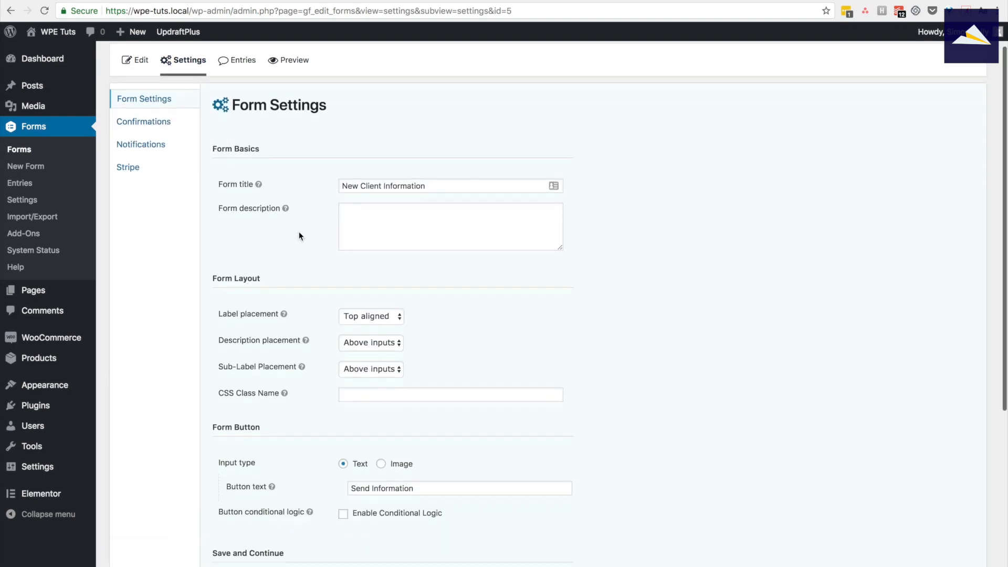
scroll(down, 3)
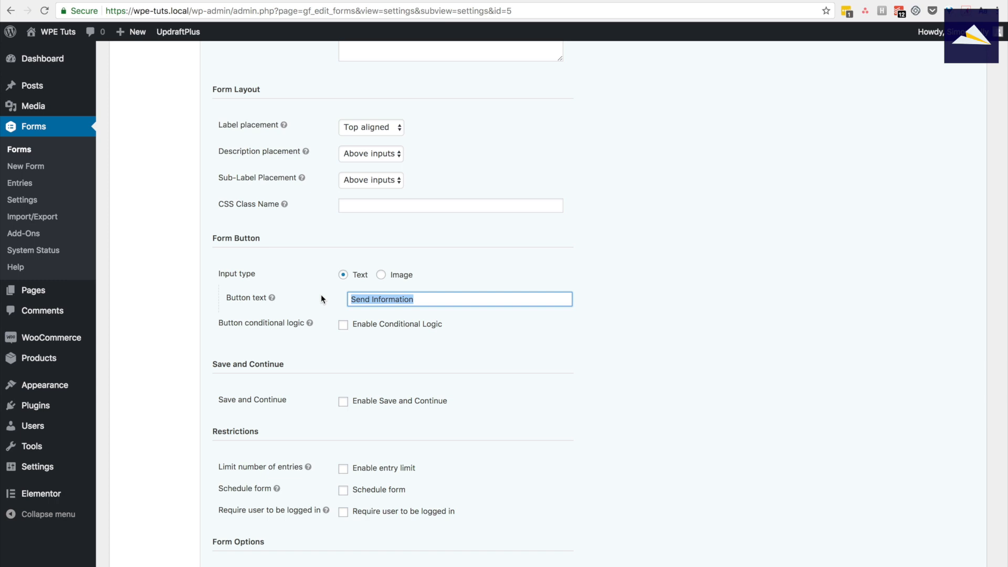
mouse_move(315, 289)
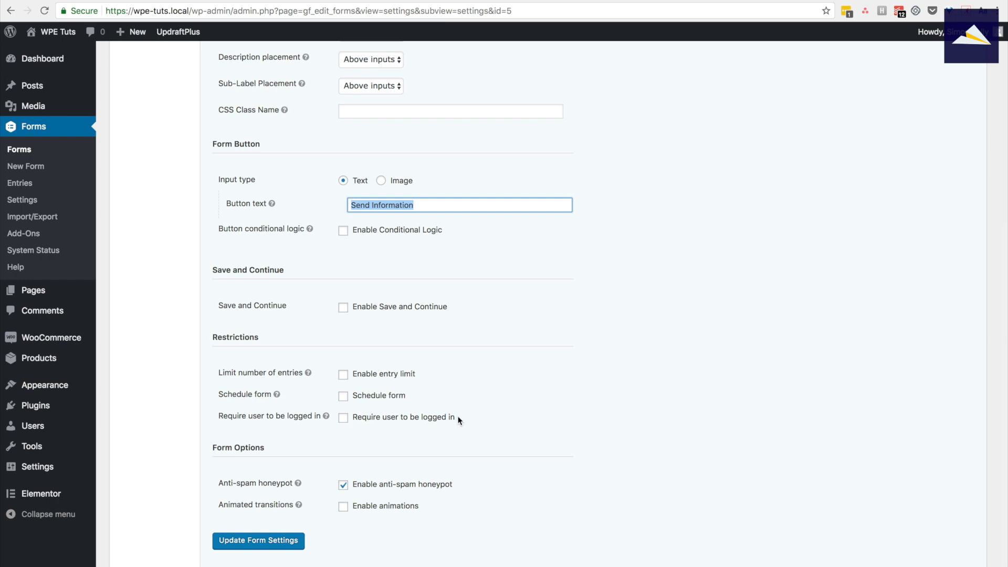
scroll(up, 3)
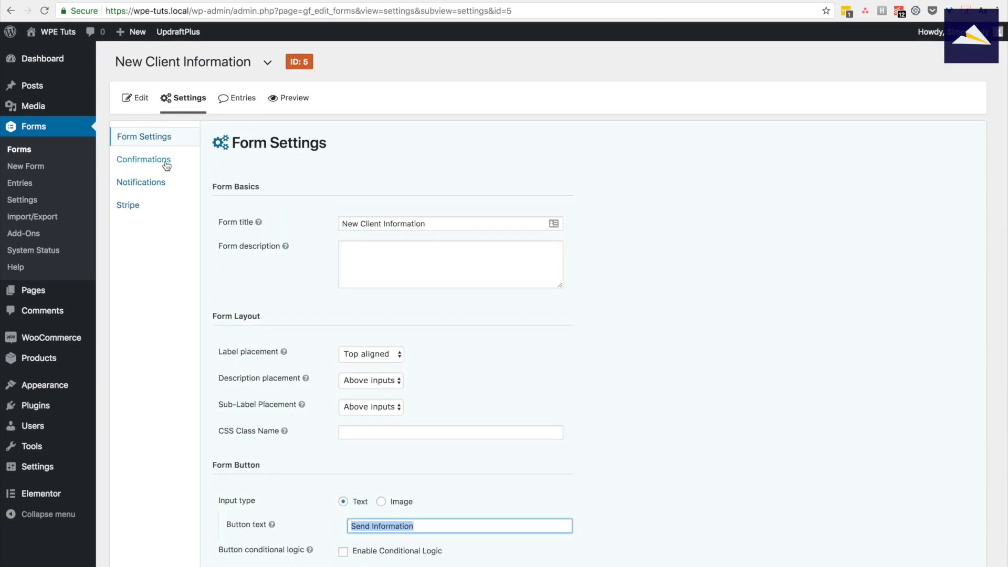
Open the Default Confirmation and select, then deselect, its next-steps thank-you message.
click(143, 158)
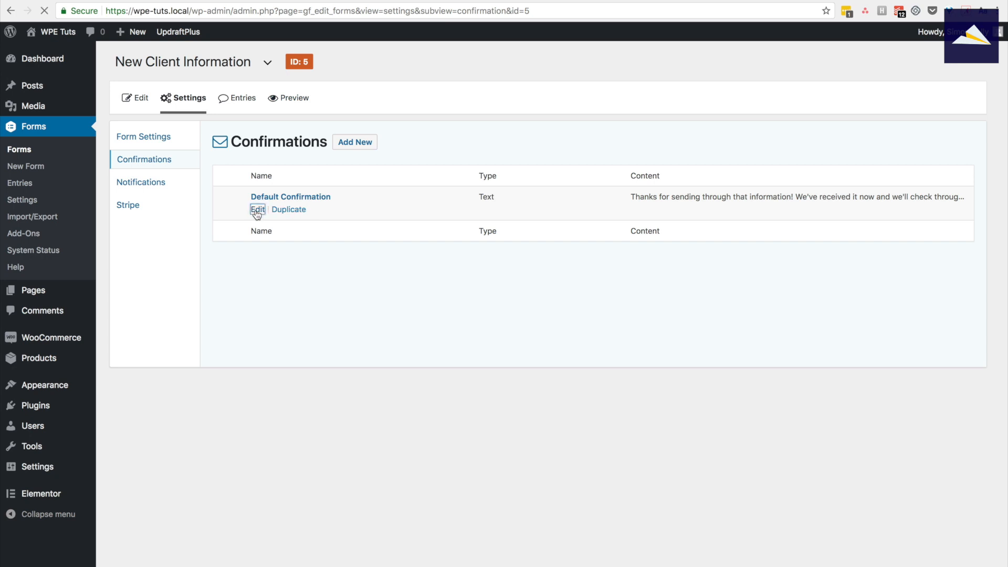
click(257, 209)
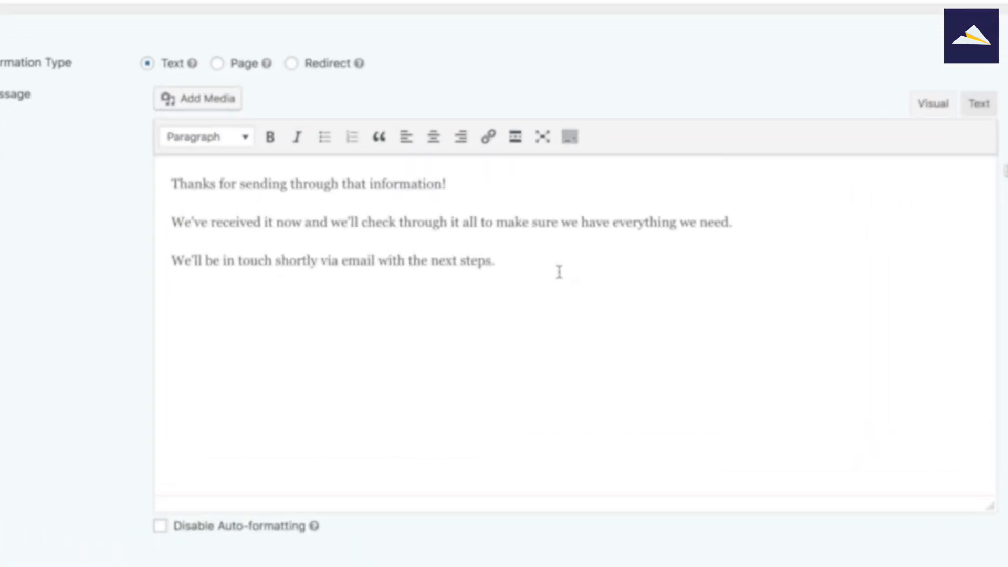
key(ctrl+a)
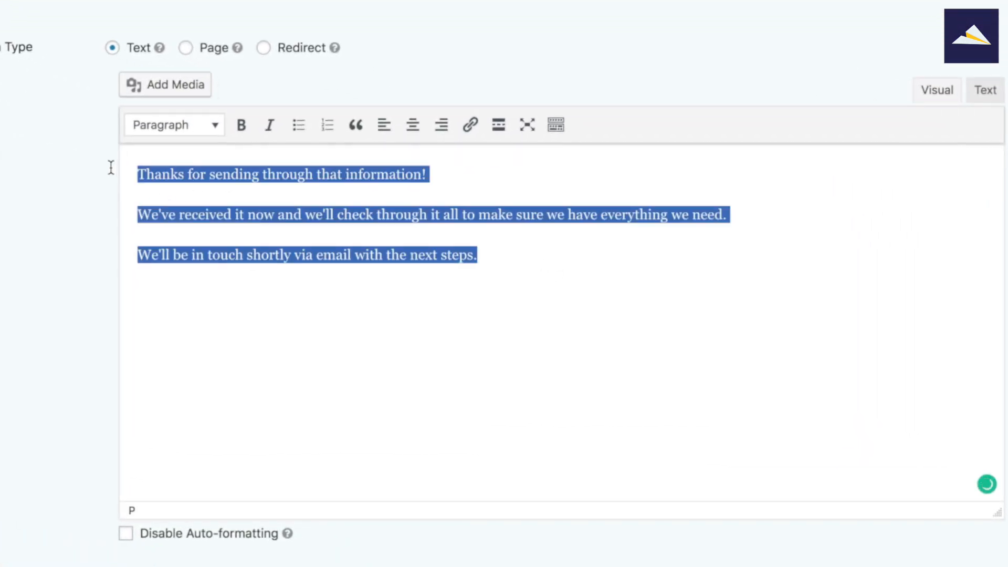
click(542, 289)
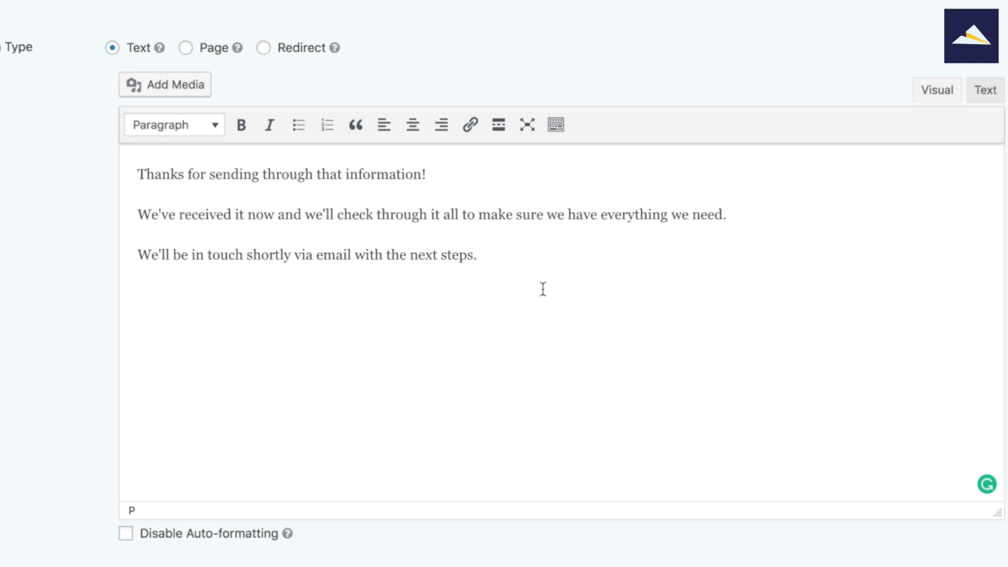
mouse_move(315, 240)
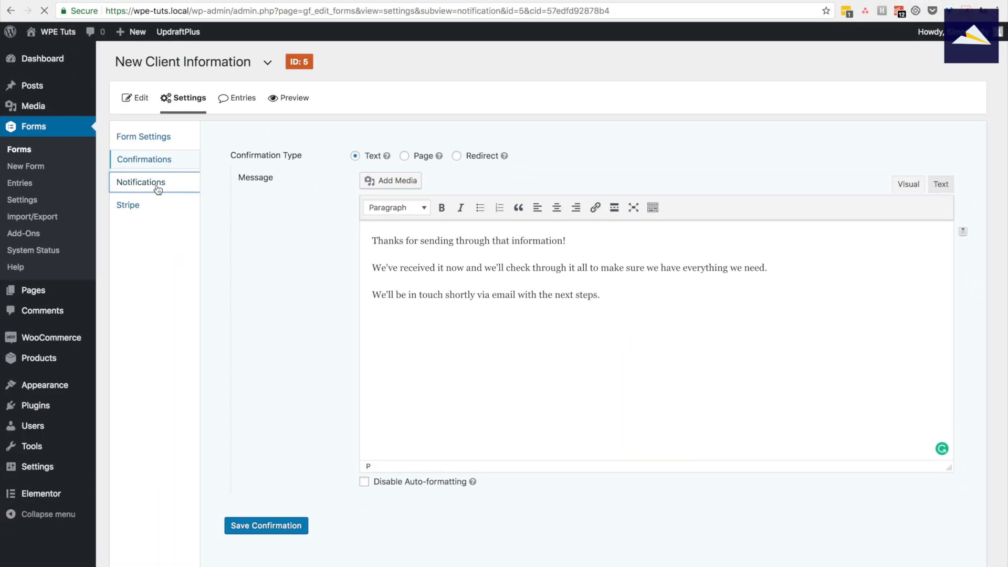
Check the Admin Notification, then return to the notifications list.
click(140, 182)
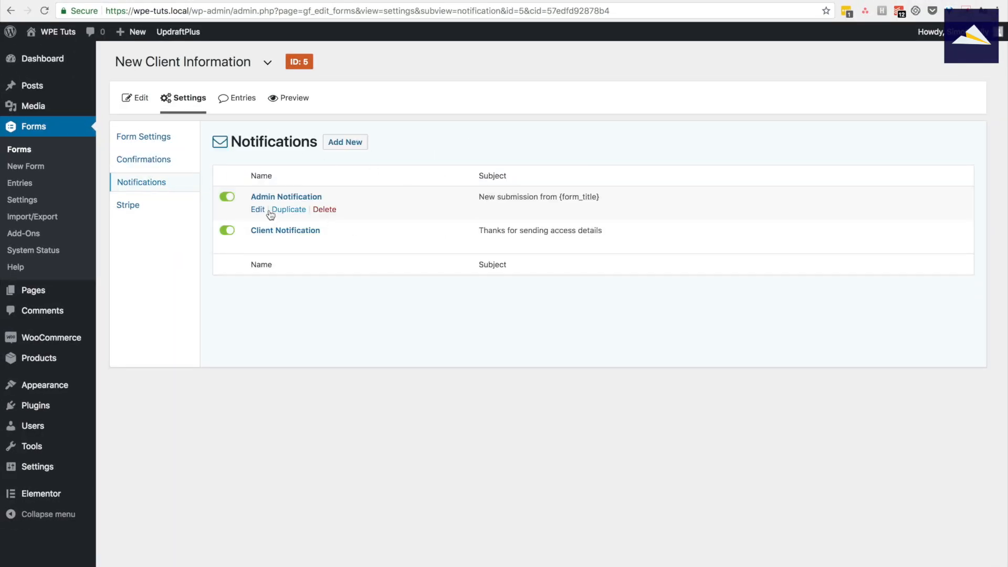
click(257, 209)
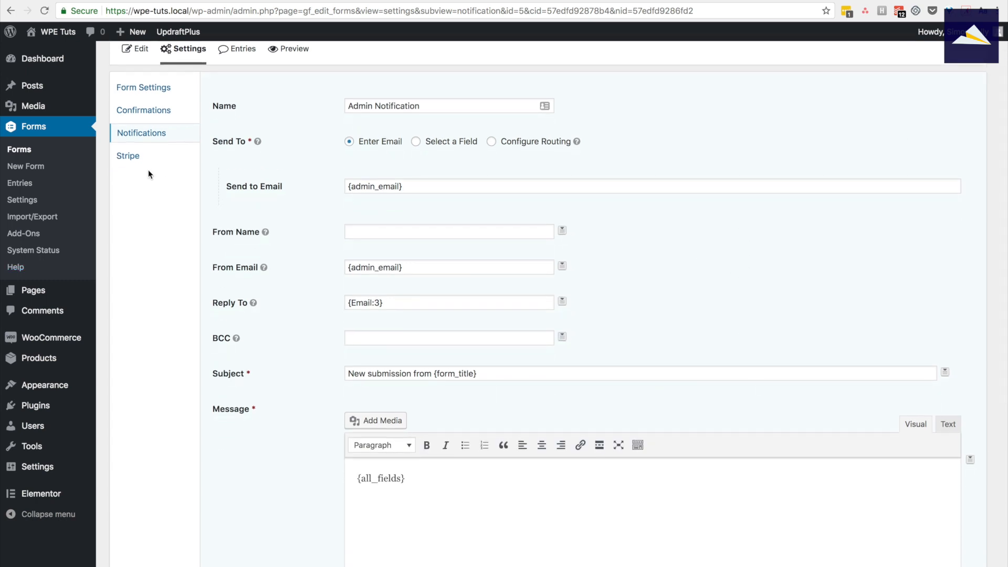
click(141, 132)
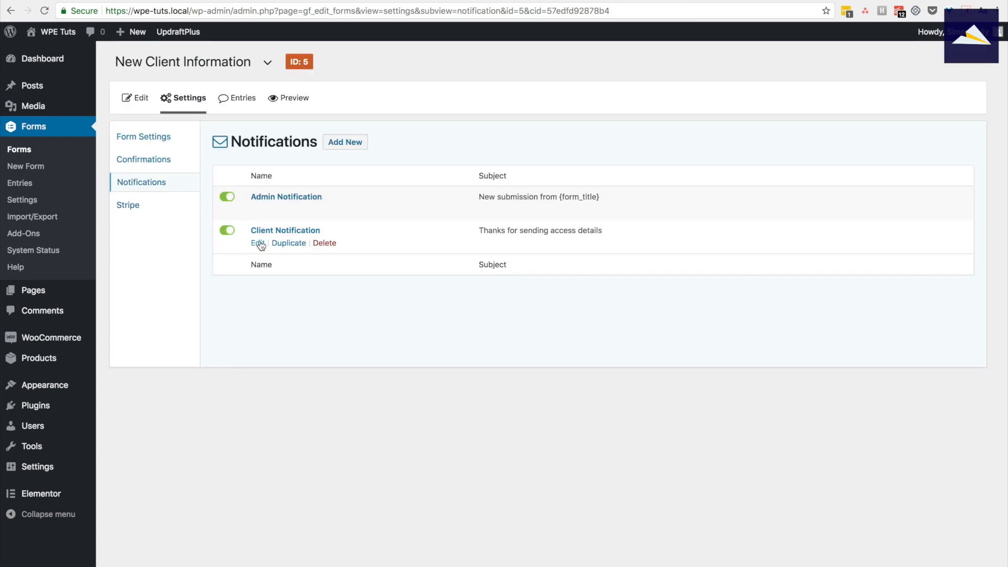
Review the Client Notification's sender details and its first-name thank-you email message.
click(258, 243)
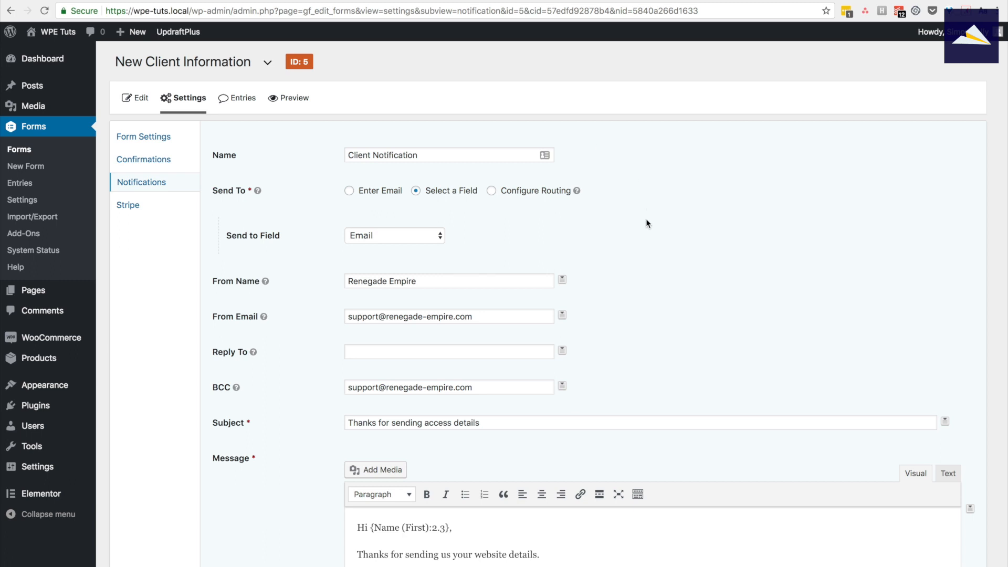
scroll(down, 3)
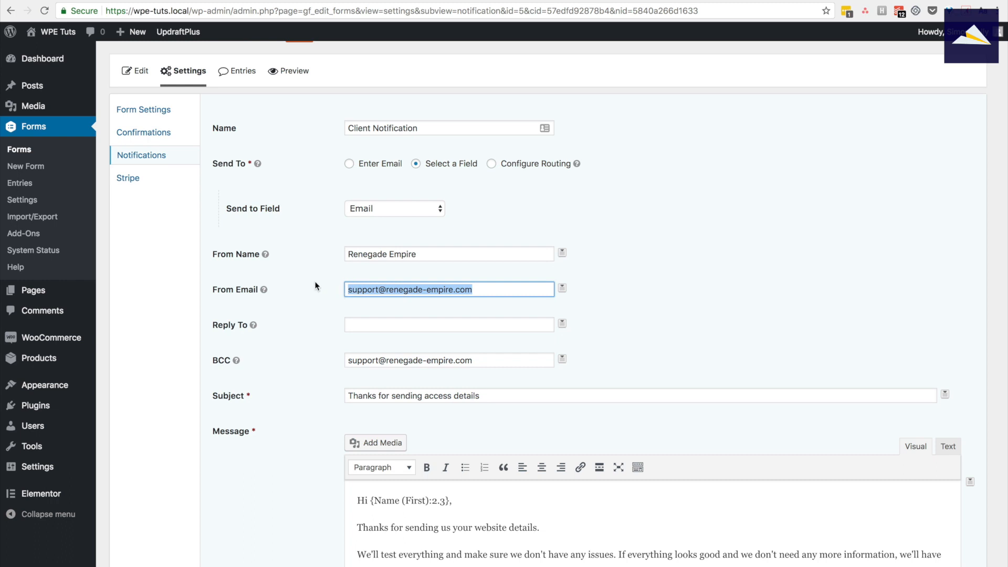
scroll(down, 3)
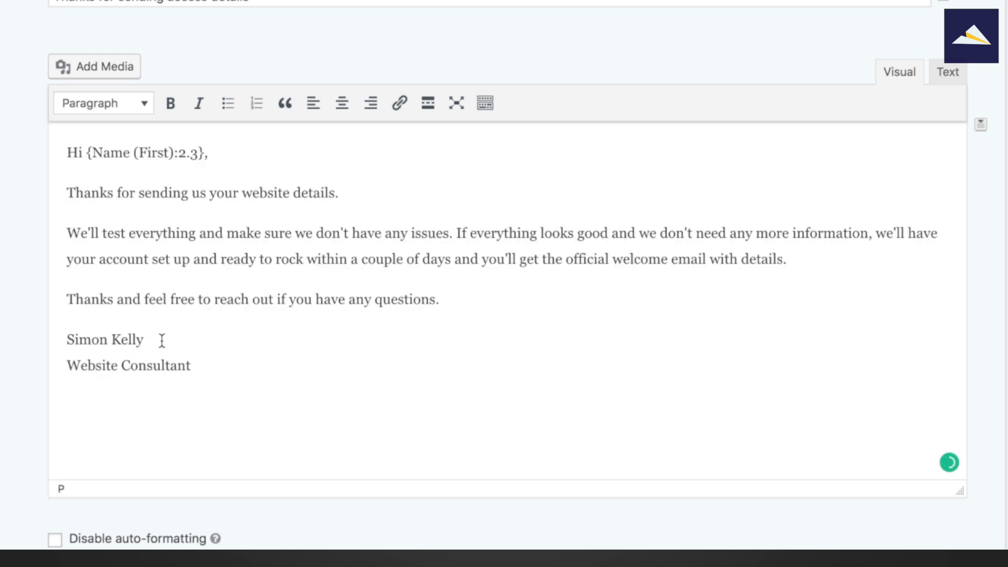
mouse_move(243, 383)
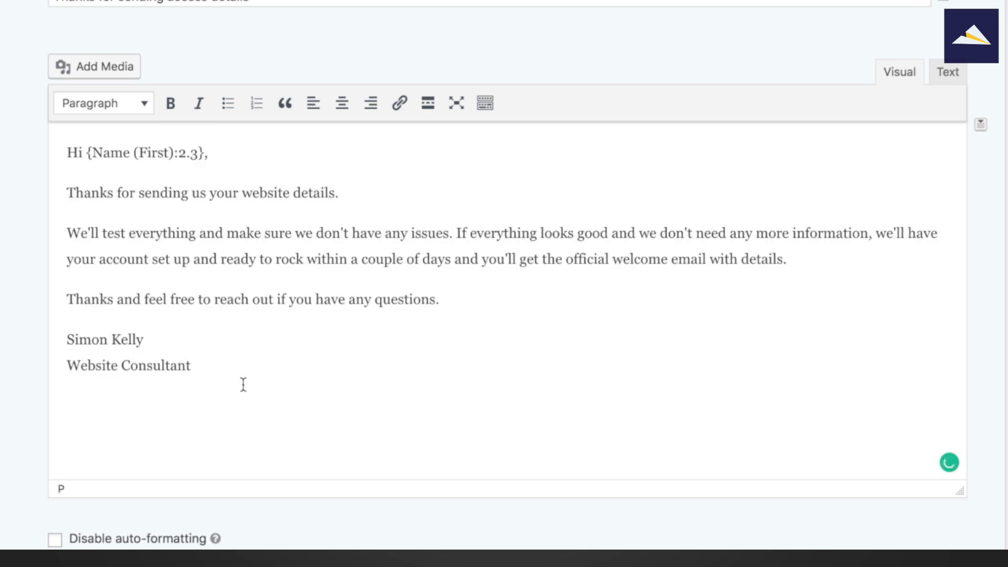
mouse_move(251, 378)
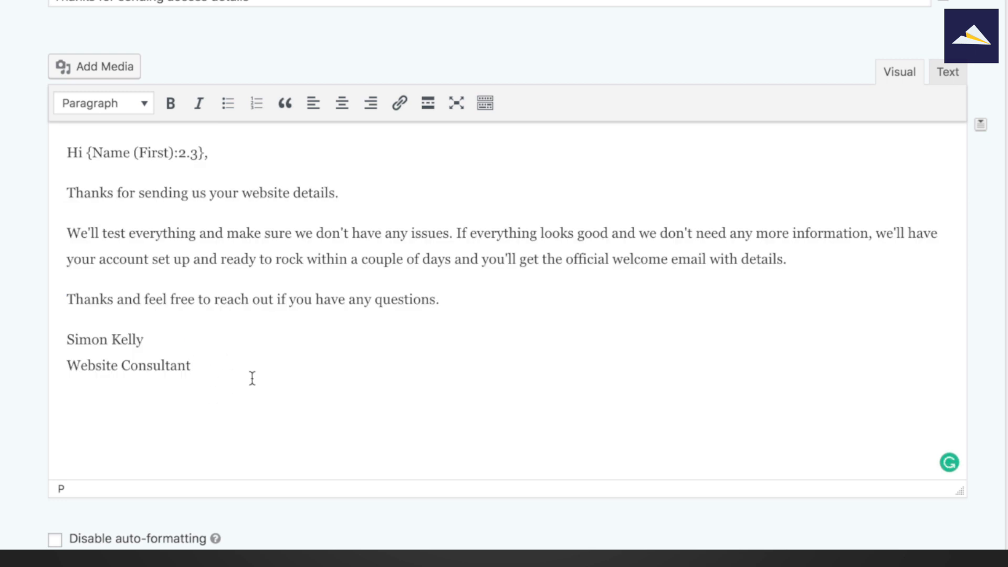
scroll(up, 3)
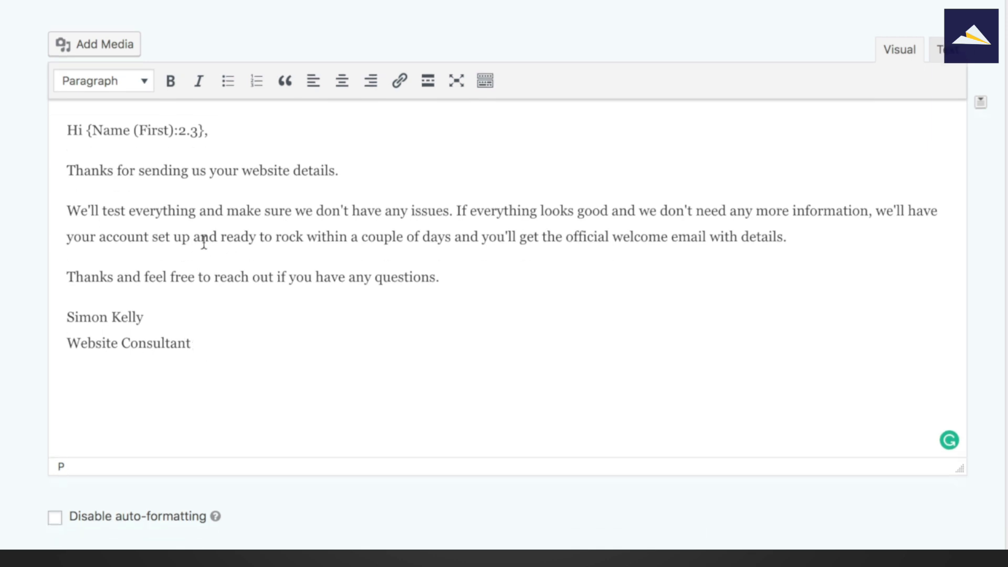
scroll(down, 3)
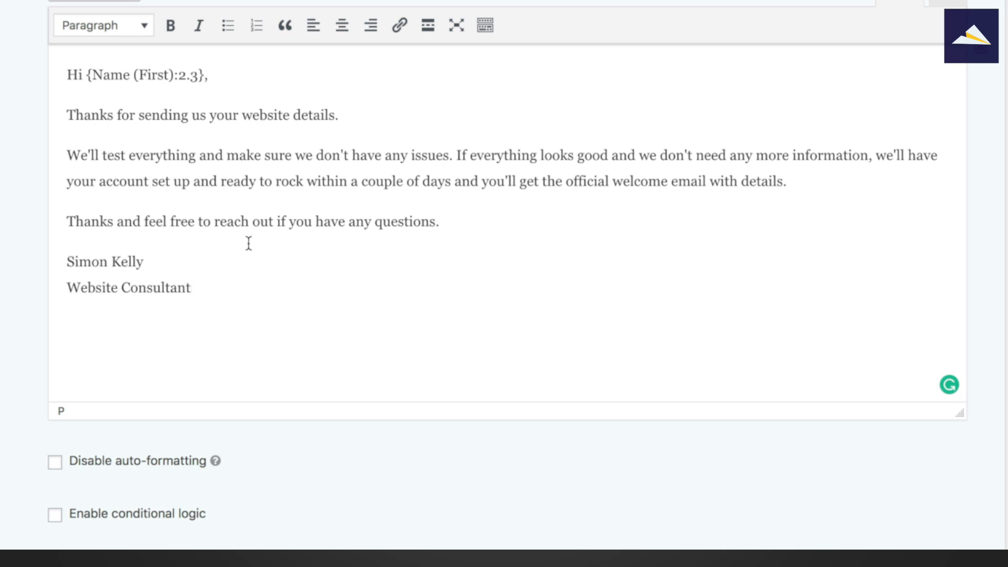
mouse_move(233, 268)
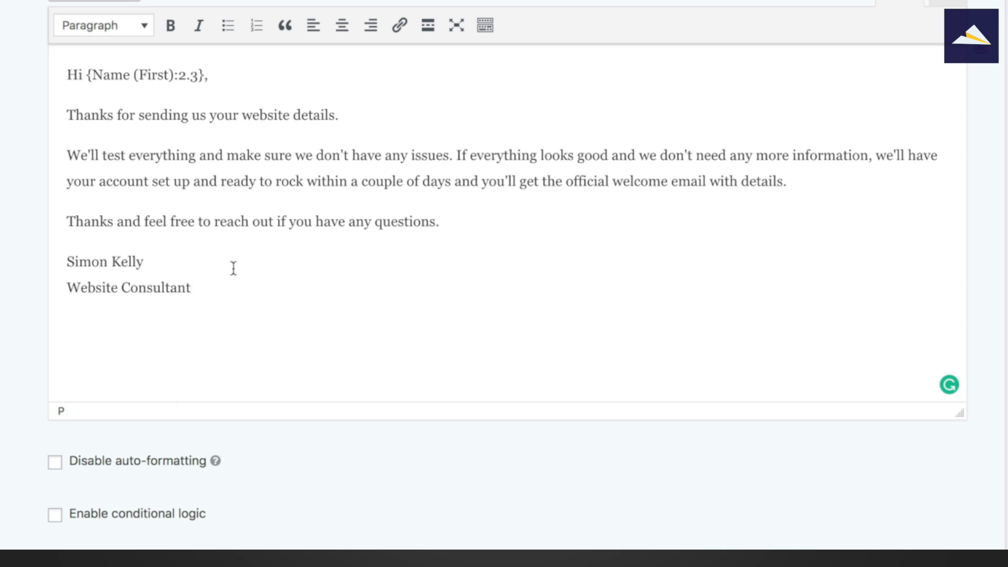
mouse_move(303, 181)
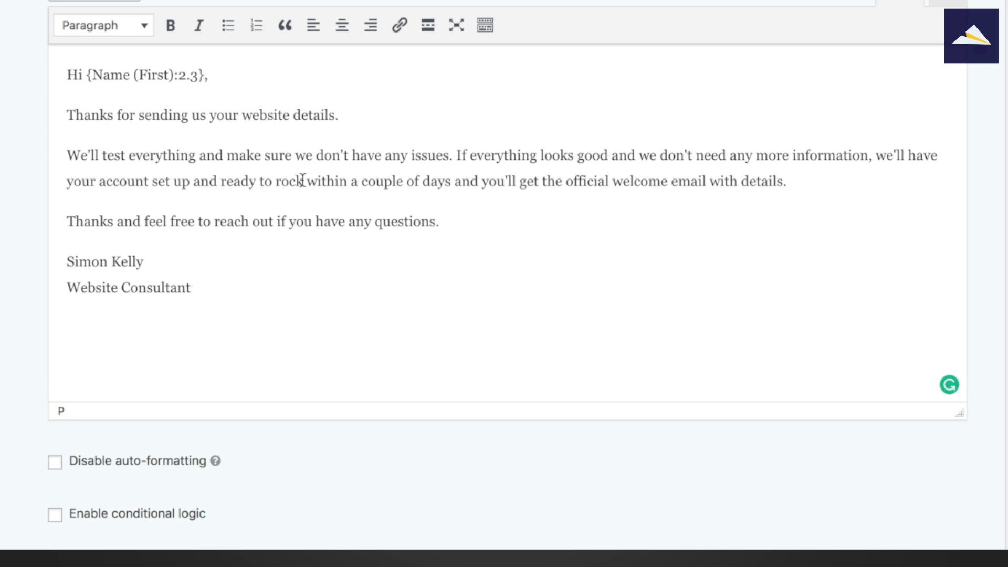
scroll(up, 3)
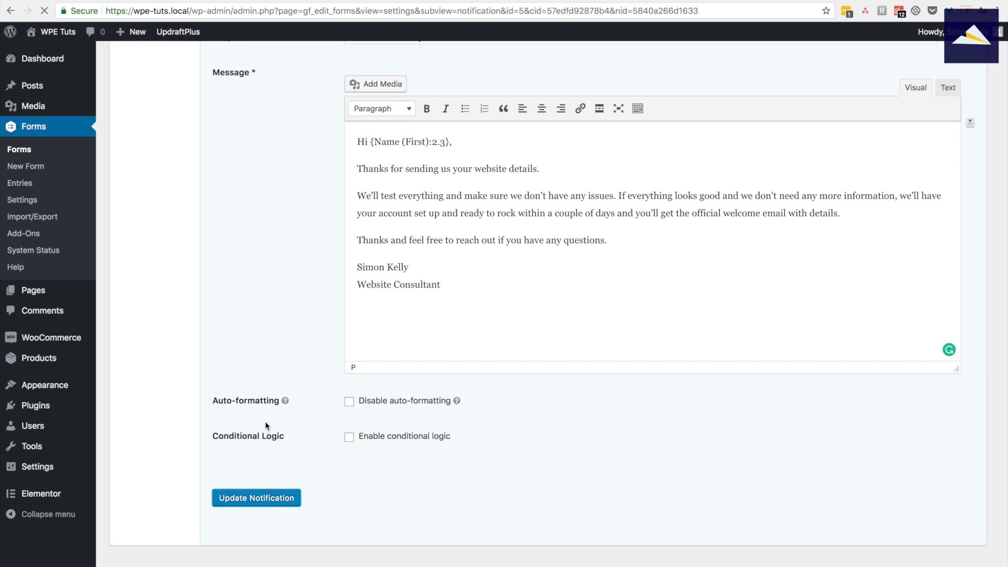
Click Update Notification to store the Client Notification.
click(256, 497)
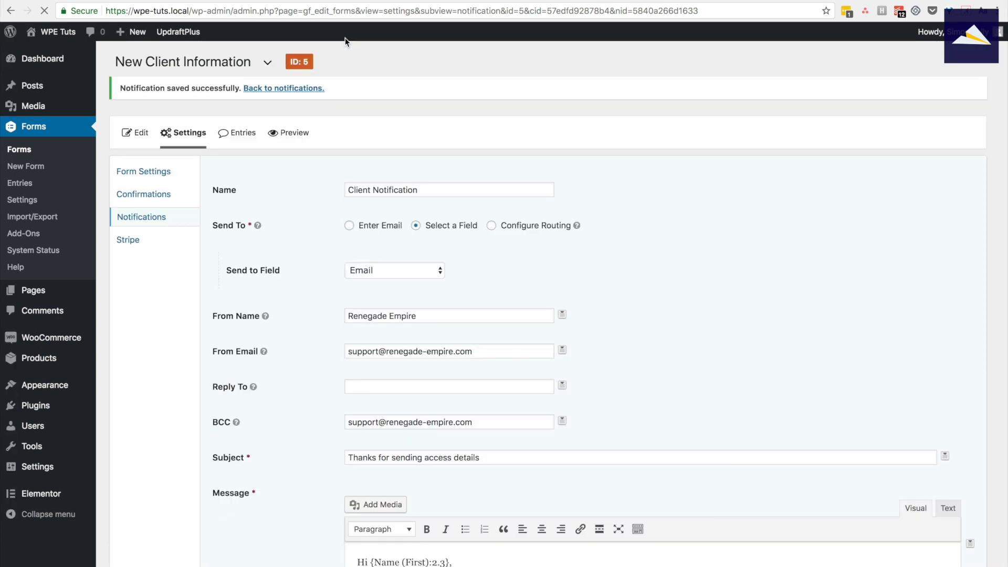
mouse_move(398, 98)
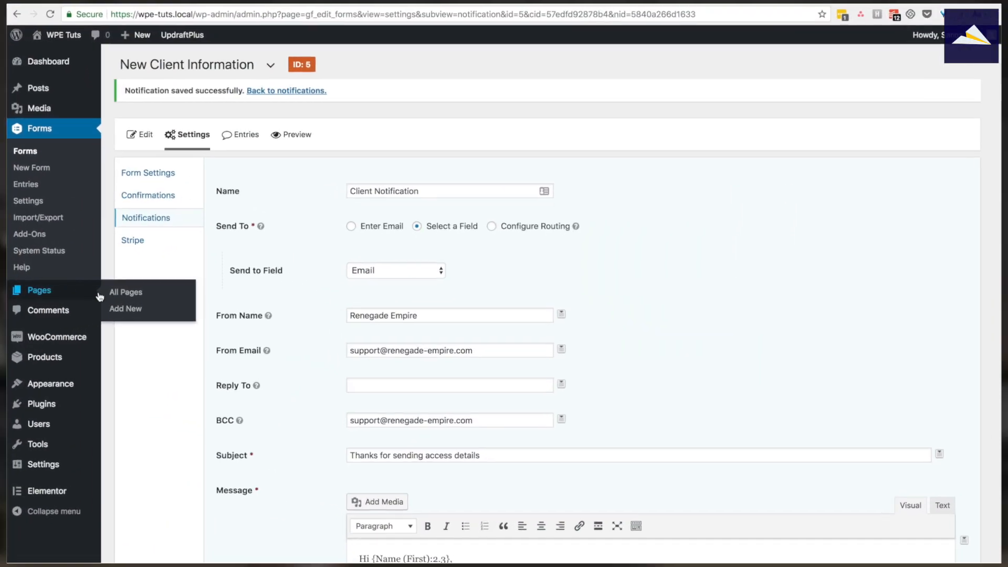
Title the new page 'New Client Information' so WordPress creates its permalink and draft.
click(125, 308)
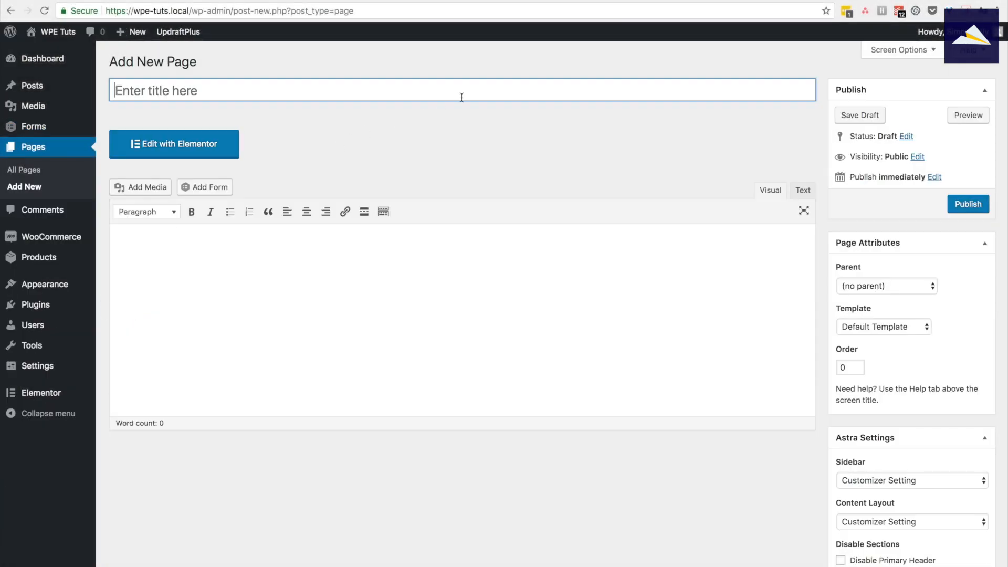
text(New Client)
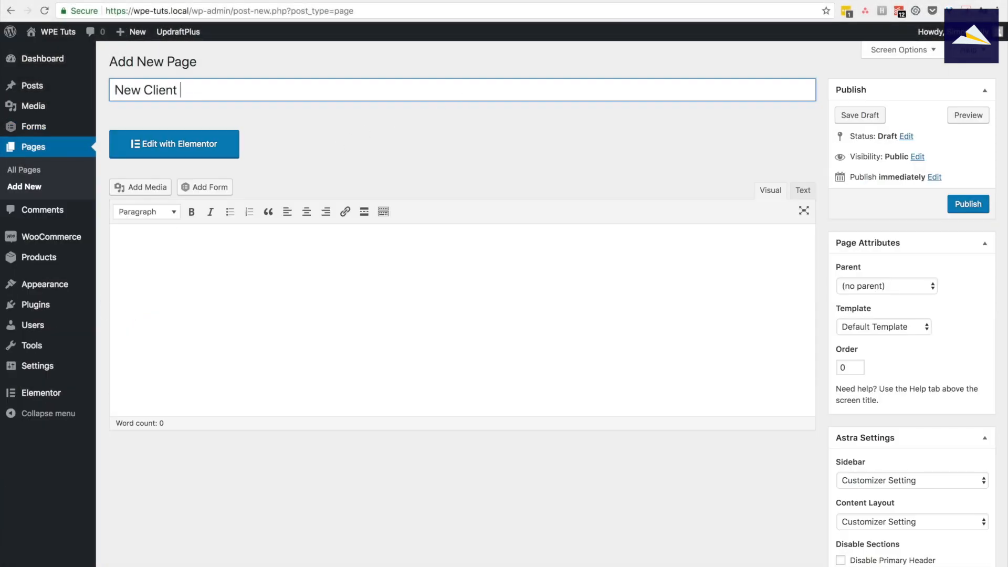
text(Inform)
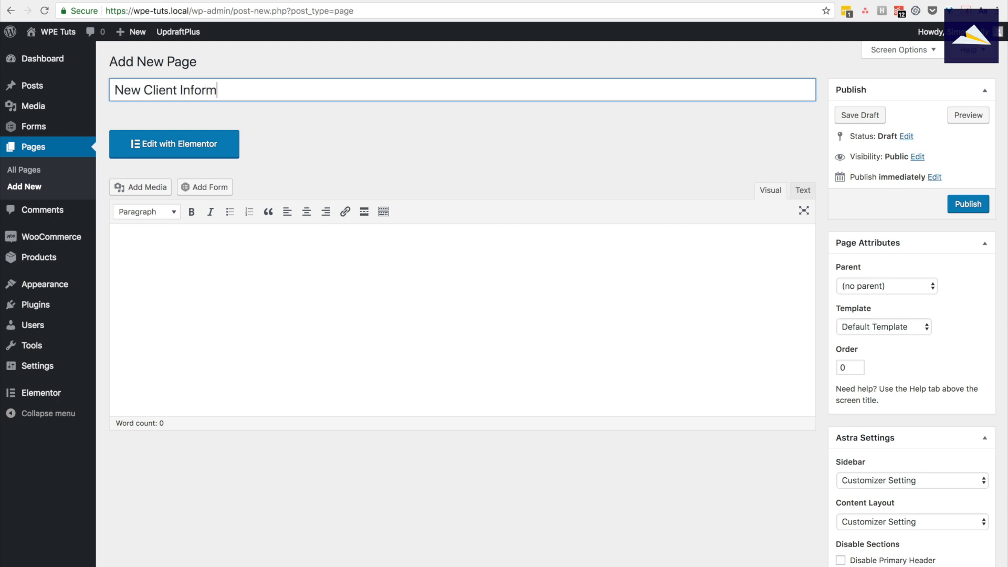
text(ation)
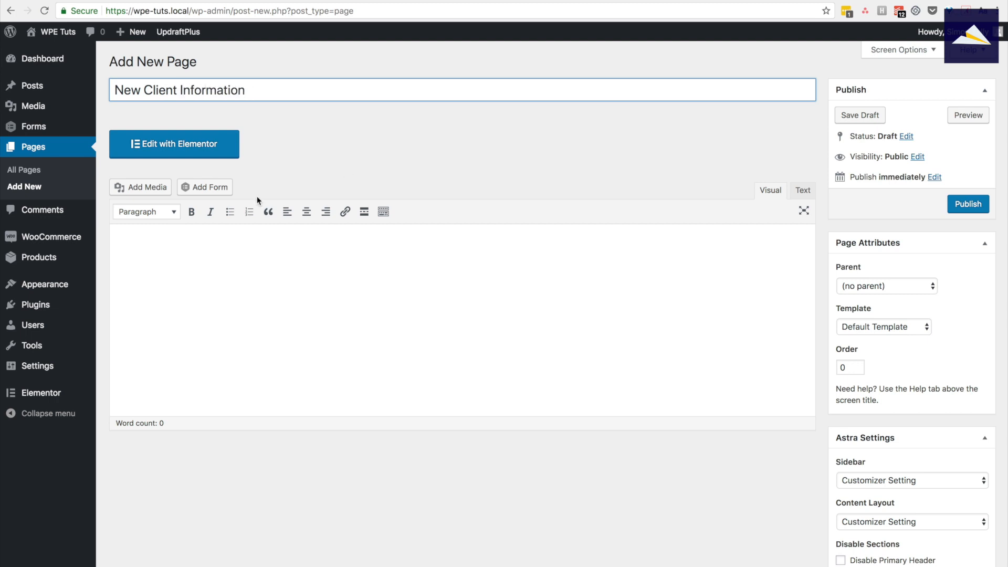
click(859, 114)
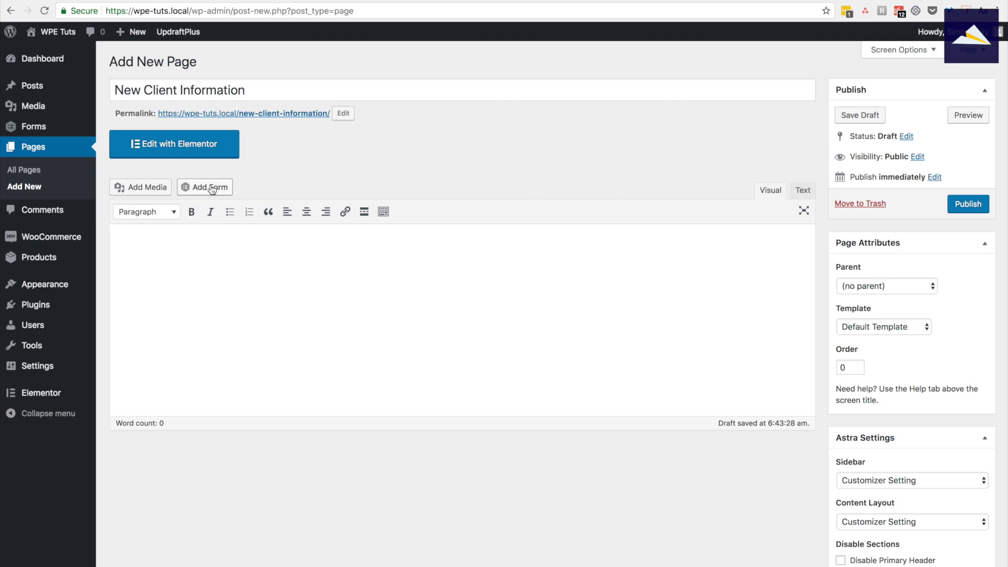
Insert the New Client Information Gravity Form into the page and publish it.
click(204, 187)
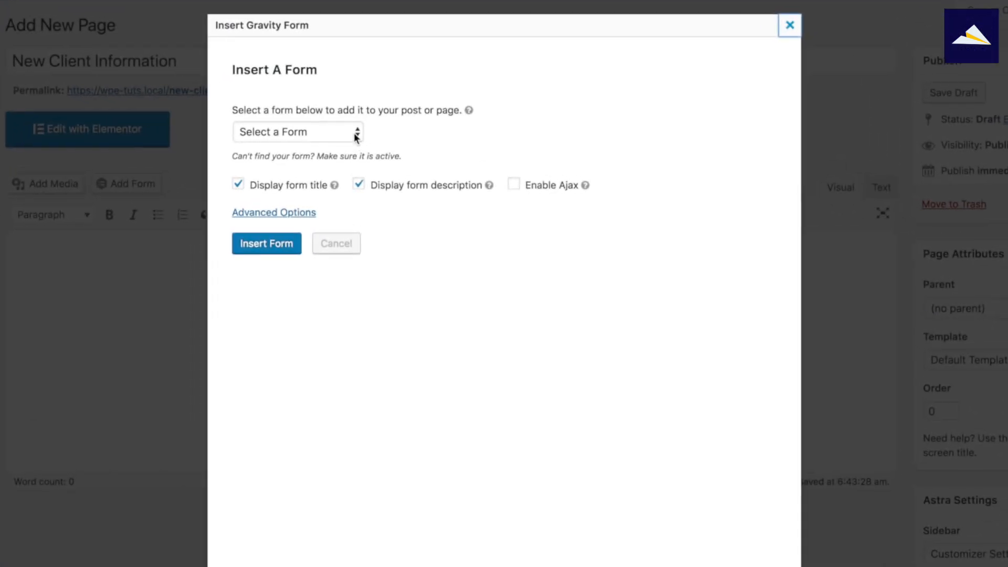
click(297, 132)
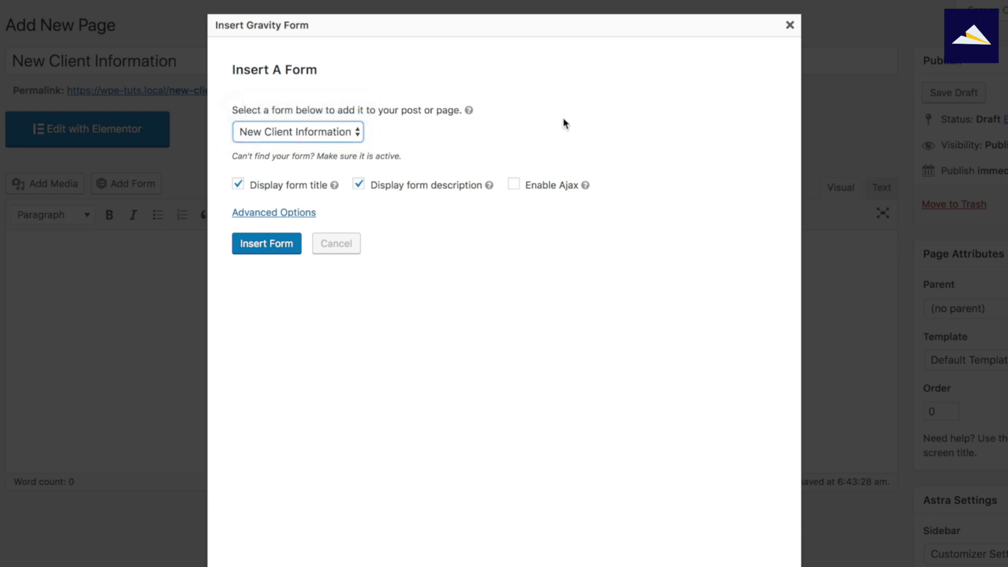
mouse_move(466, 192)
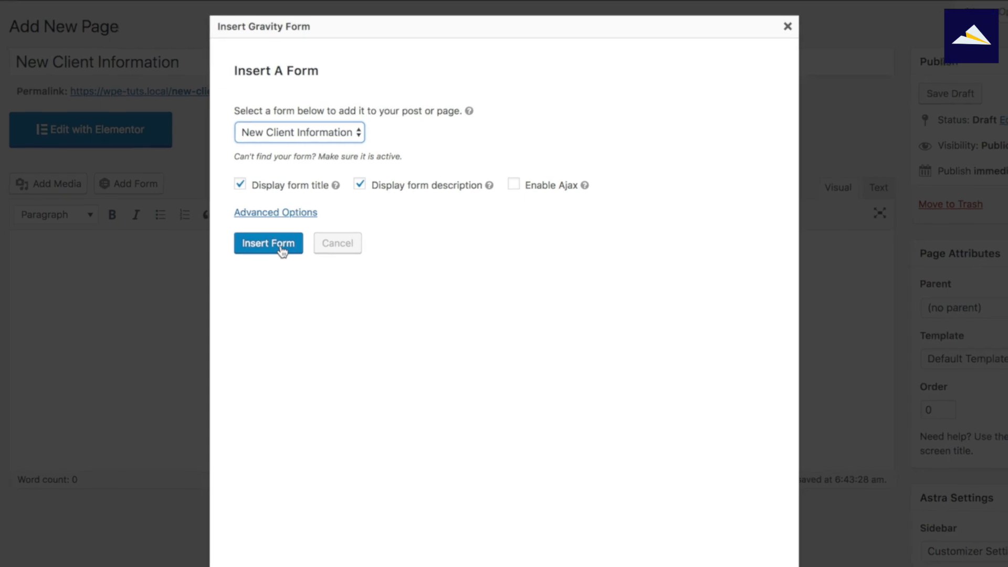
click(268, 243)
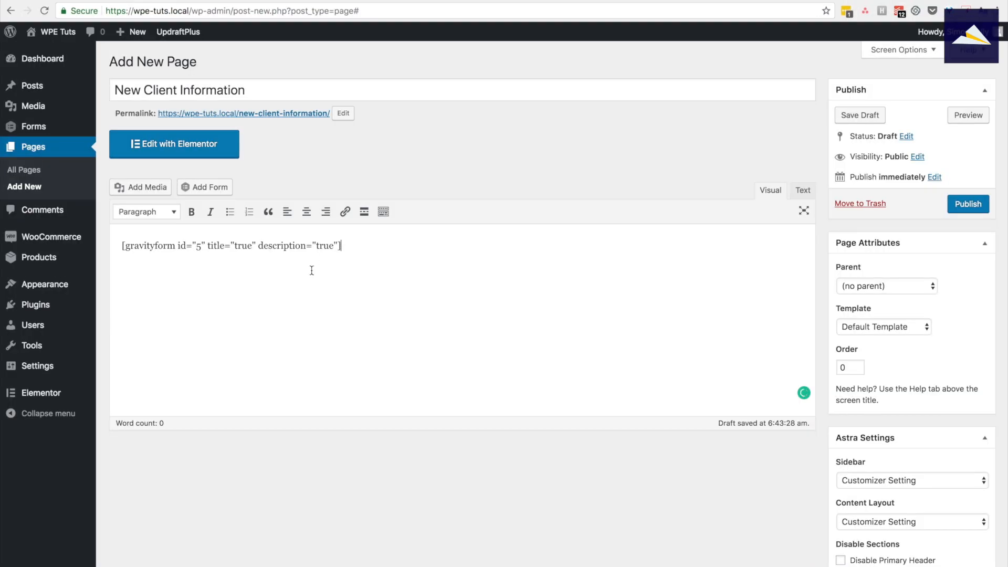
click(968, 204)
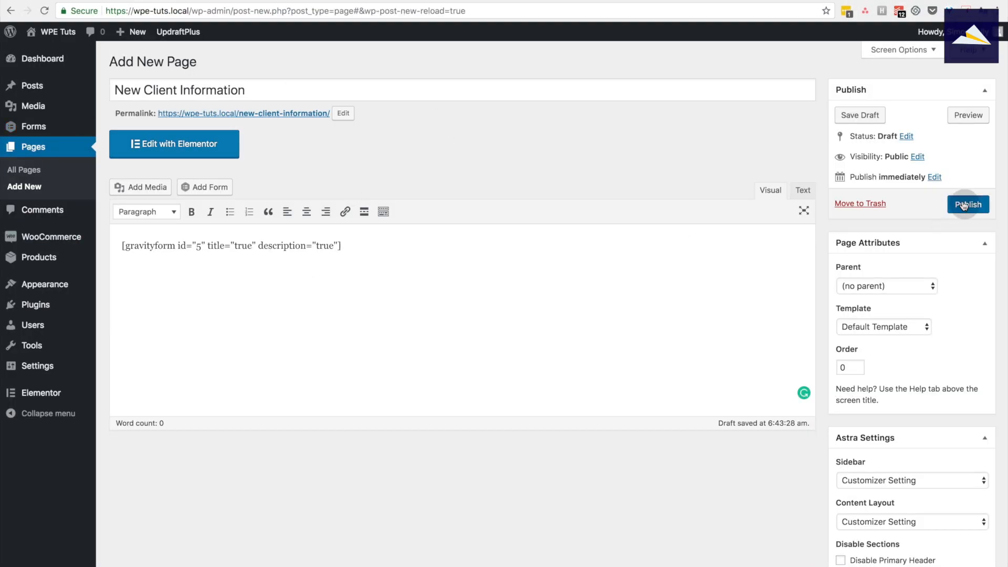
click(968, 205)
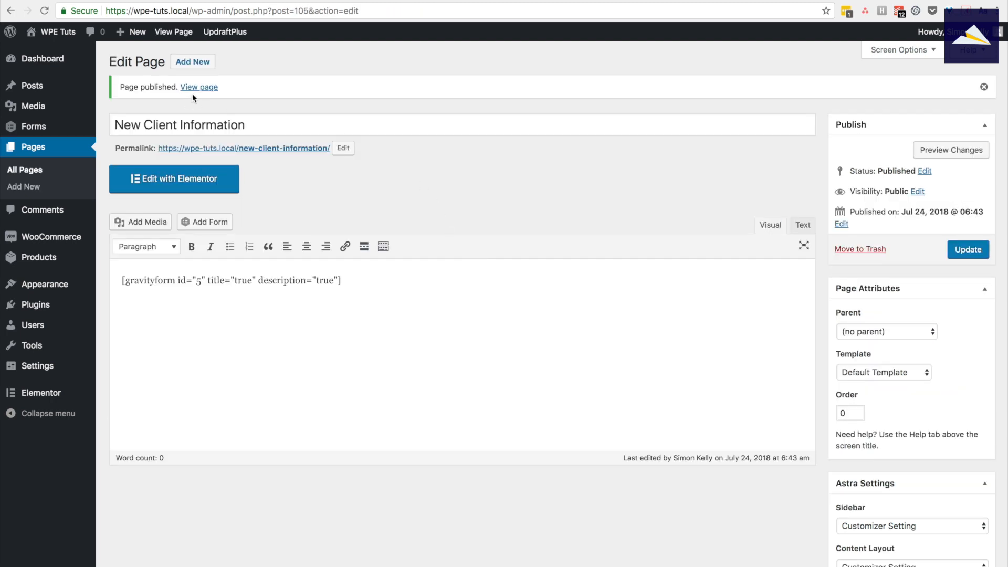
View the live page, highlight the duplicate form heading, and return to the page editor.
click(199, 86)
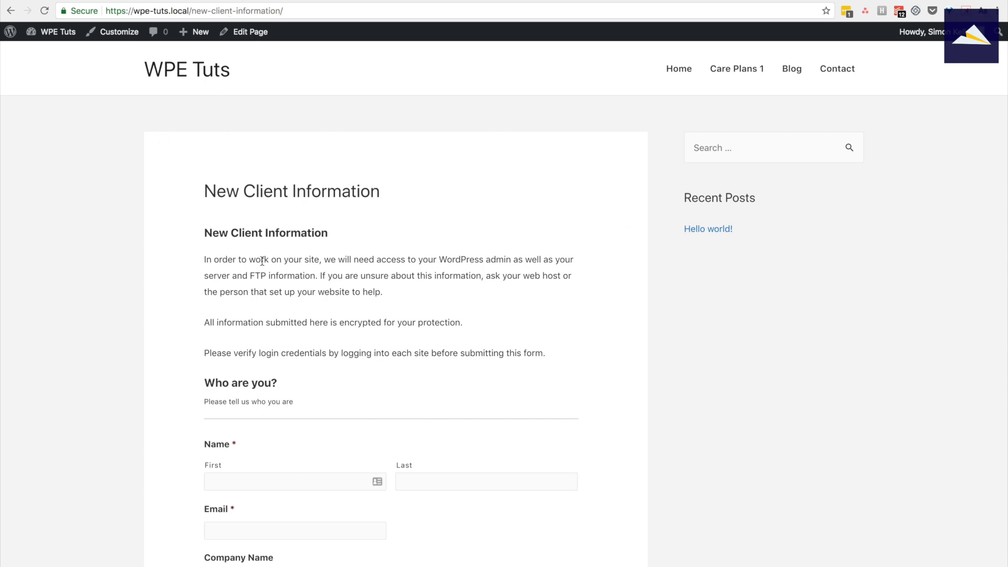
double_click(265, 233)
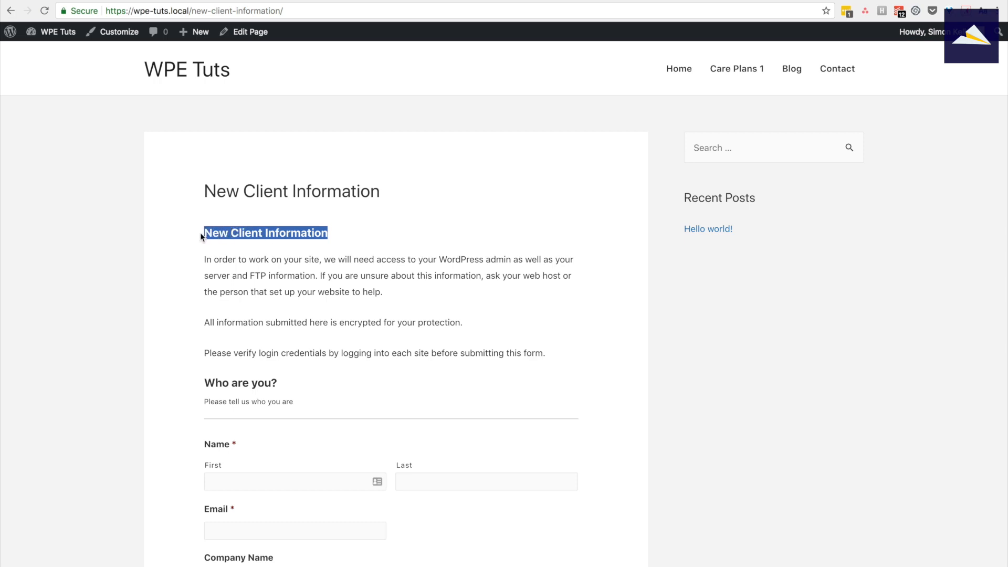
mouse_move(235, 42)
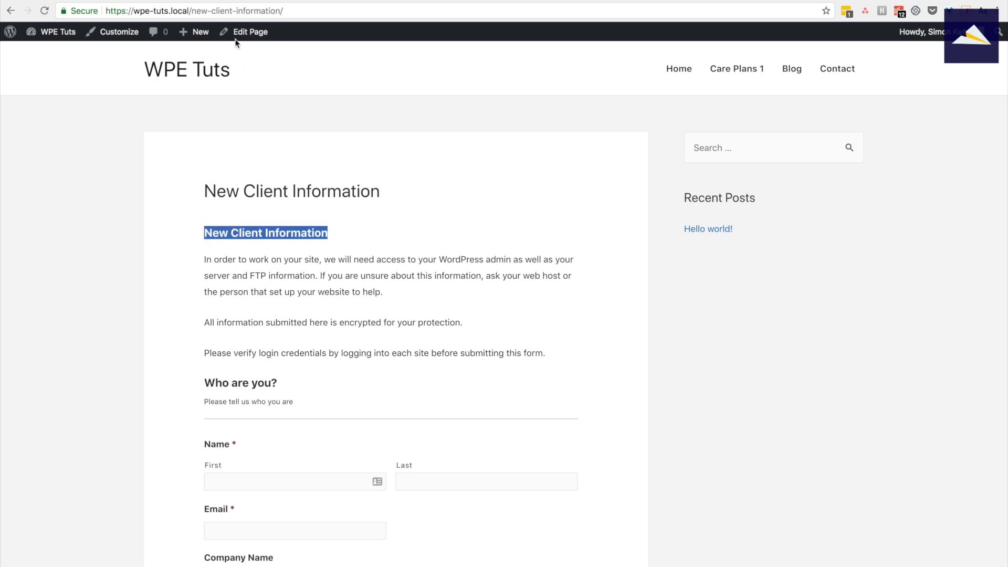
click(249, 32)
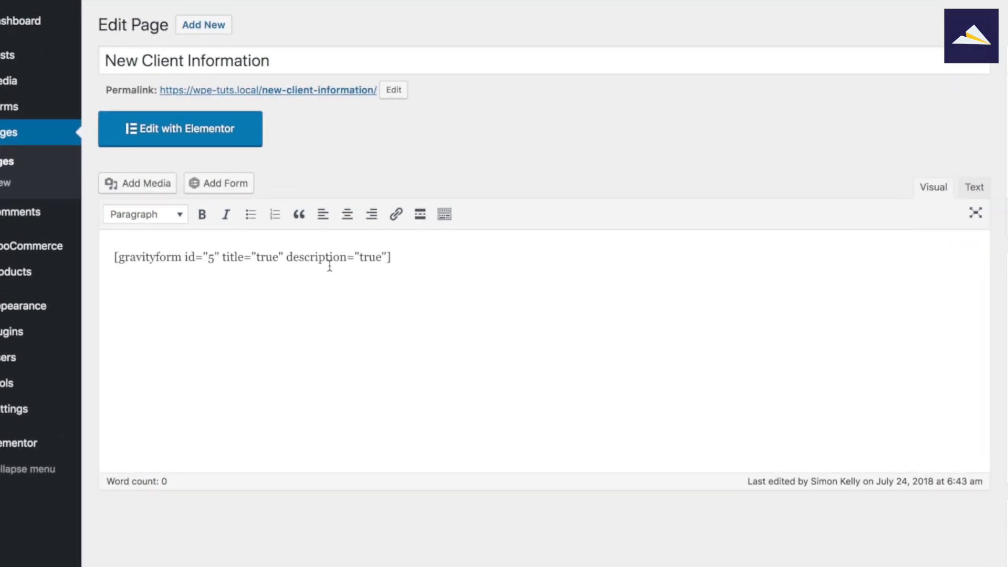
Set the shortcode's title to "false", update the page, and view it live.
double_click(267, 258)
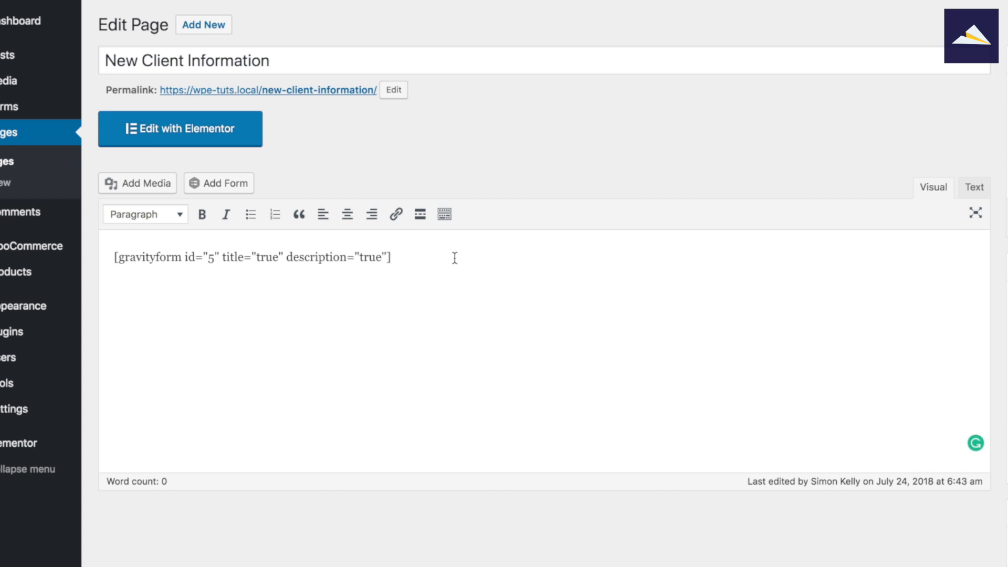
double_click(266, 256)
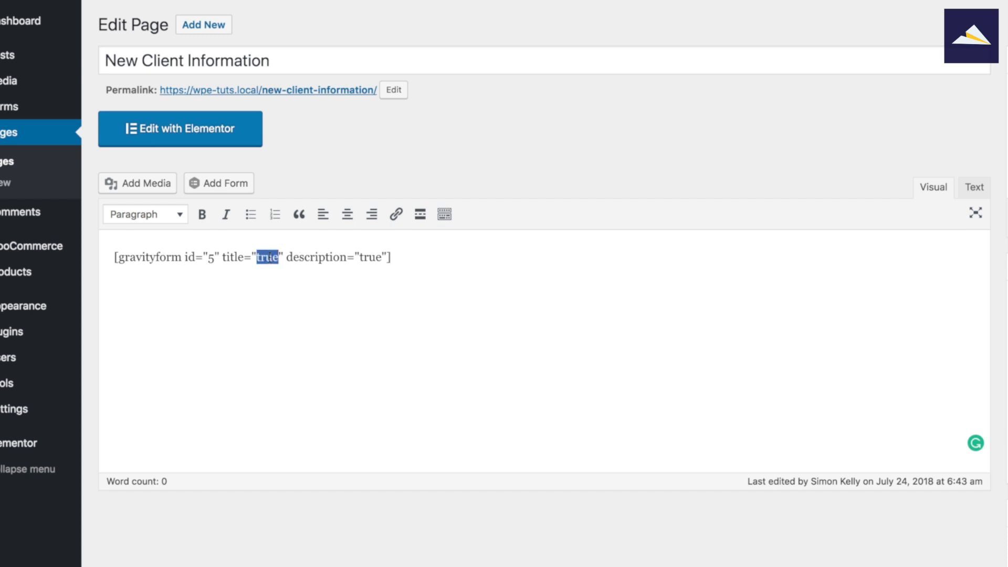
text(false)
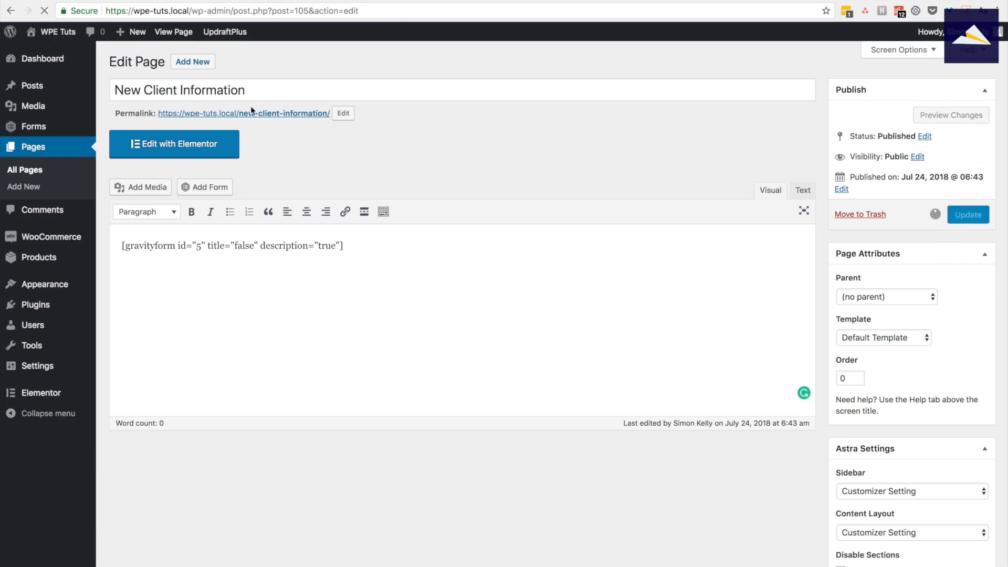
click(967, 214)
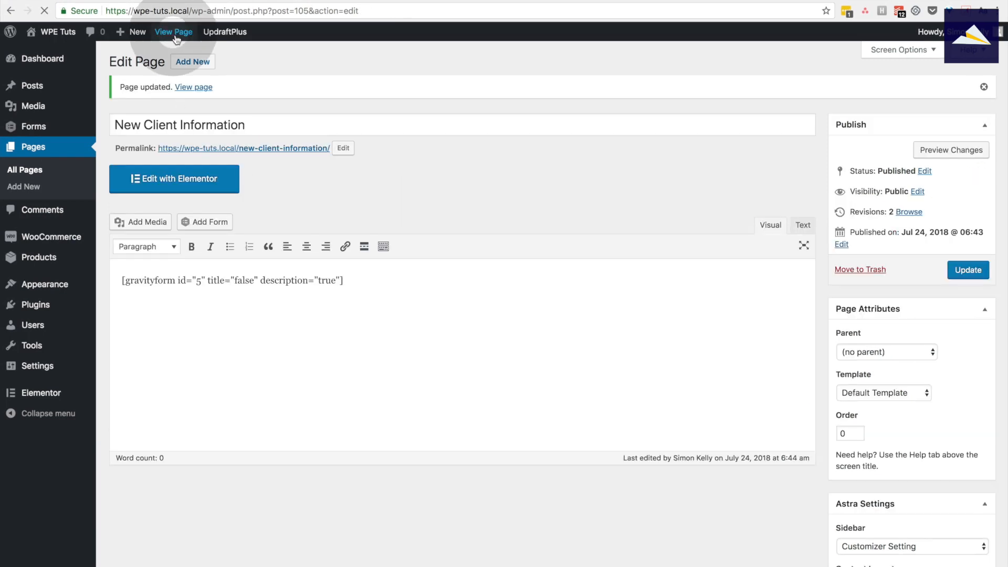
click(173, 31)
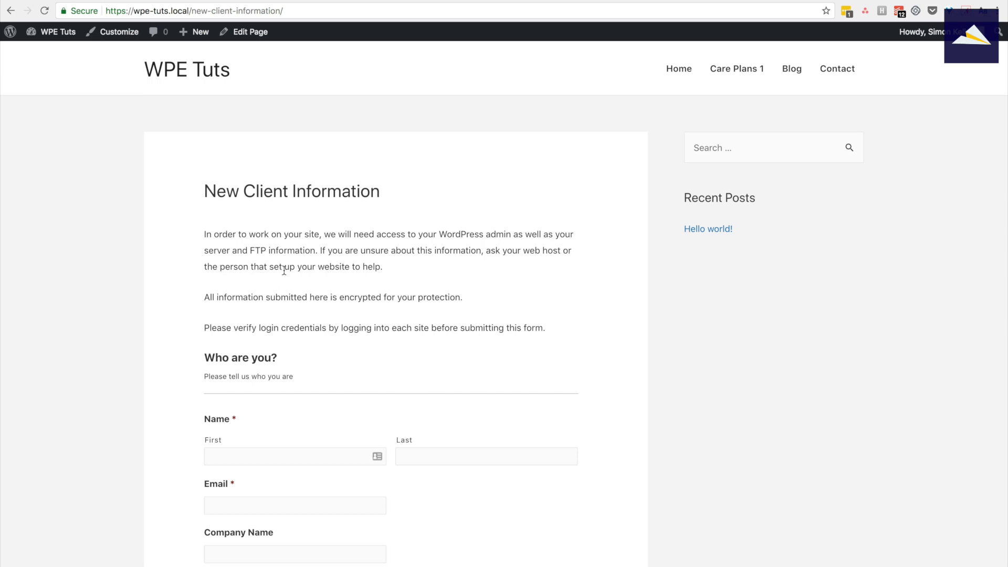
double_click(291, 191)
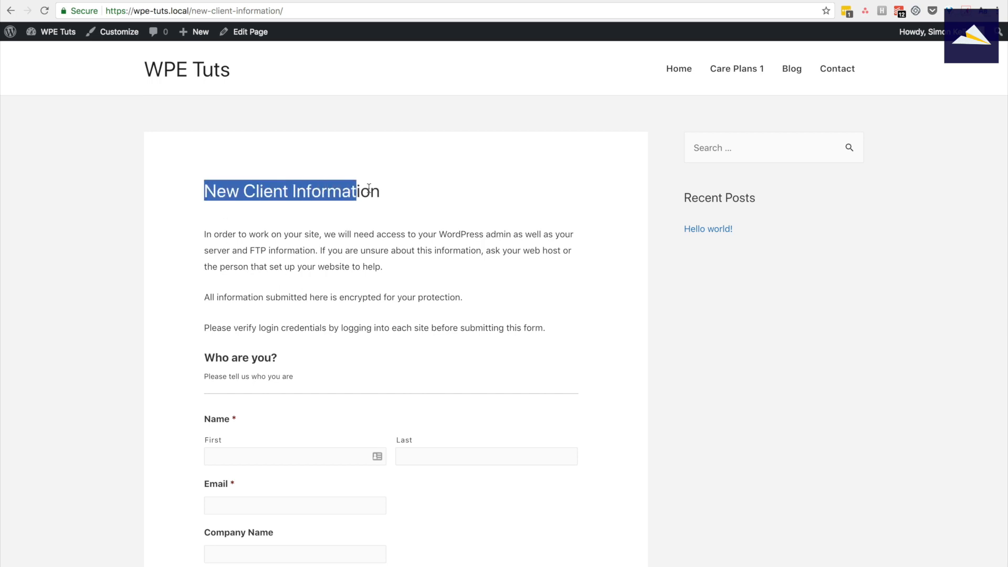
scroll(down, 3)
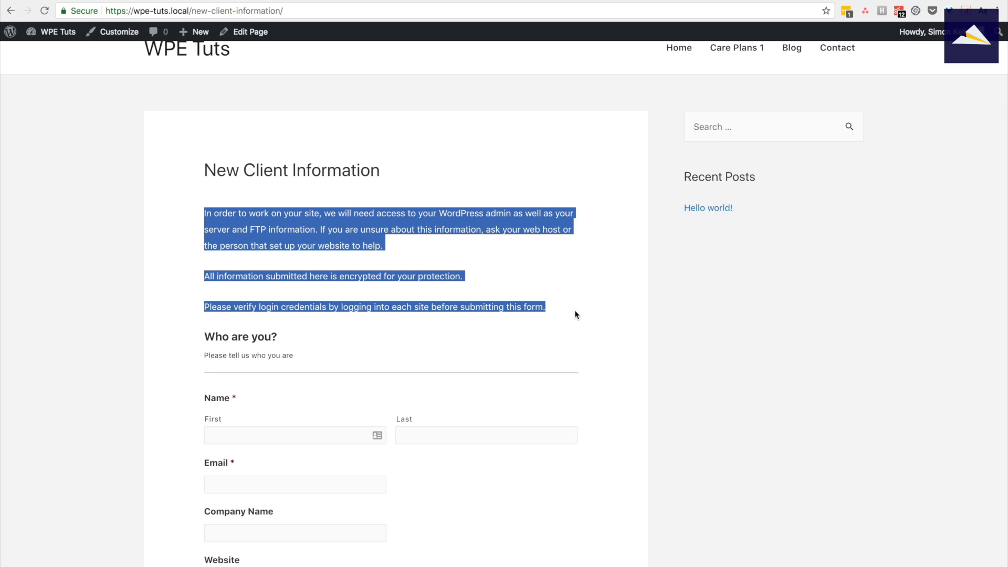
scroll(down, 3)
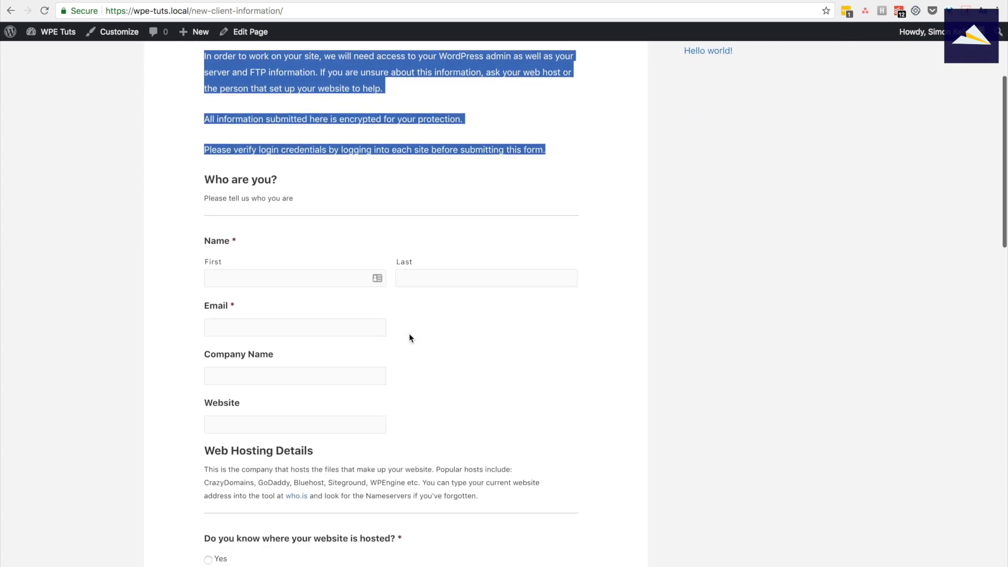
scroll(down, 3)
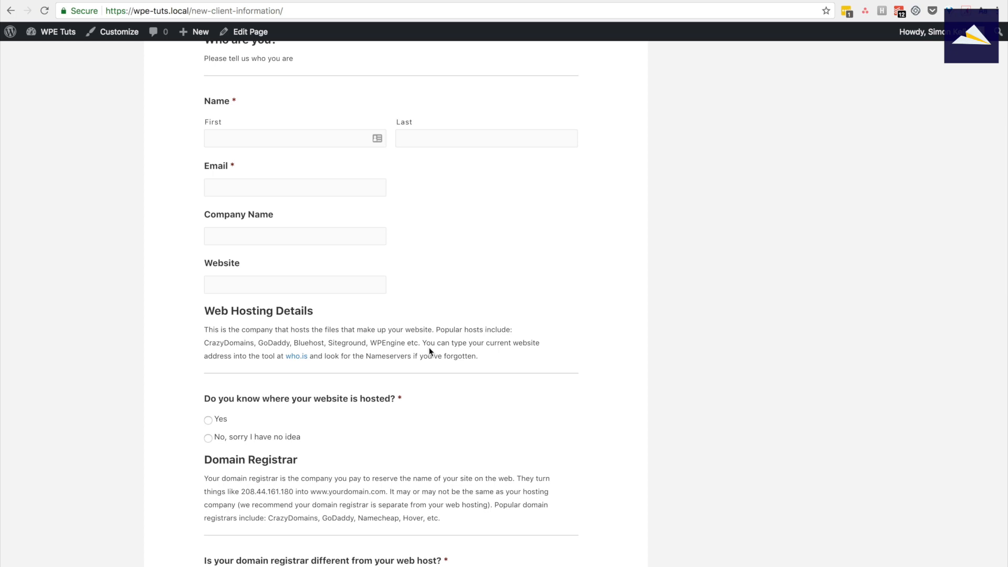
scroll(down, 3)
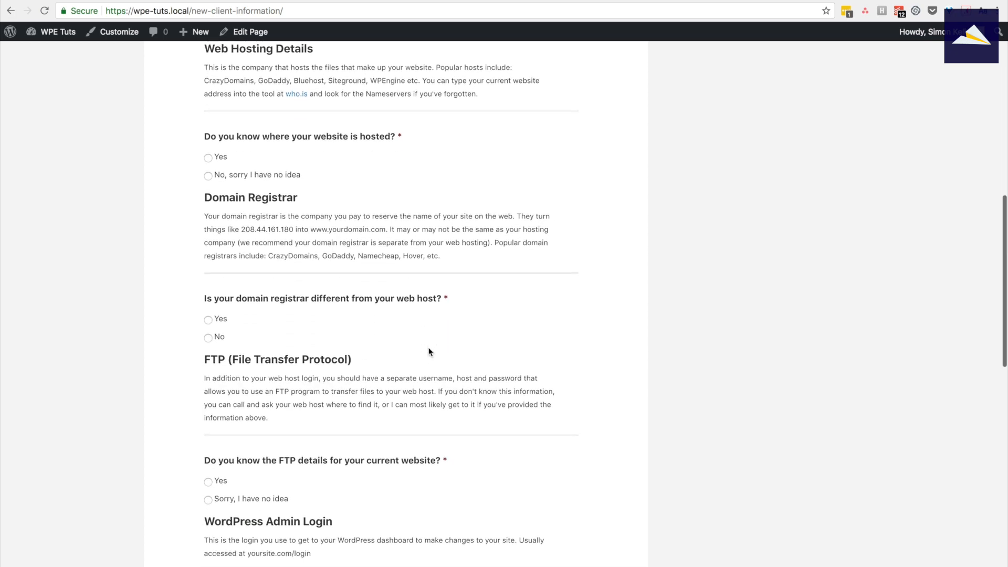
scroll(down, 3)
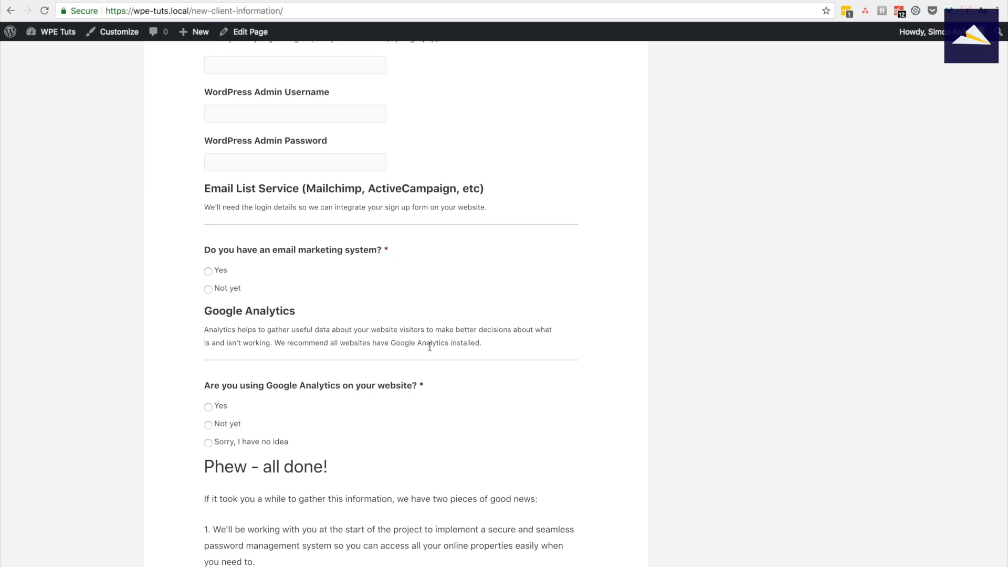
scroll(down, 3)
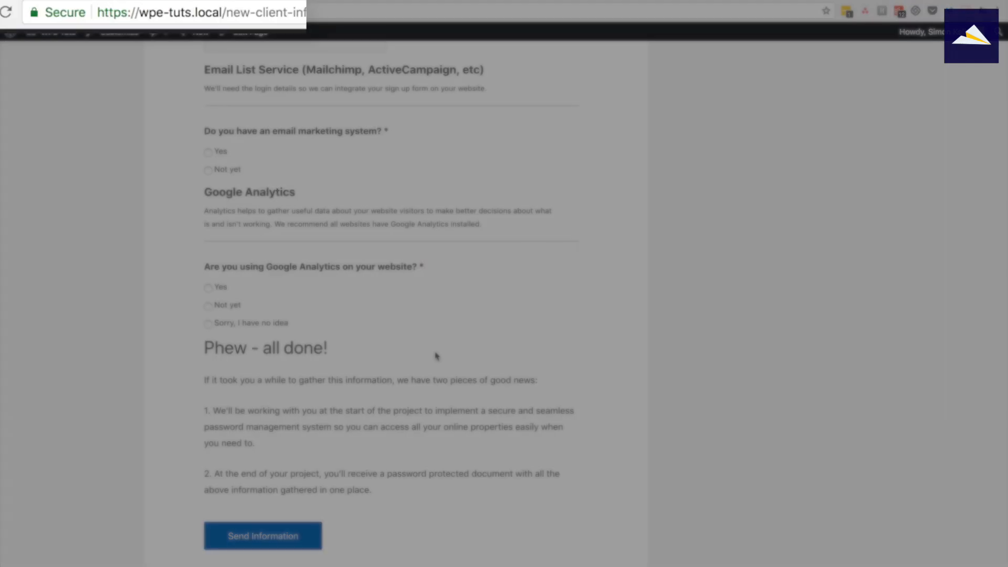
scroll(up, 3)
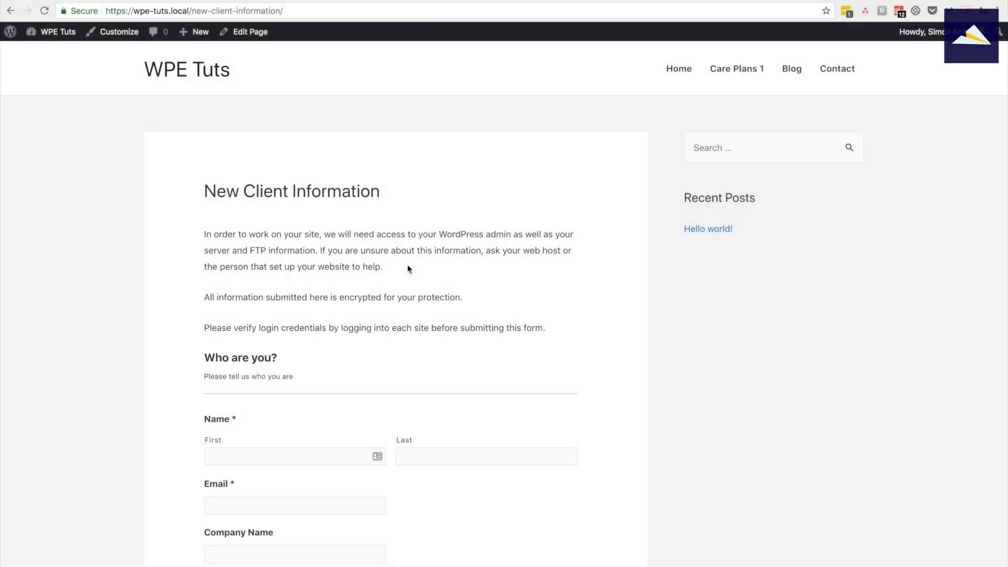